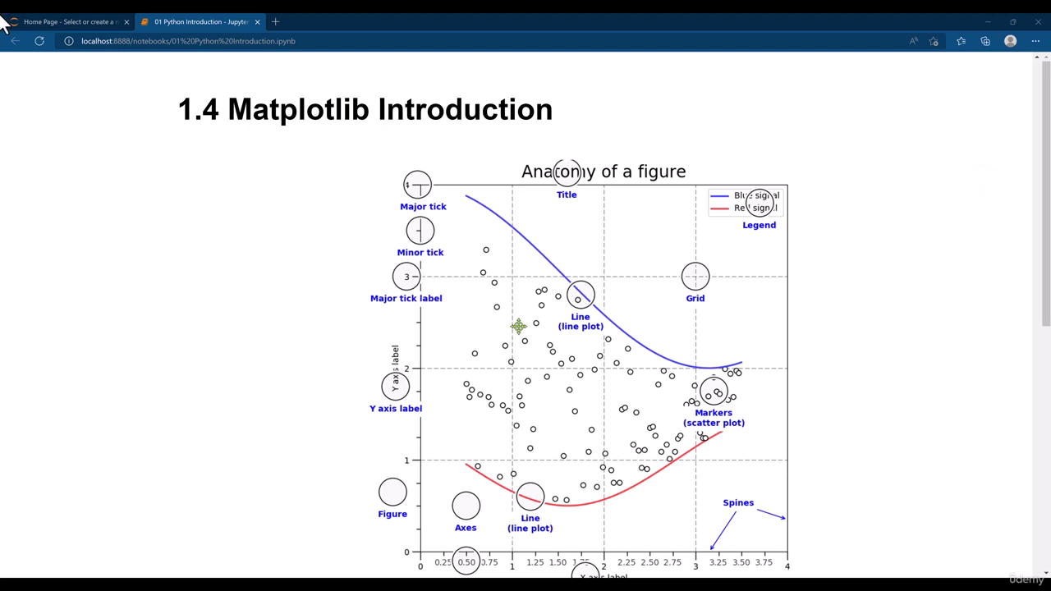
mouse_move(276, 21)
text(bi)
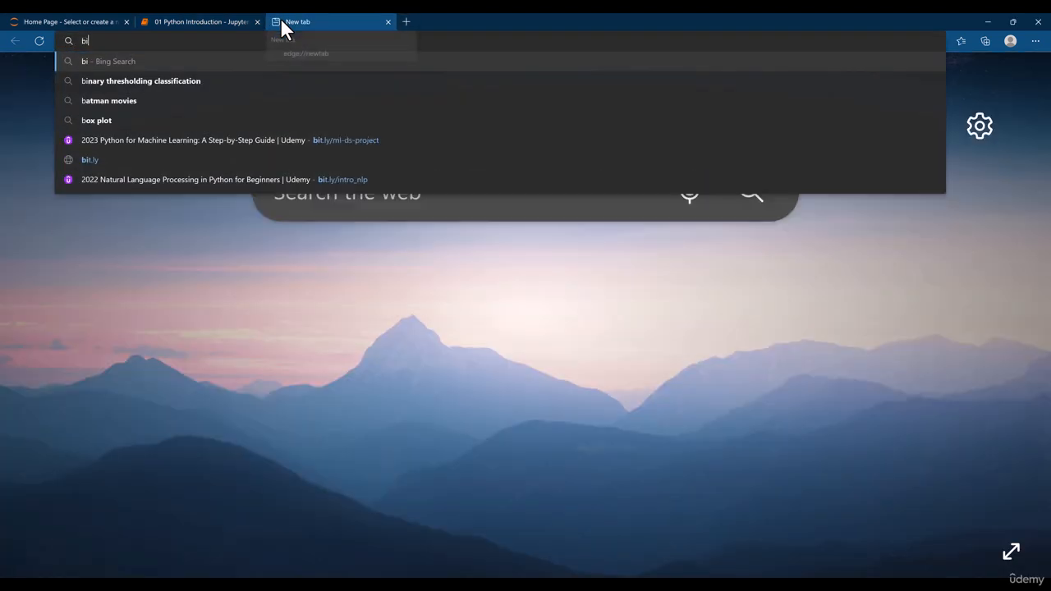
Step: Go to the course short link bit.ly/ml-ds-project in a new Edge tab
text(t.)
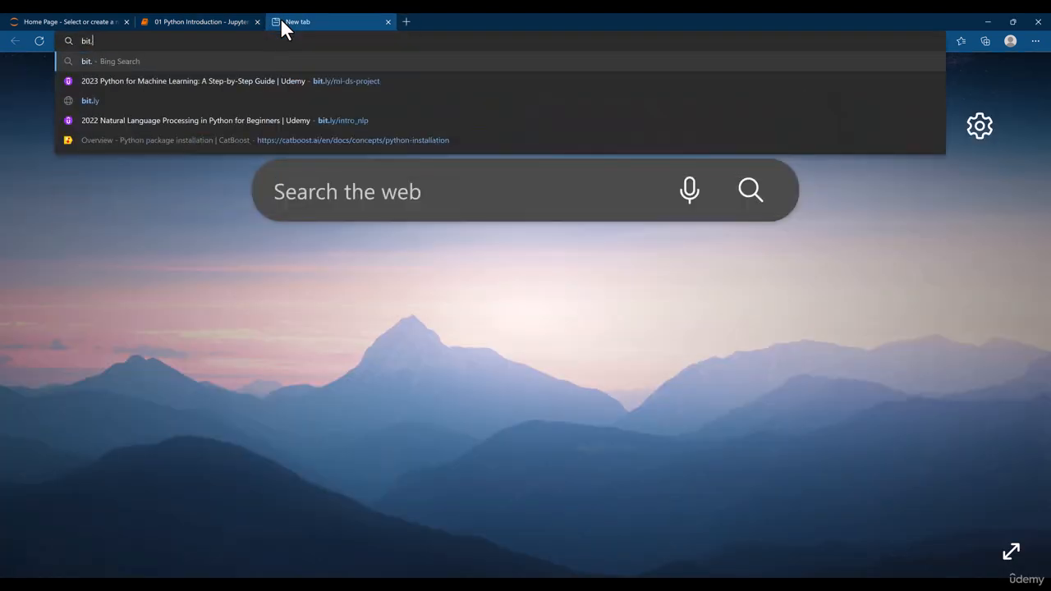
text(ly/)
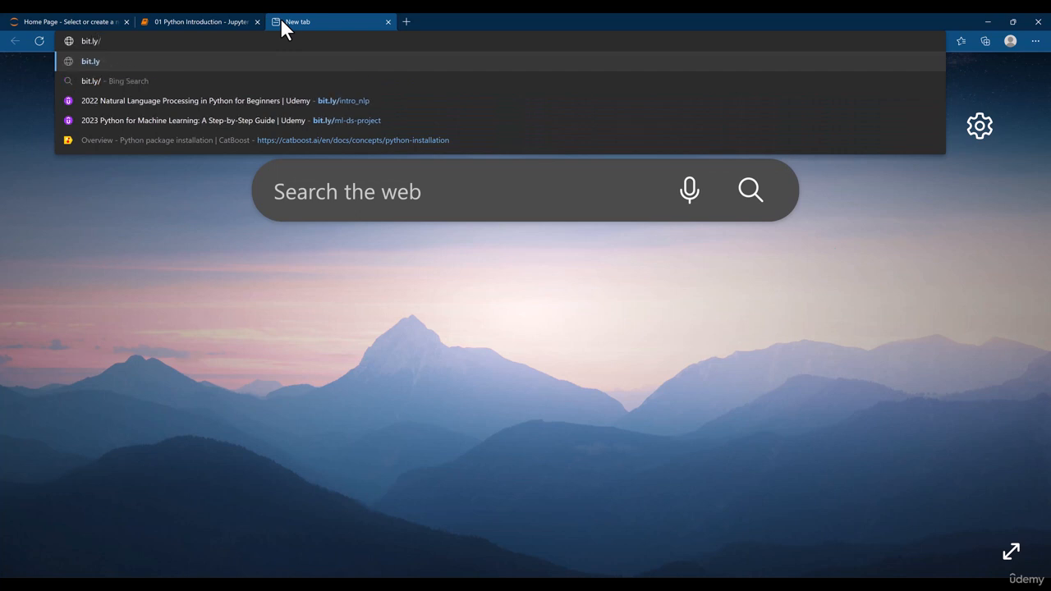
text(ml)
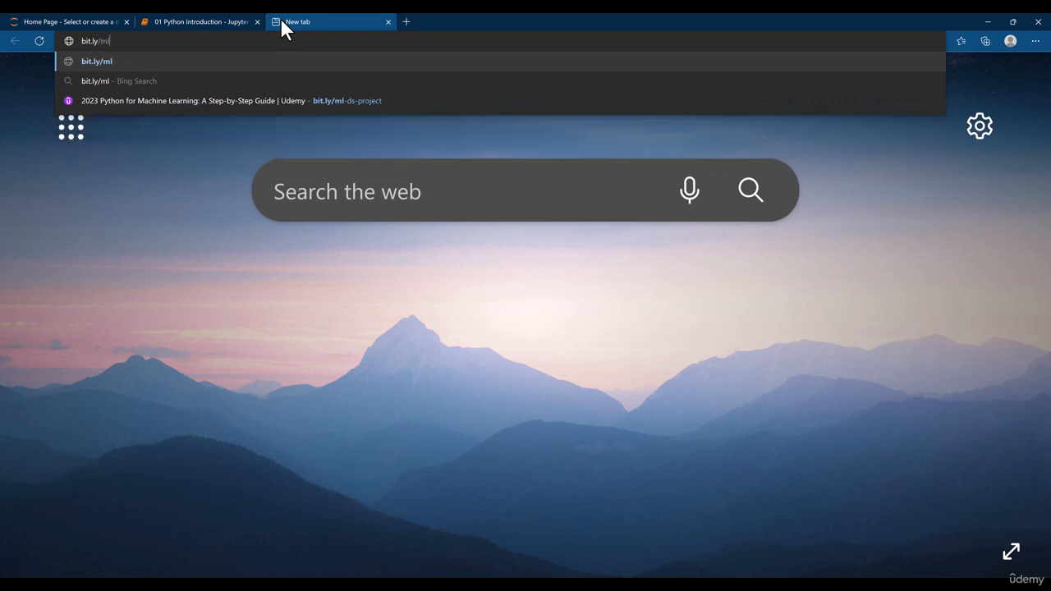
text(-ds-p)
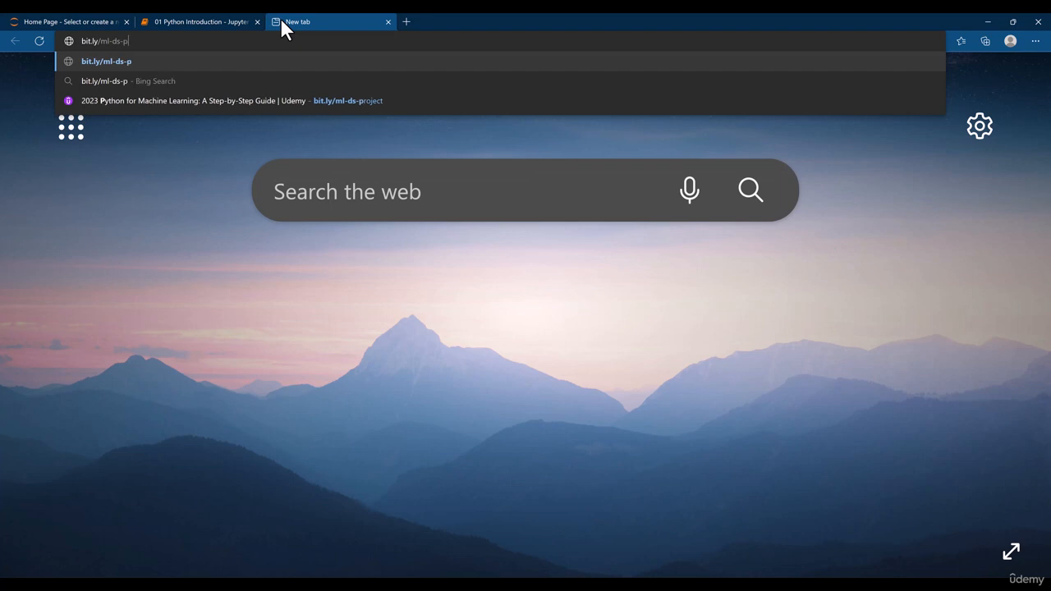
key(Return)
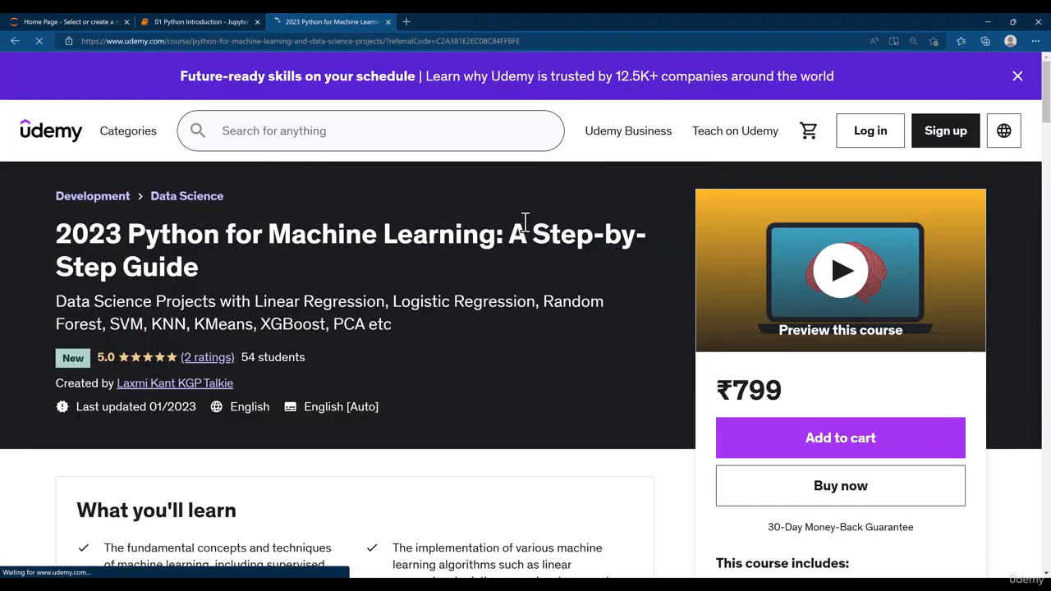
mouse_move(509, 275)
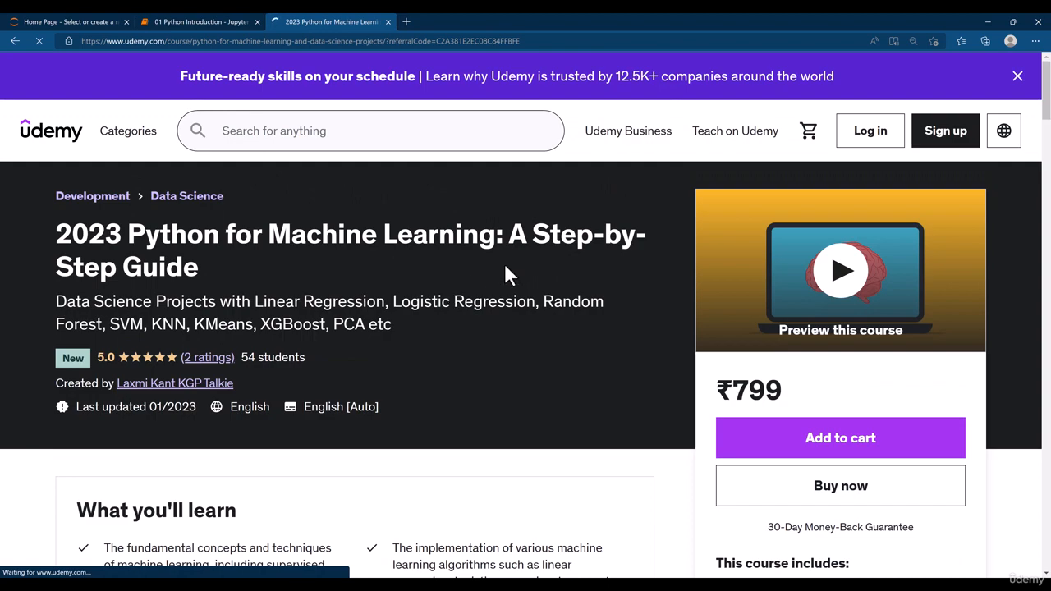
Step: Review the Udemy curriculum down to Matplotlib for Data Analysis, then return to Jupyter
scroll(down, 3)
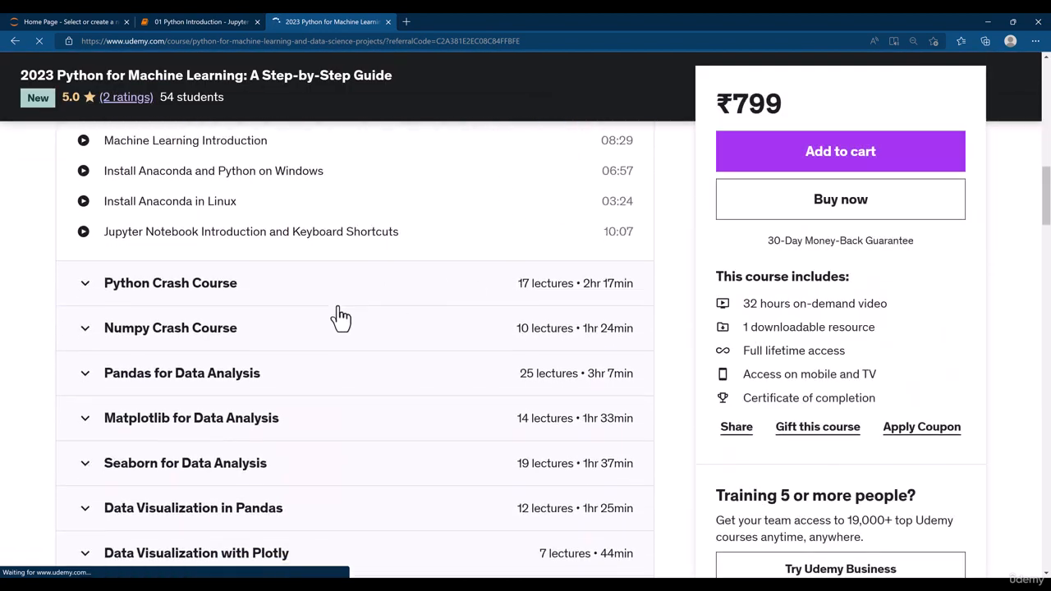
scroll(down, 3)
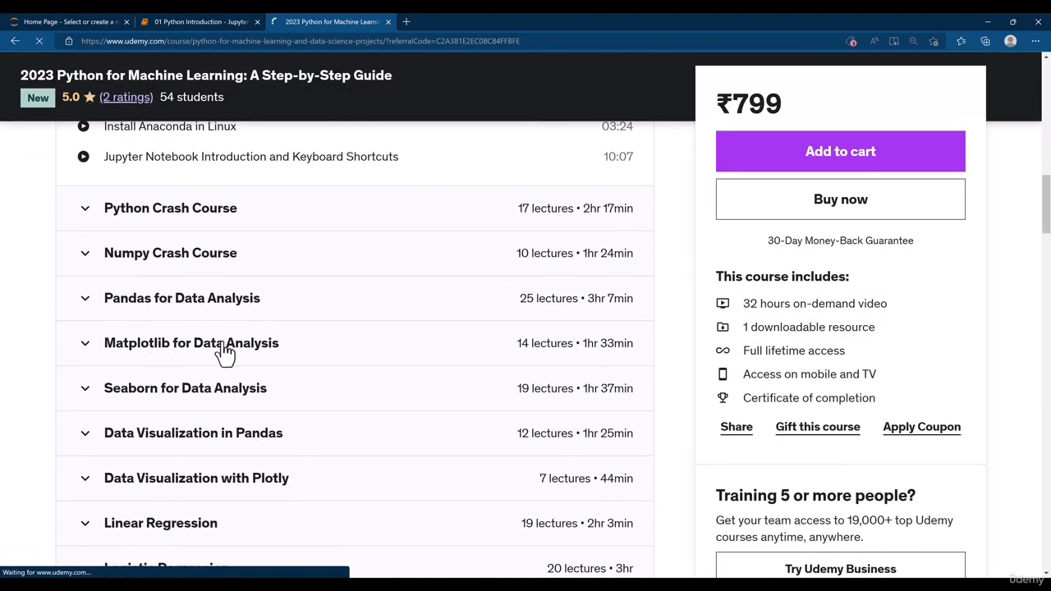
mouse_move(312, 118)
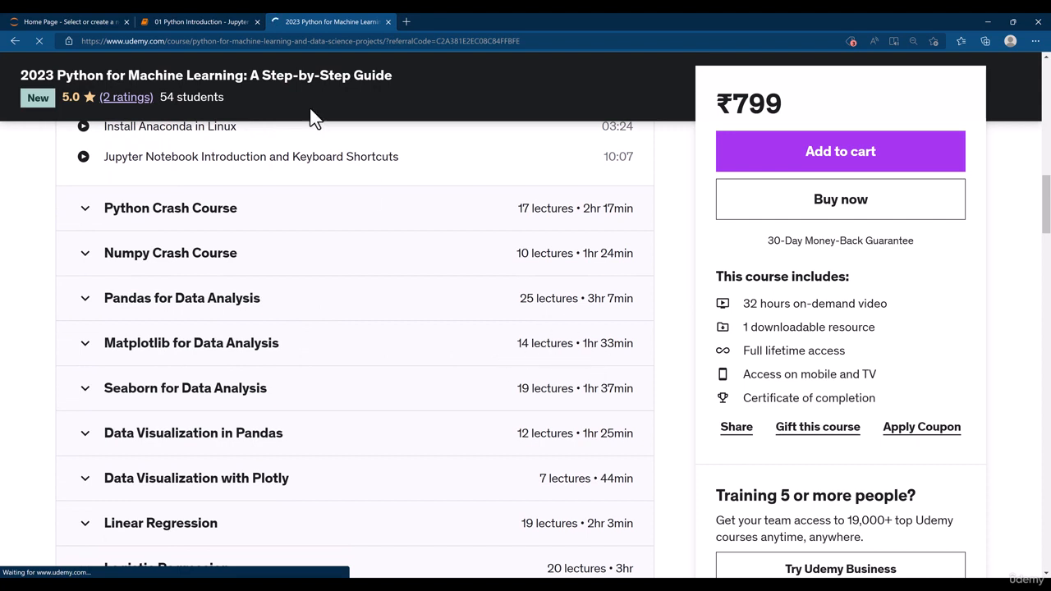
mouse_move(578, 353)
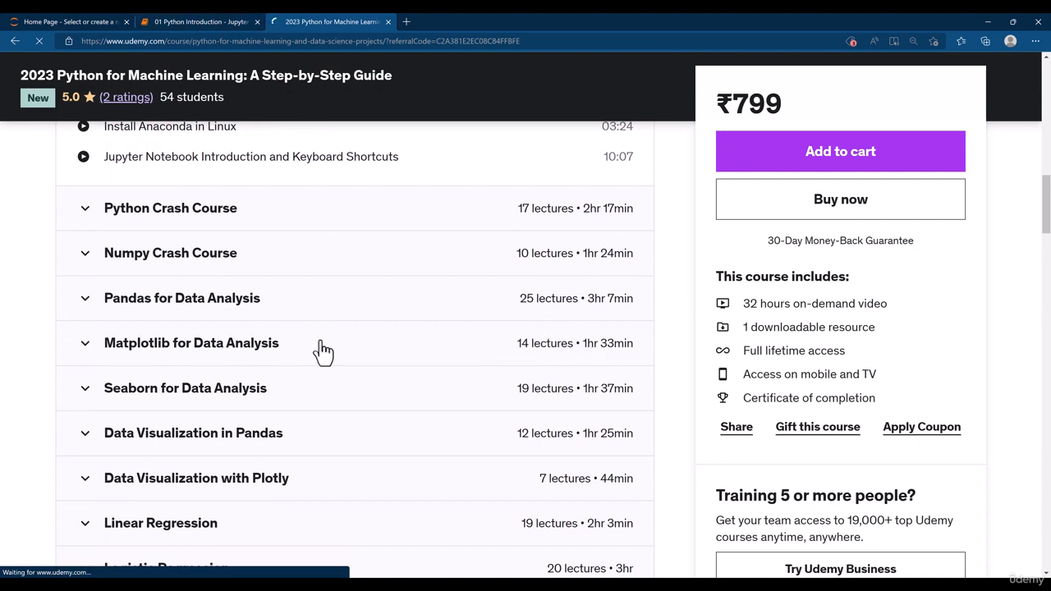
click(197, 21)
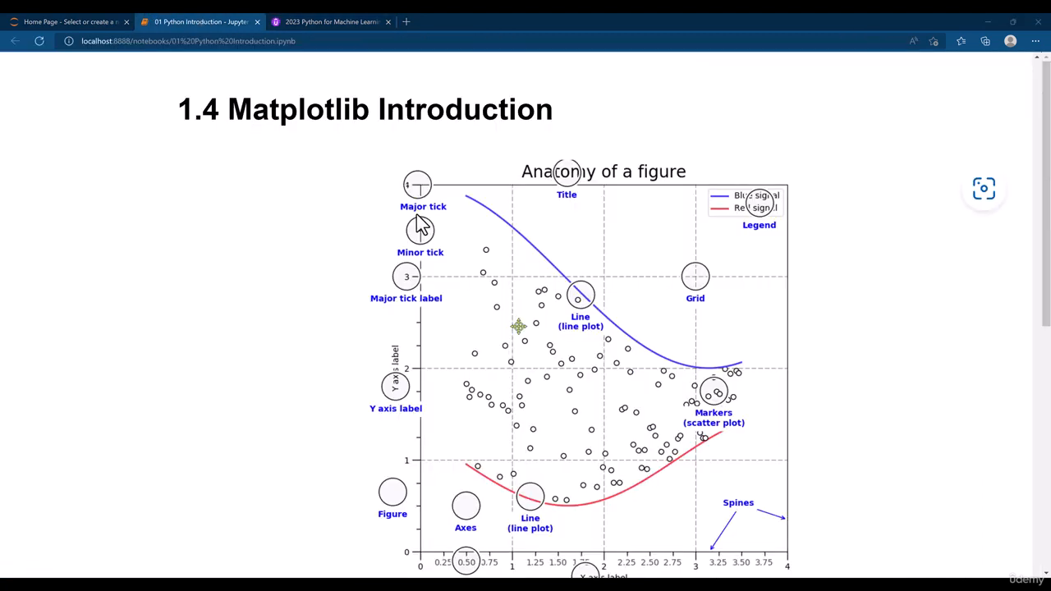
Step: Scroll through the 1.4 Matplotlib Introduction section and its figure-anatomy diagram
scroll(down, 3)
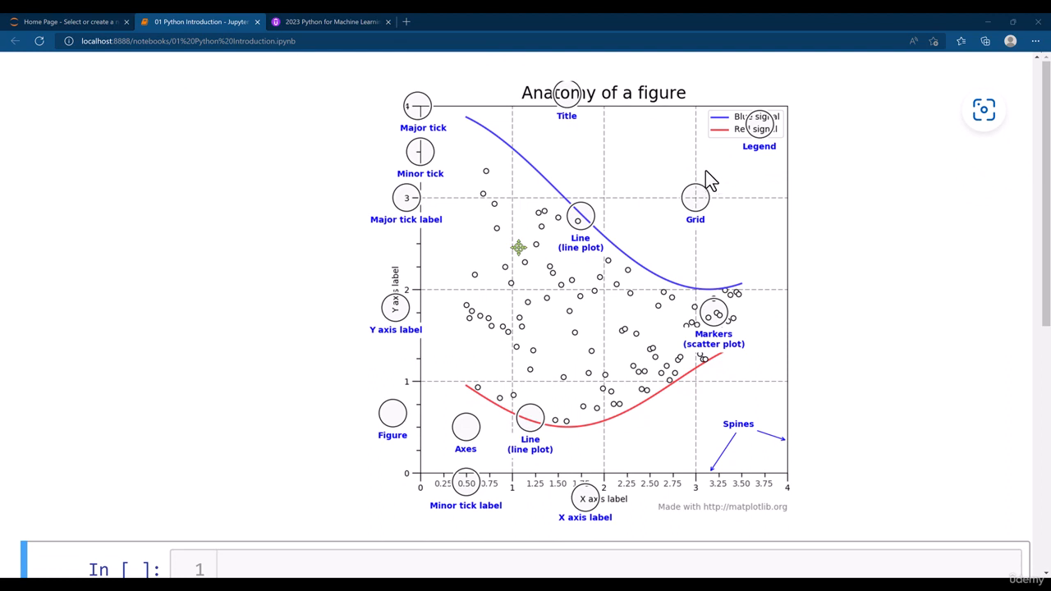
mouse_move(730, 409)
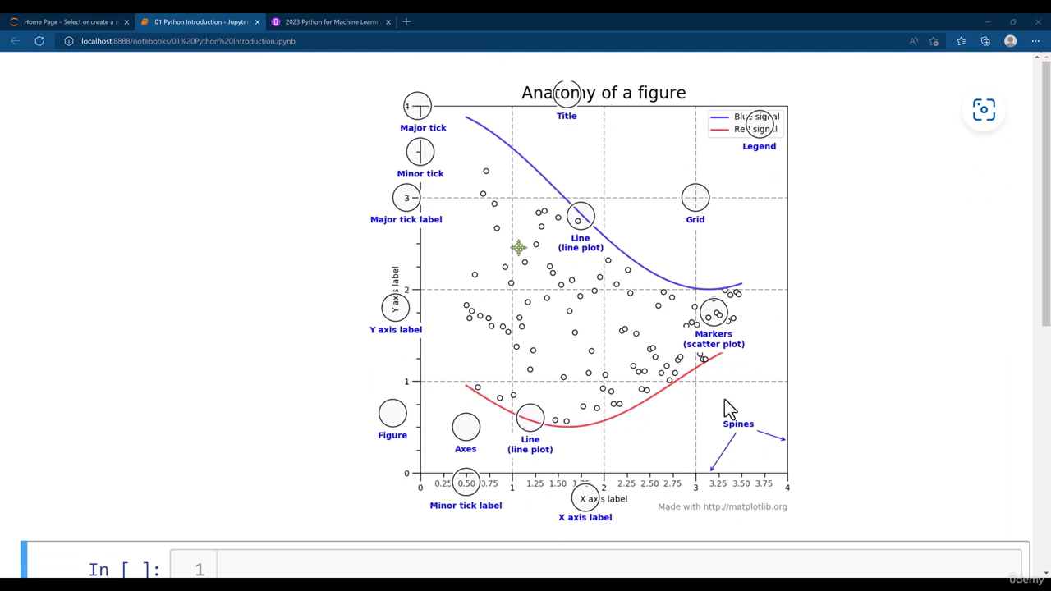
mouse_move(492, 203)
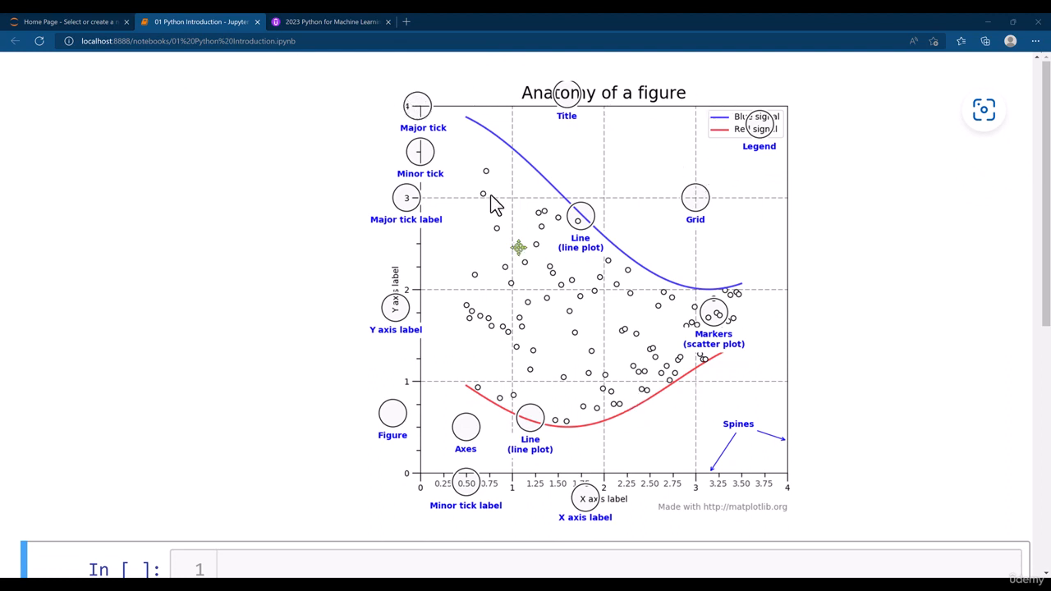
mouse_move(821, 476)
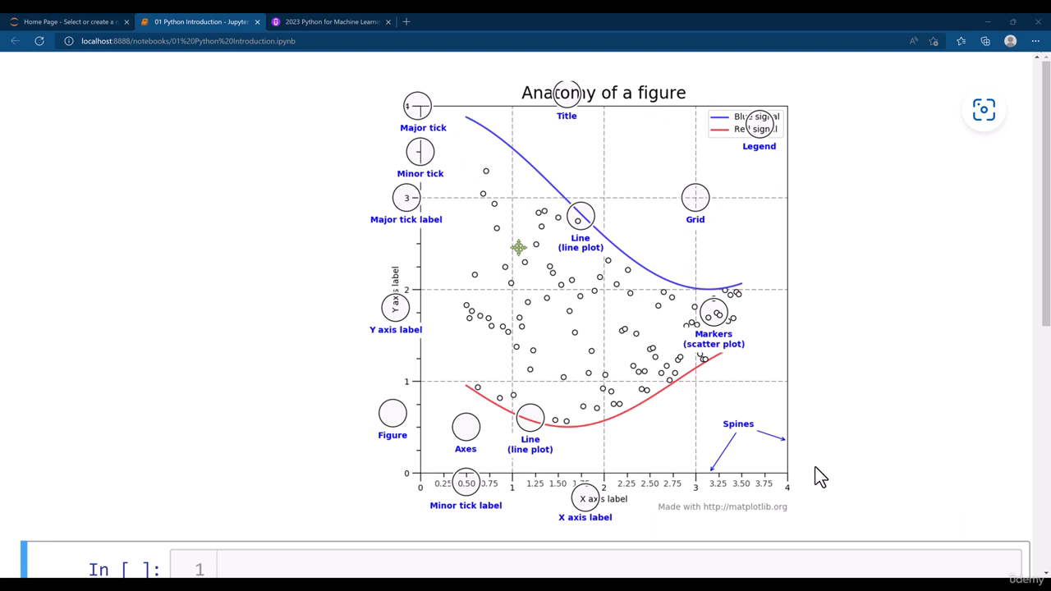
mouse_move(420, 148)
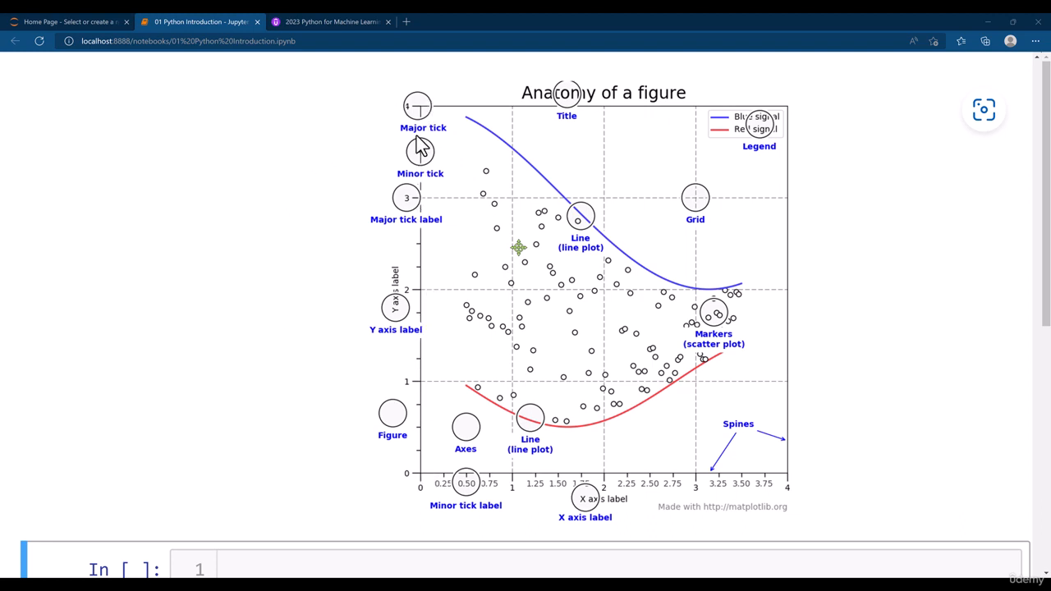
mouse_move(516, 458)
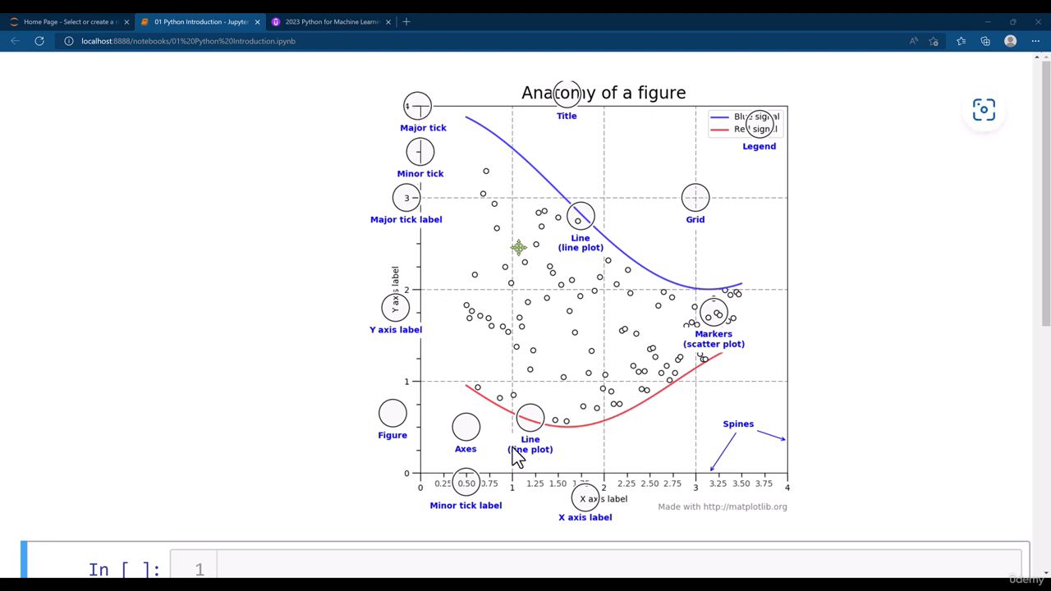
mouse_move(712, 485)
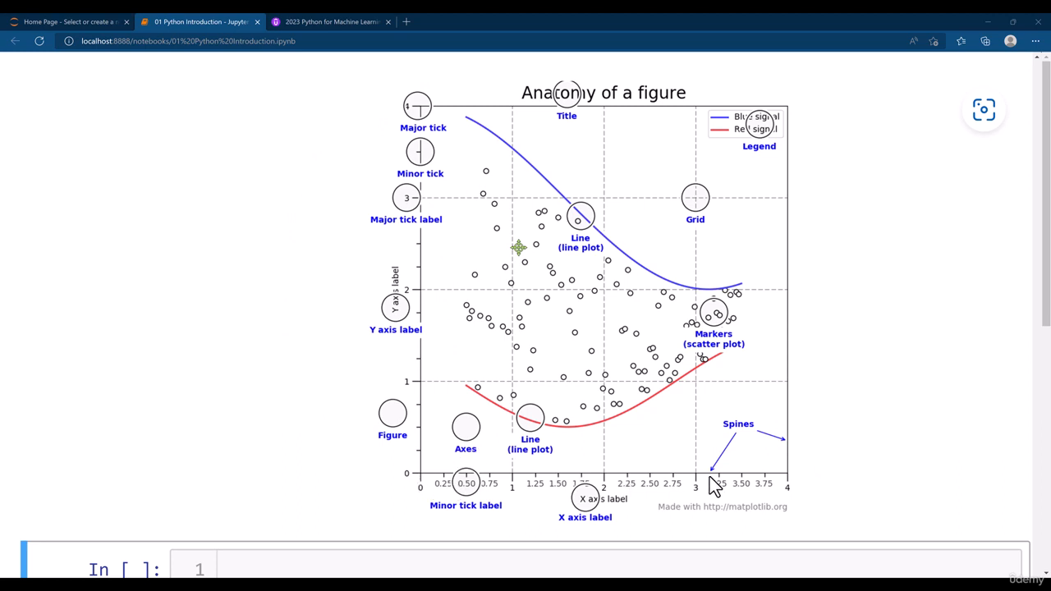
mouse_move(809, 320)
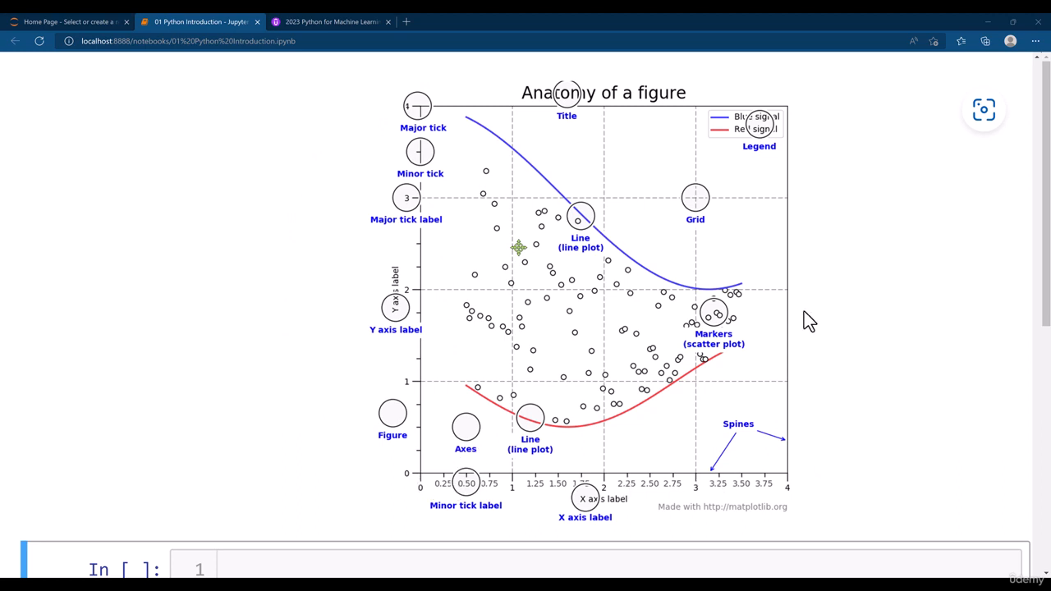
mouse_move(796, 283)
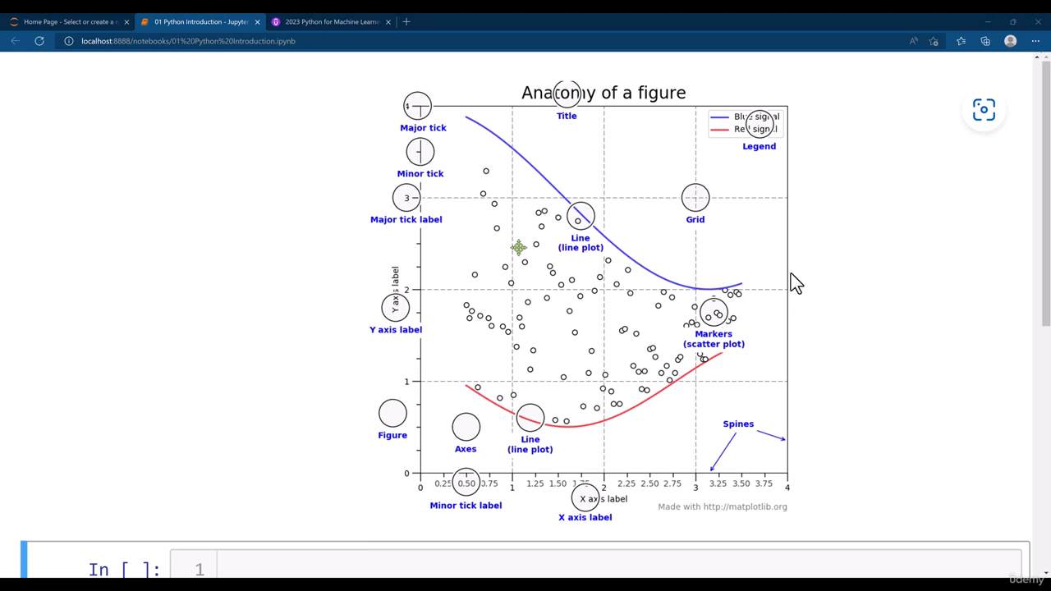
mouse_move(665, 119)
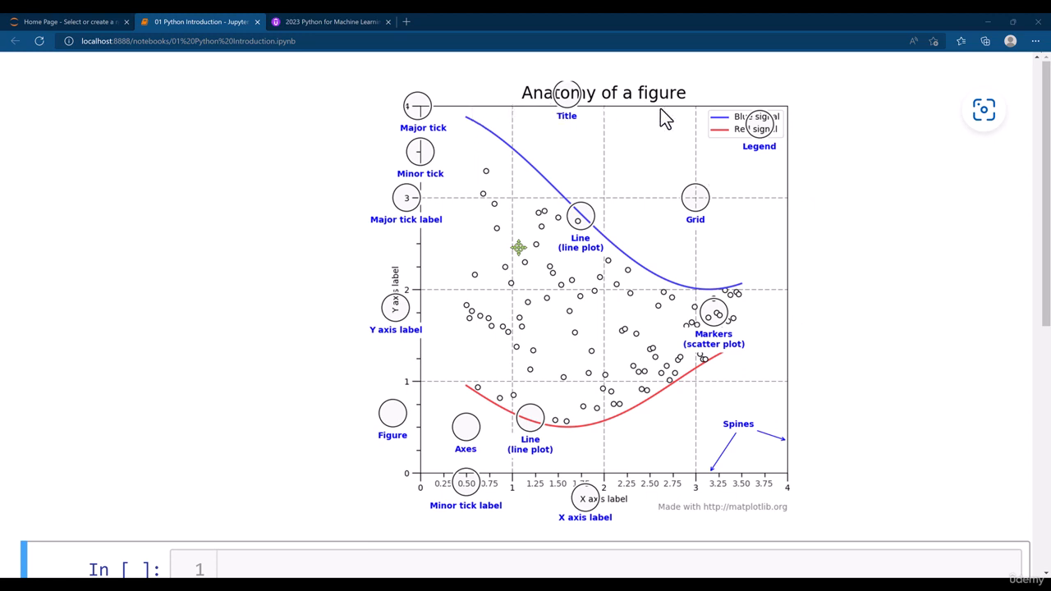
mouse_move(532, 130)
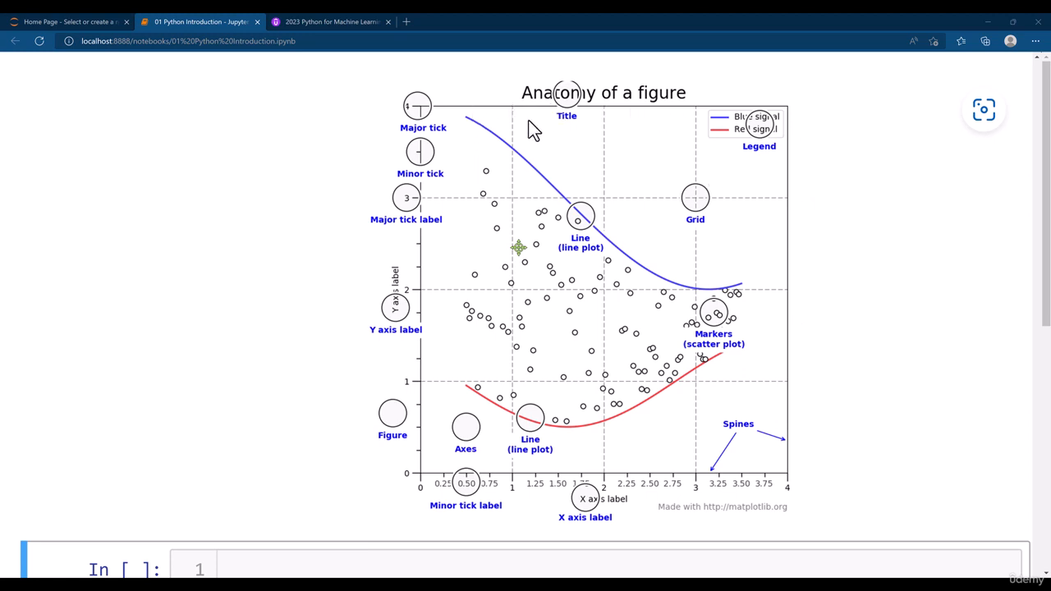
mouse_move(722, 283)
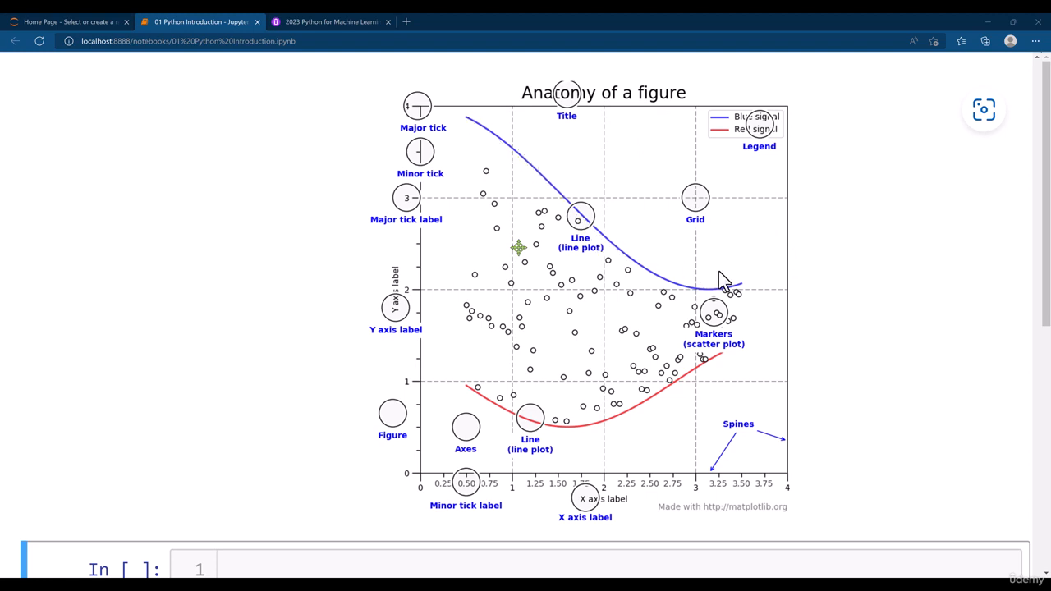
mouse_move(513, 135)
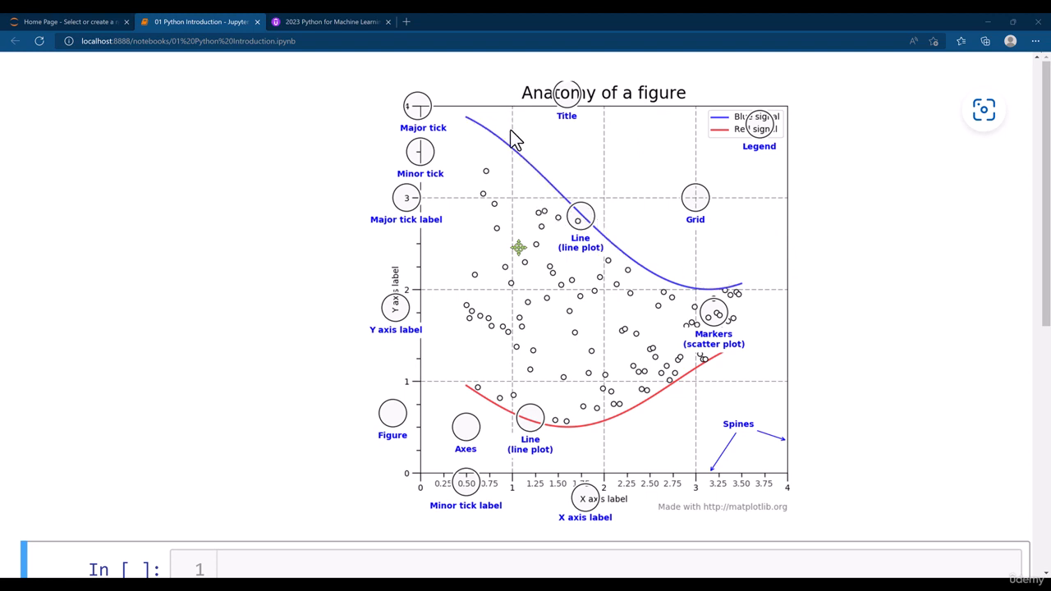
mouse_move(517, 203)
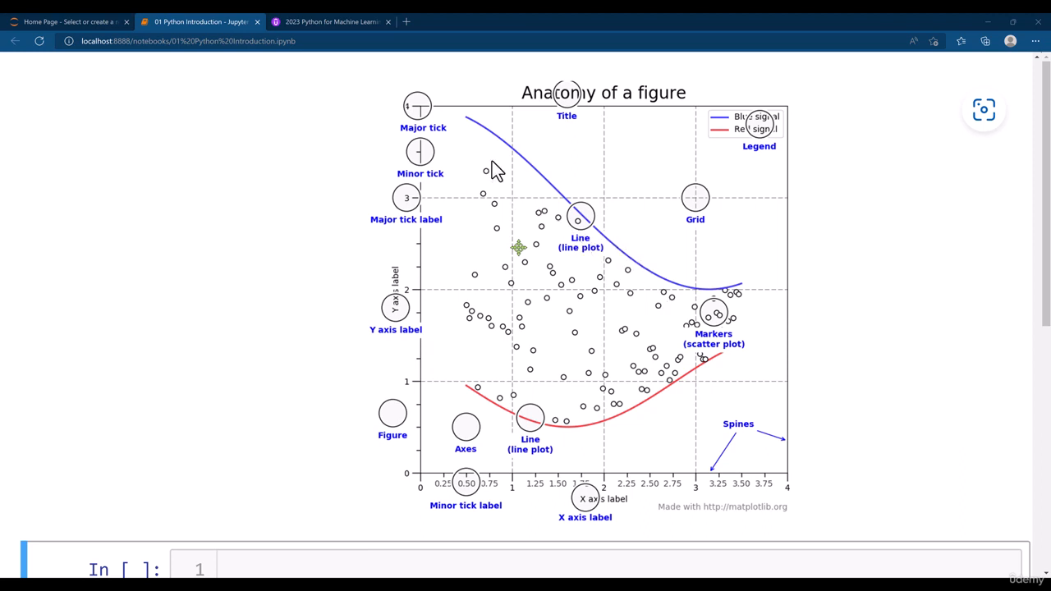
mouse_move(731, 290)
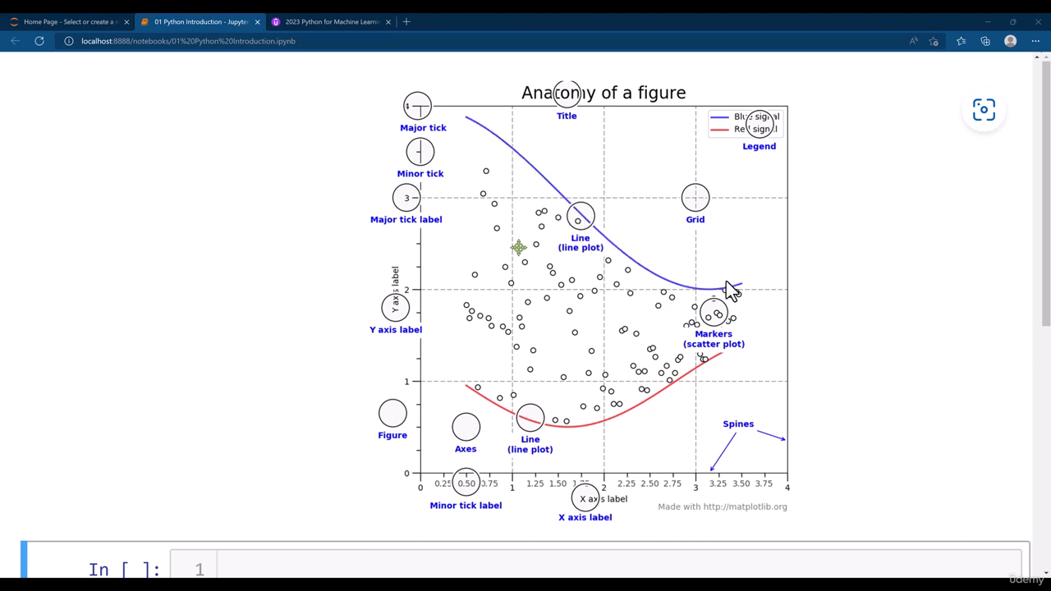
mouse_move(624, 267)
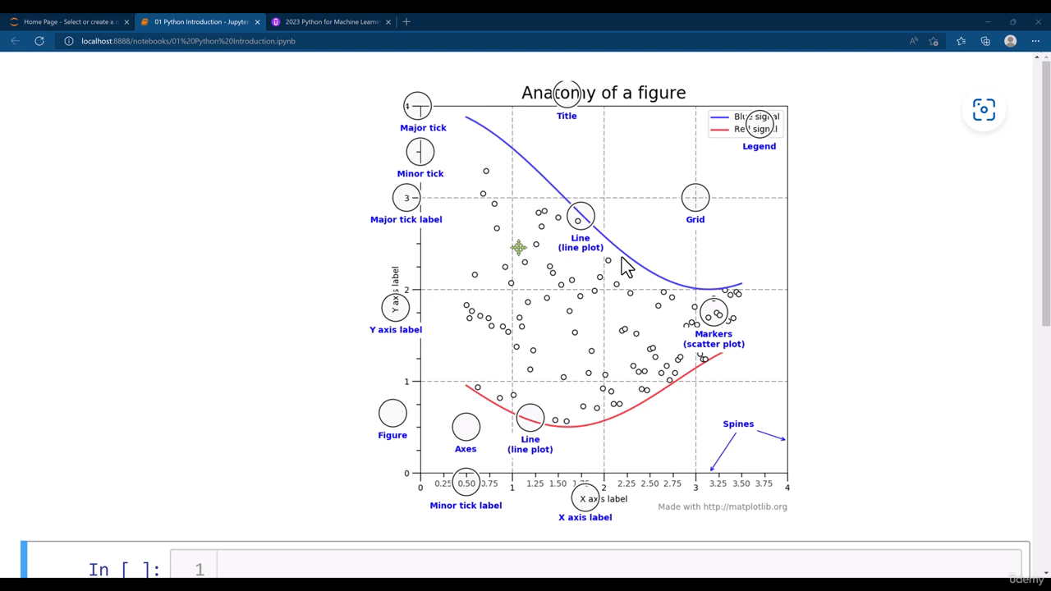
mouse_move(497, 197)
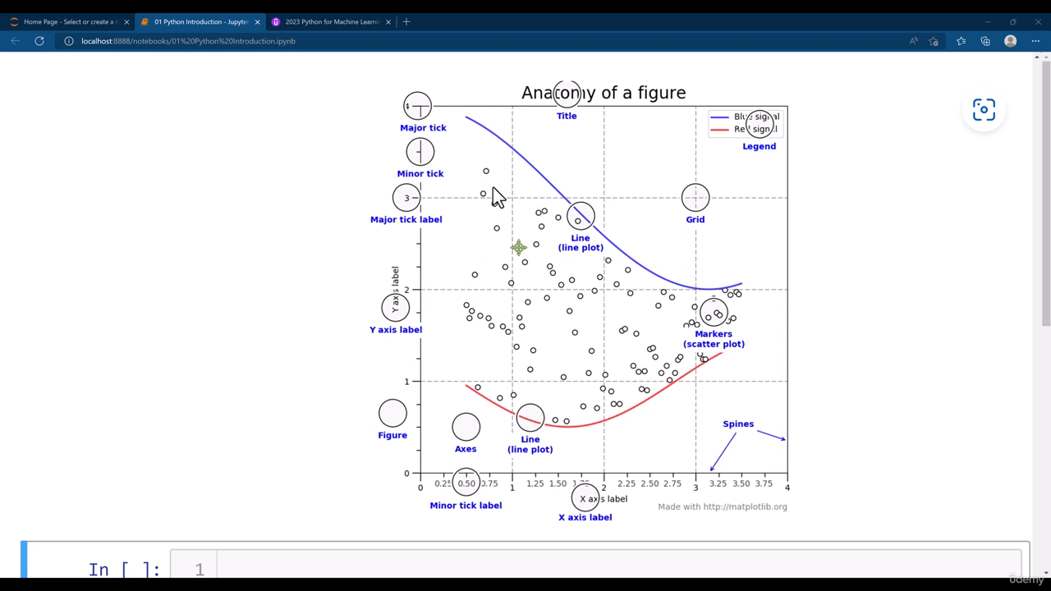
mouse_move(641, 312)
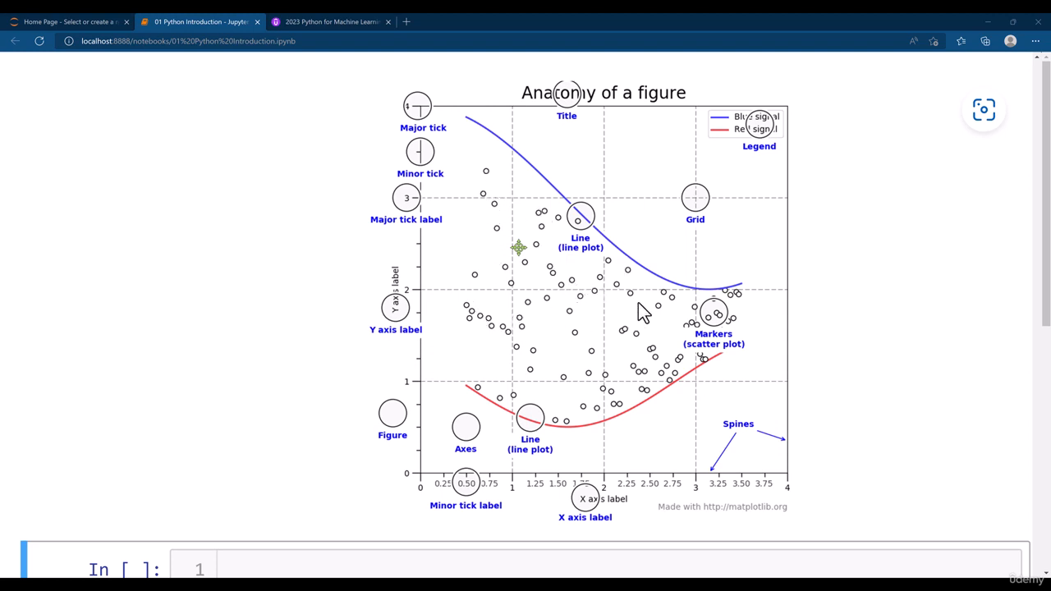
mouse_move(554, 312)
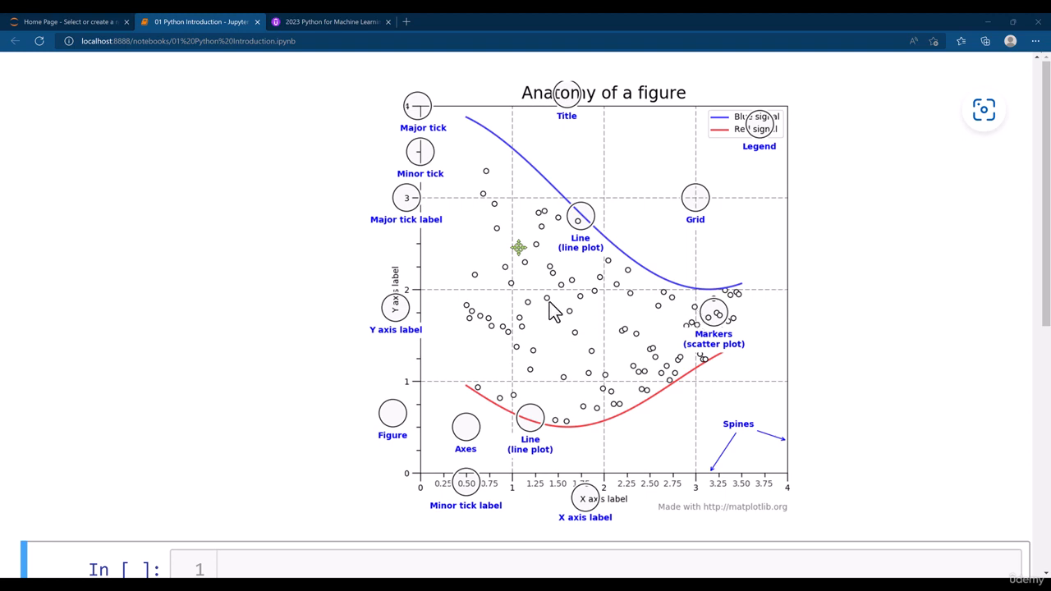
mouse_move(552, 295)
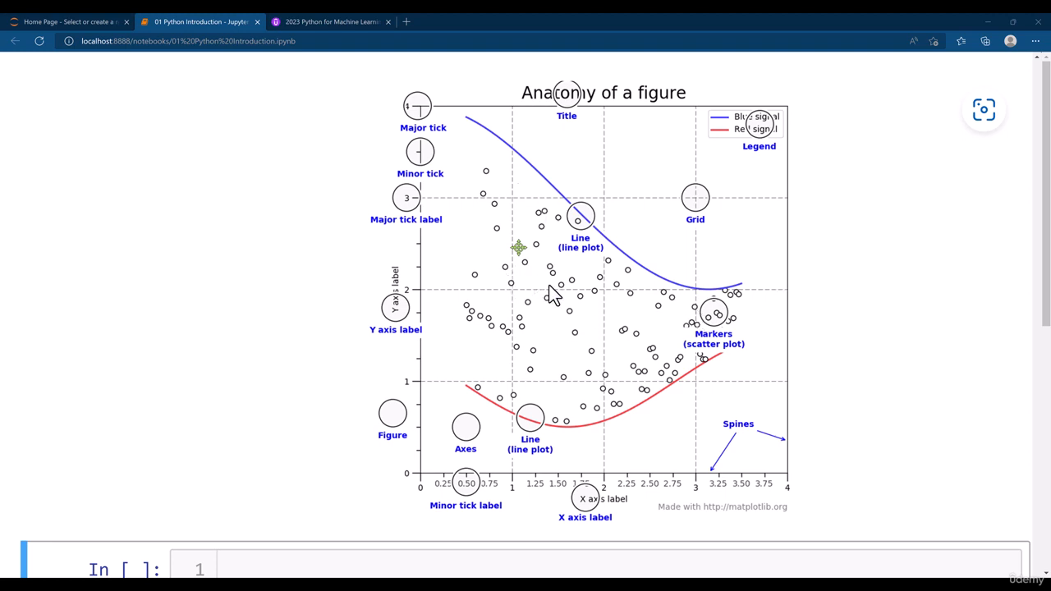
mouse_move(730, 156)
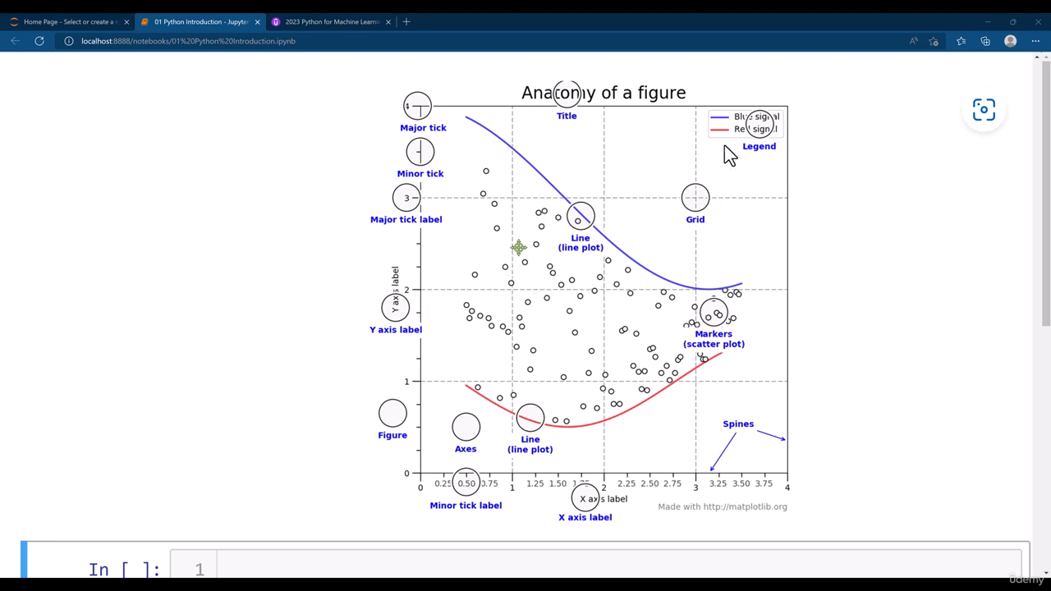
mouse_move(772, 362)
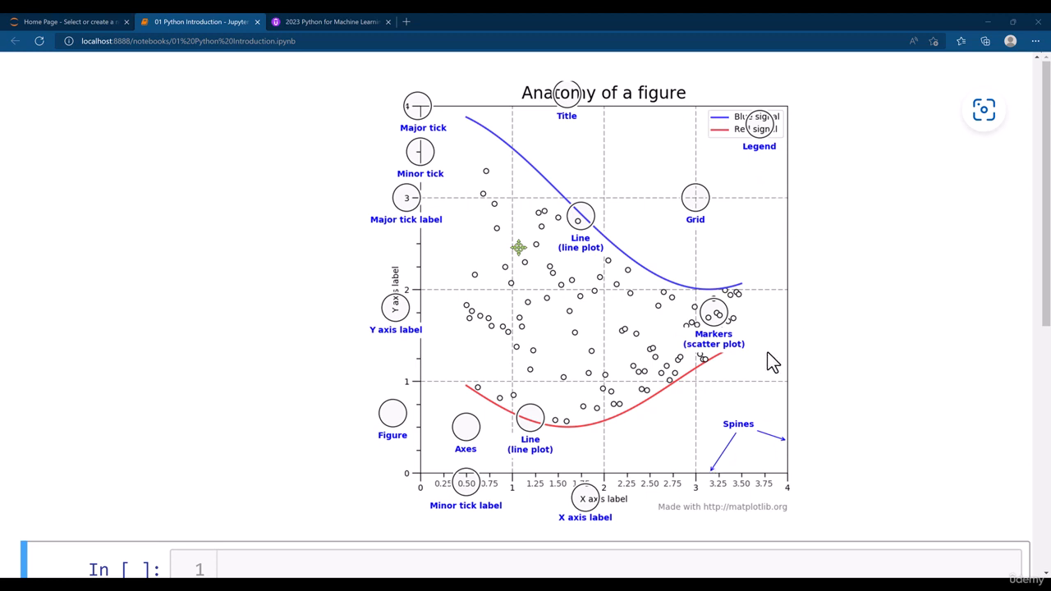
mouse_move(462, 489)
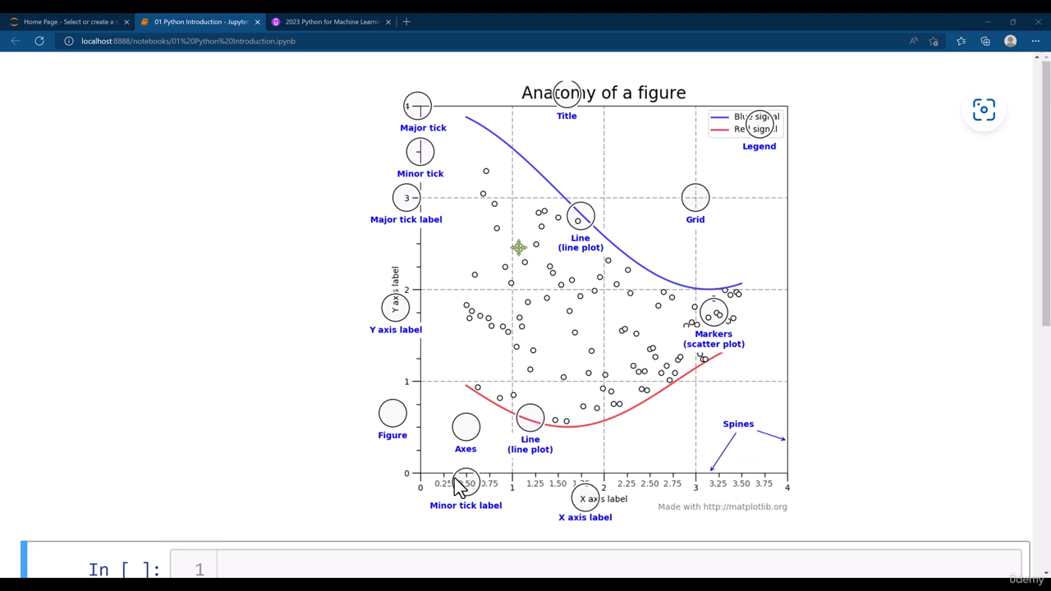
mouse_move(748, 450)
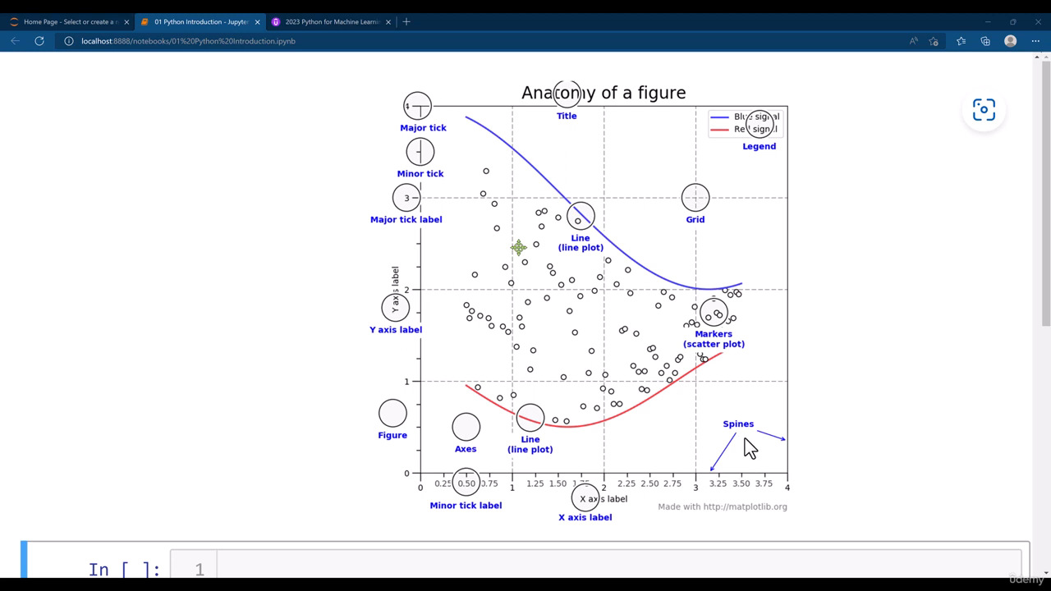
mouse_move(636, 394)
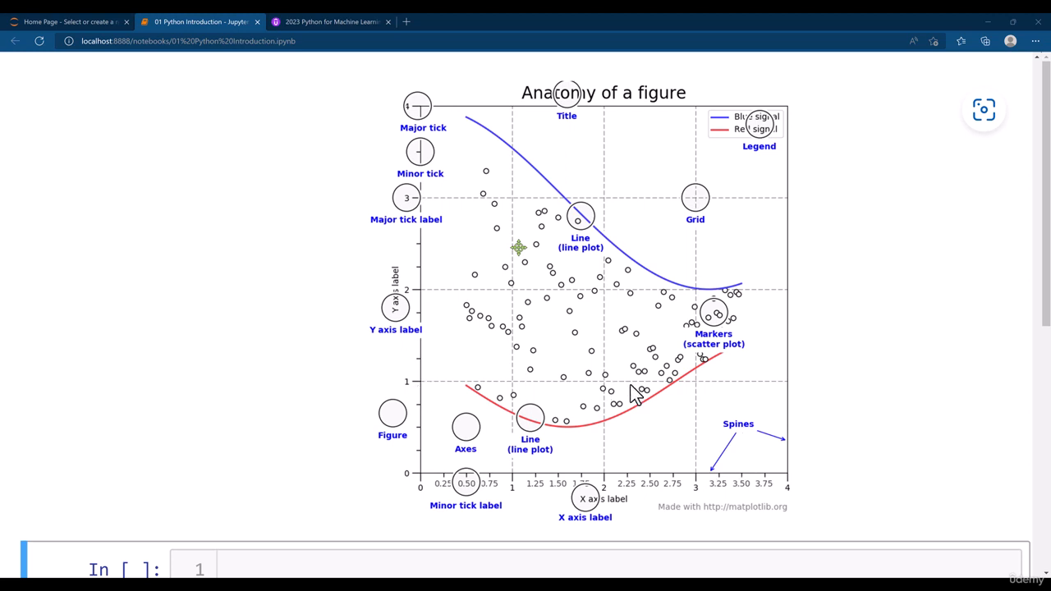
mouse_move(798, 340)
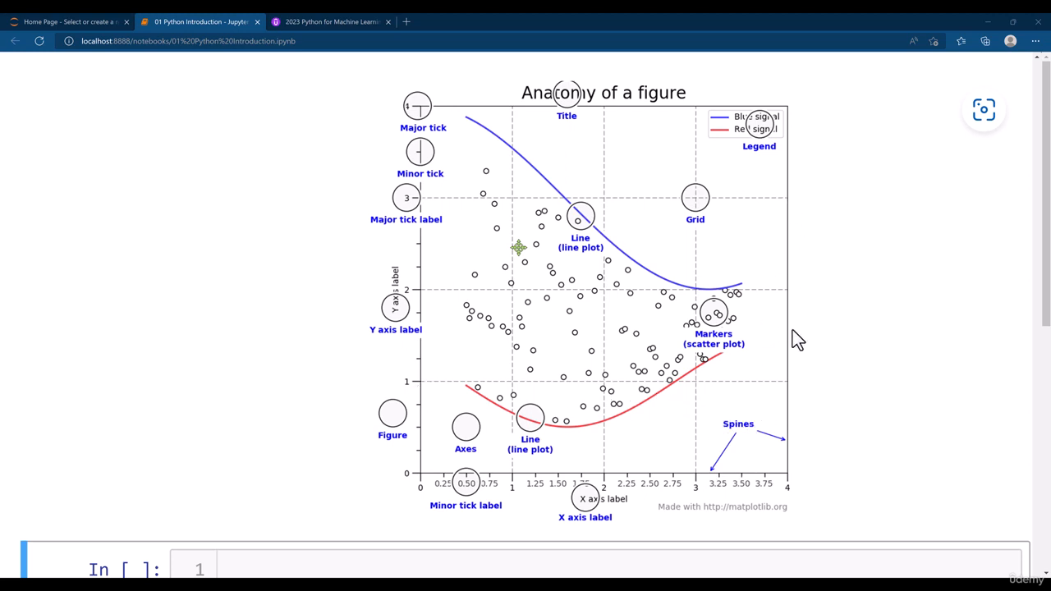
mouse_move(661, 497)
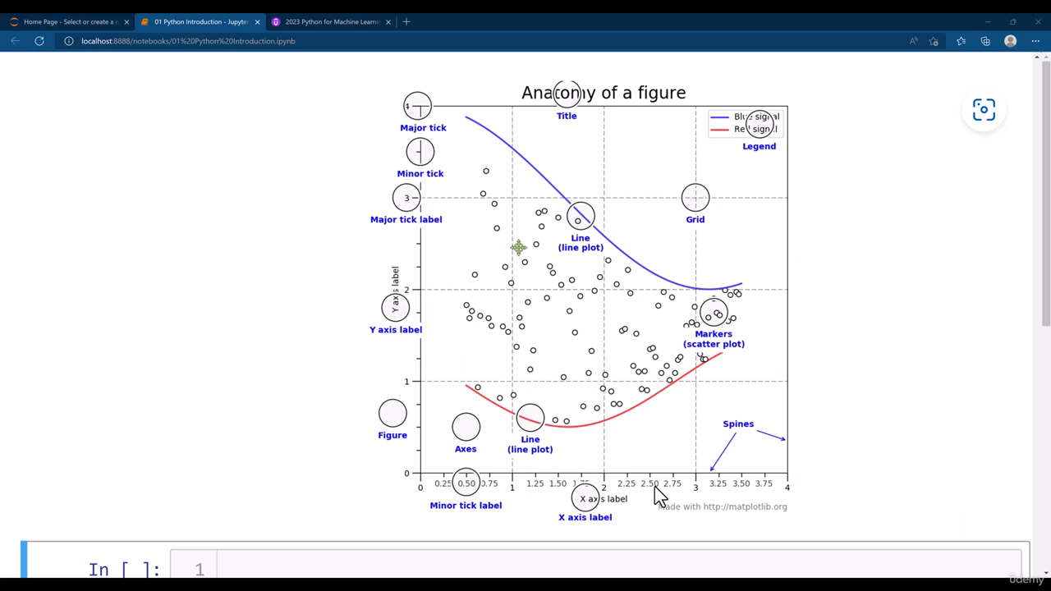
mouse_move(425, 316)
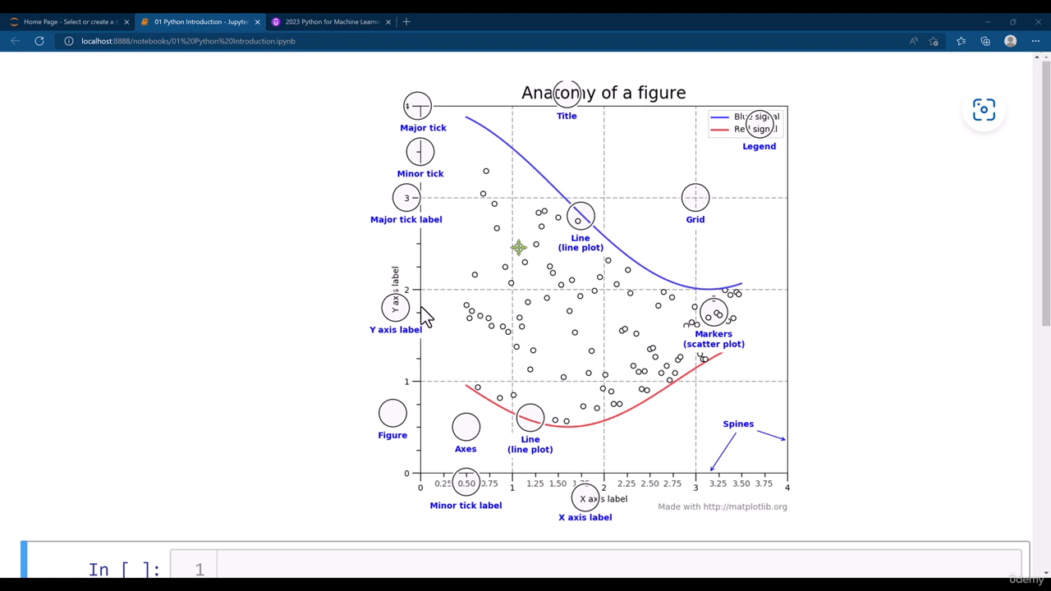
mouse_move(505, 513)
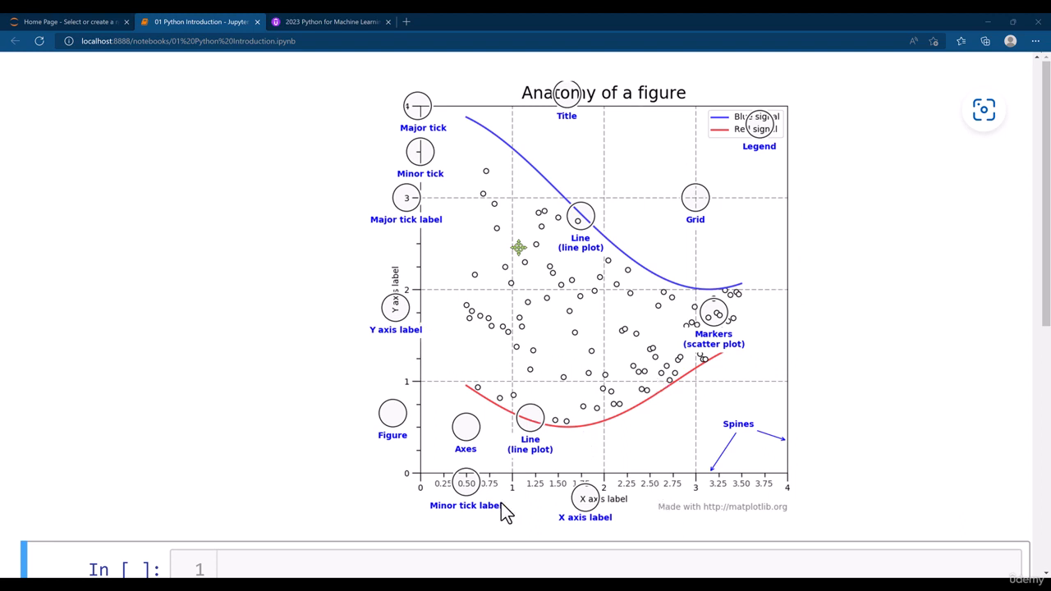
mouse_move(546, 501)
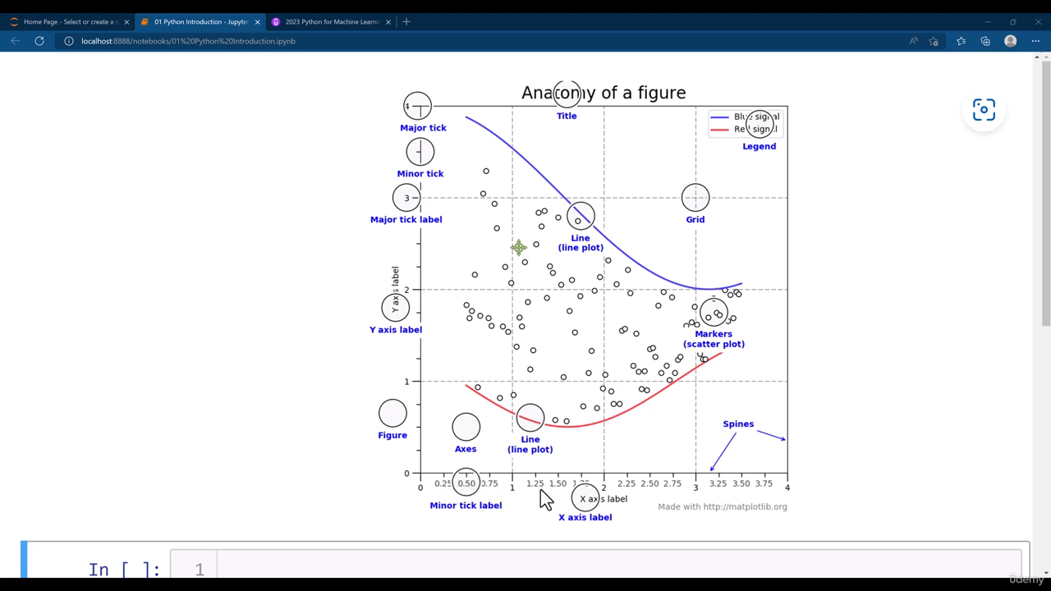
mouse_move(702, 488)
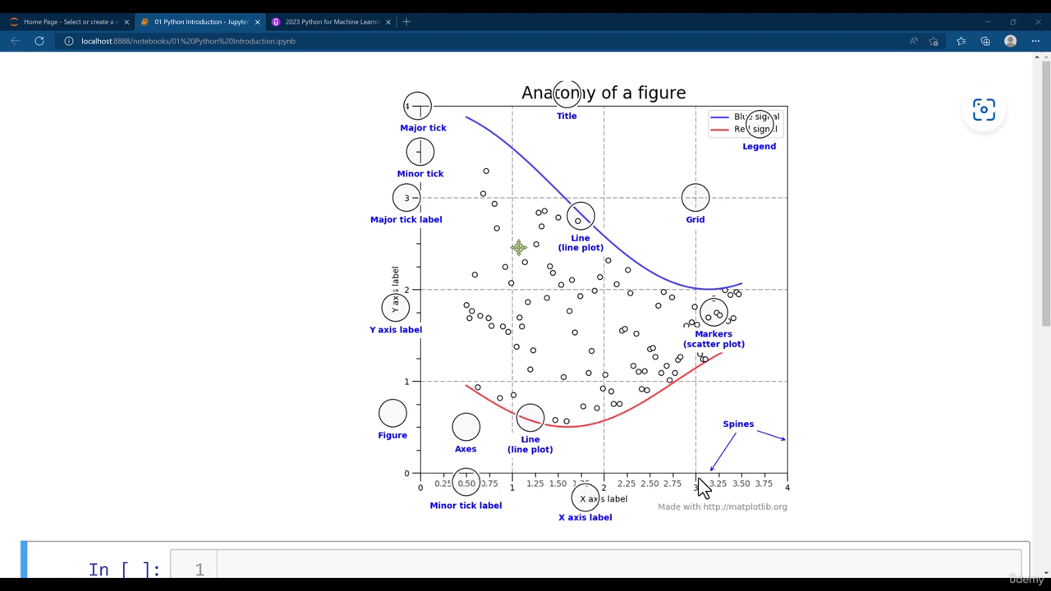
mouse_move(755, 484)
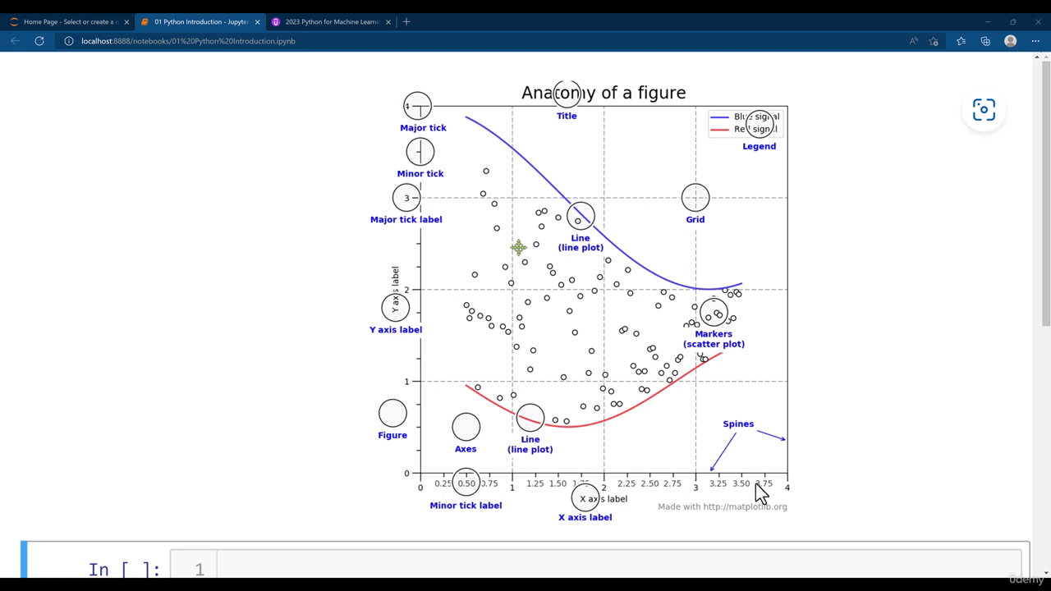
mouse_move(411, 266)
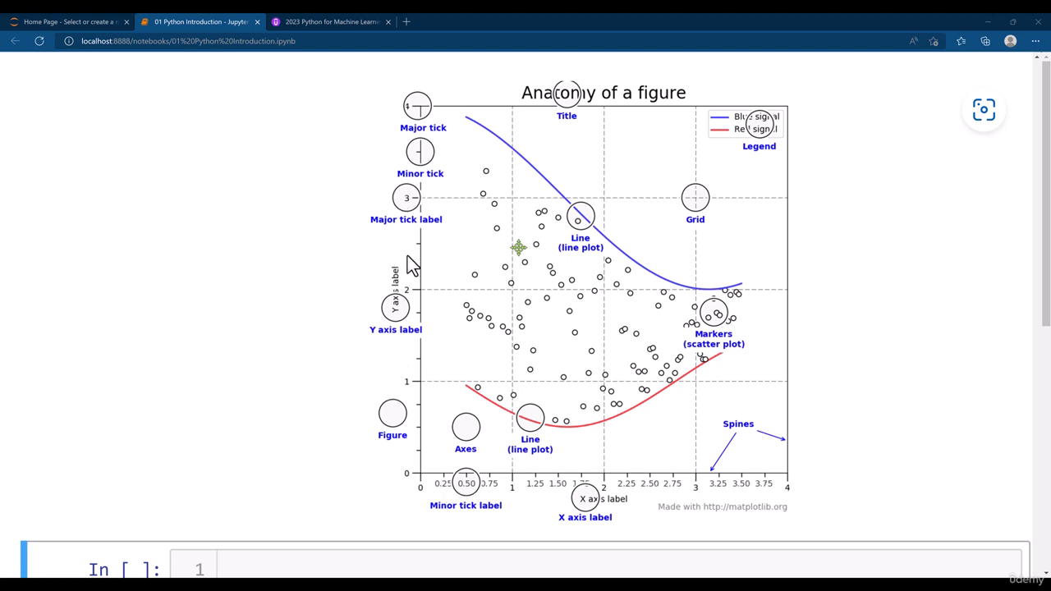
mouse_move(657, 99)
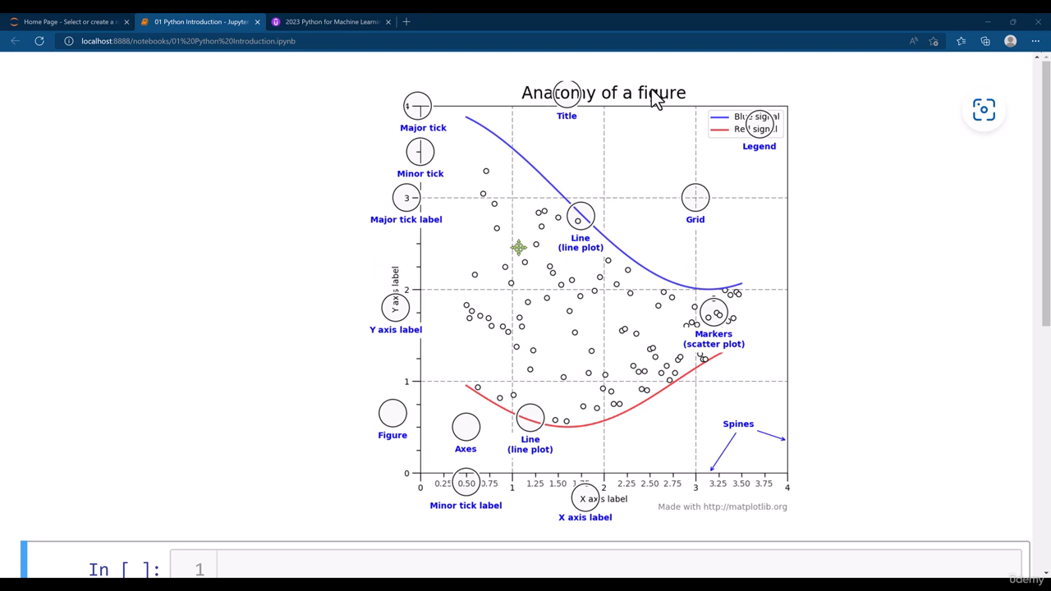
mouse_move(568, 524)
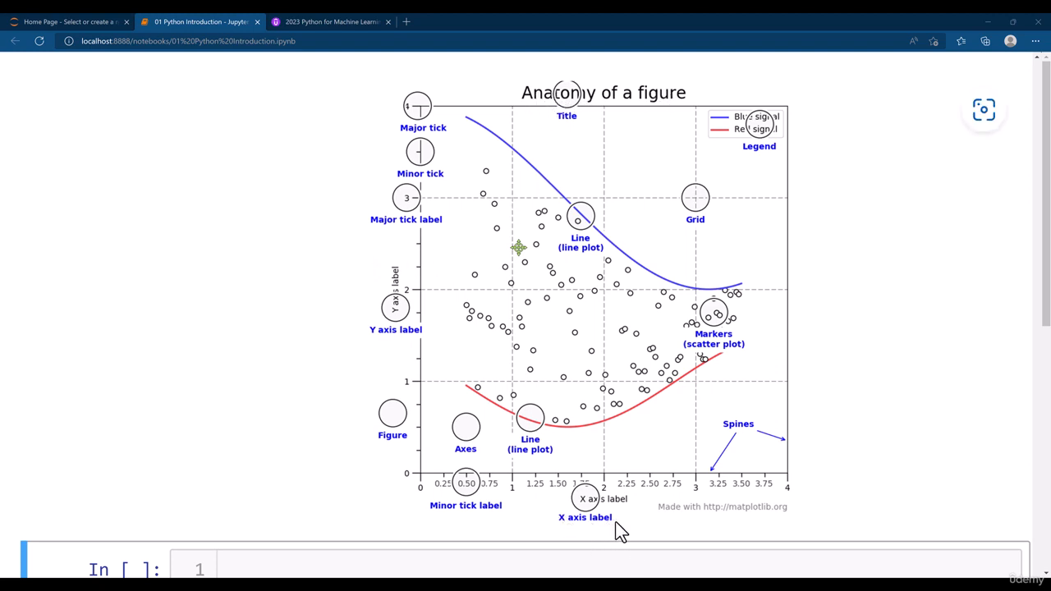
mouse_move(386, 212)
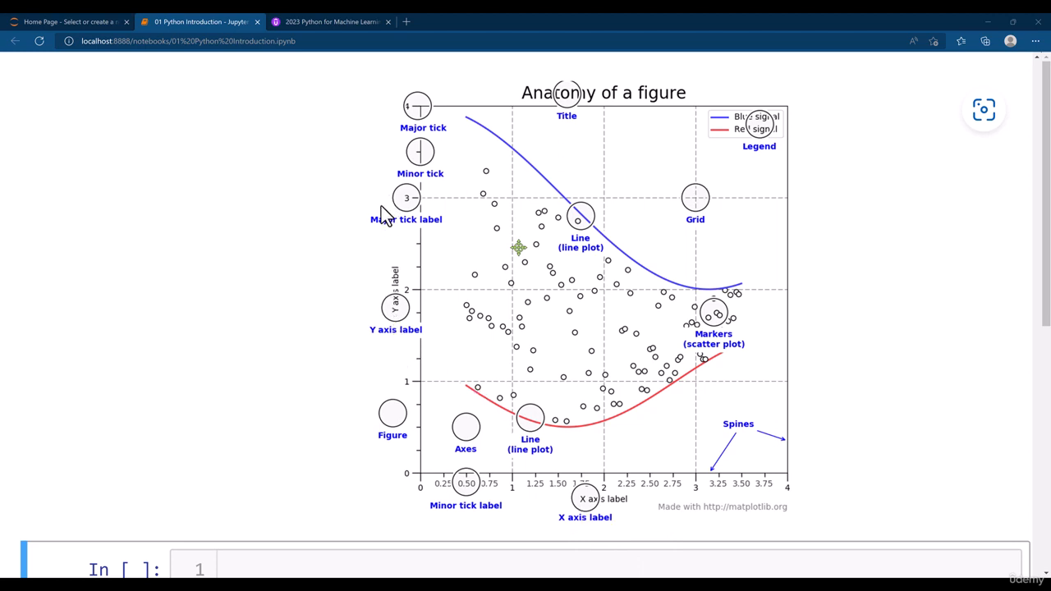
mouse_move(480, 382)
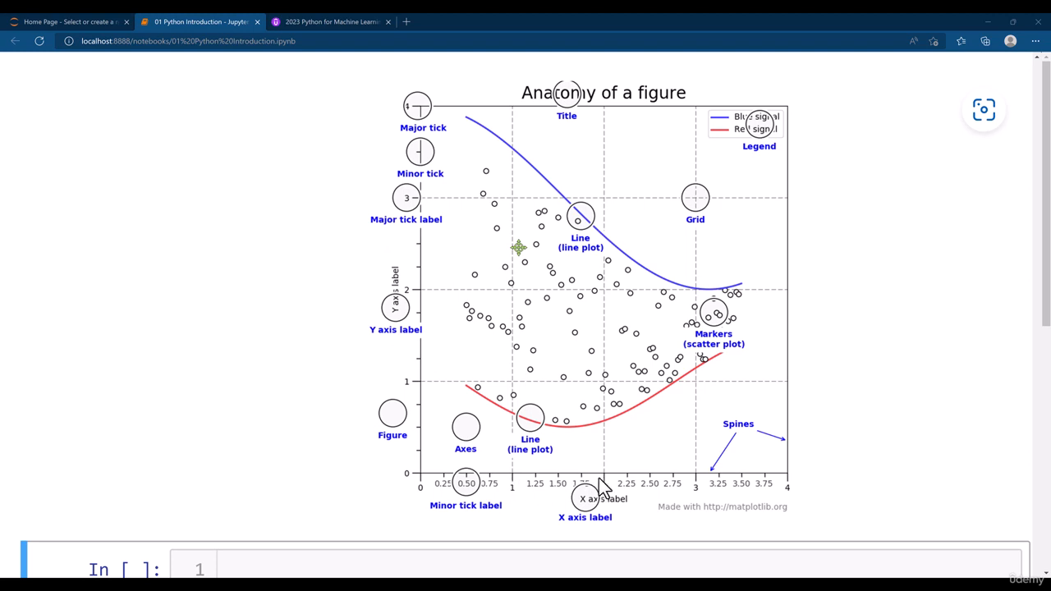
mouse_move(522, 489)
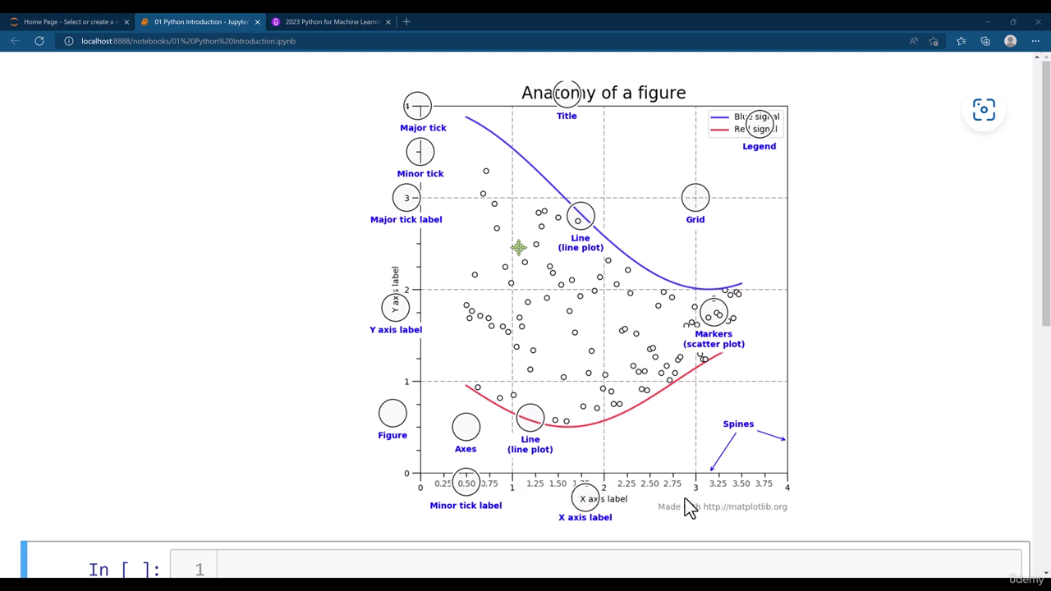
mouse_move(772, 148)
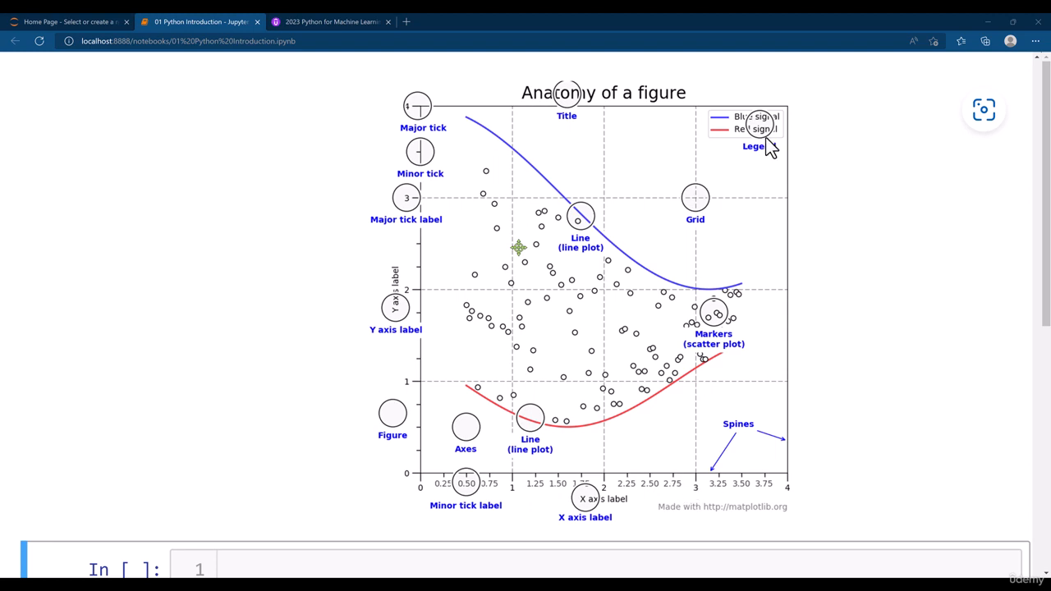
mouse_move(763, 156)
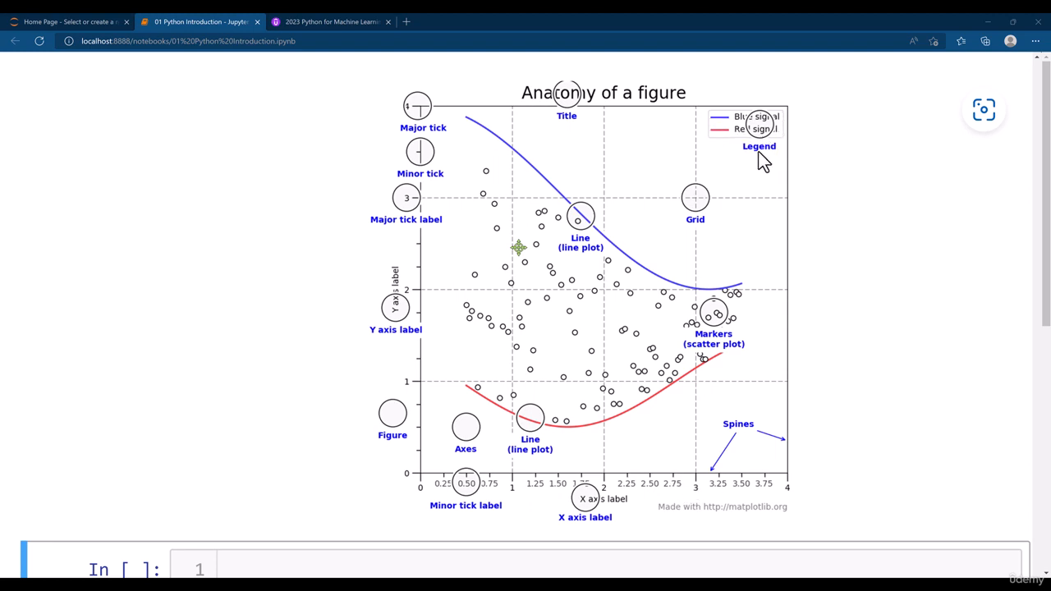
mouse_move(721, 133)
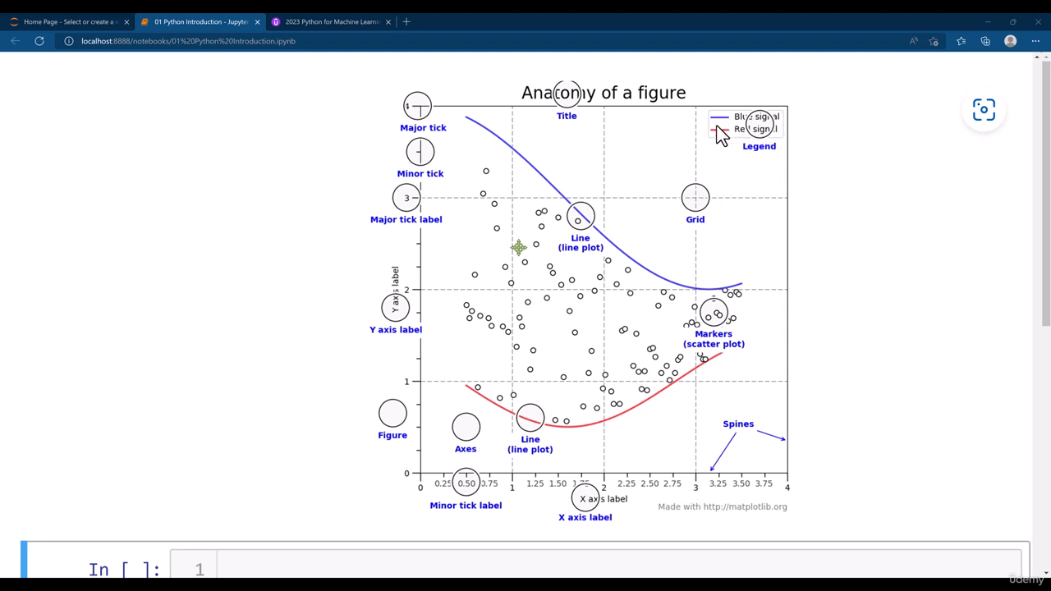
mouse_move(632, 284)
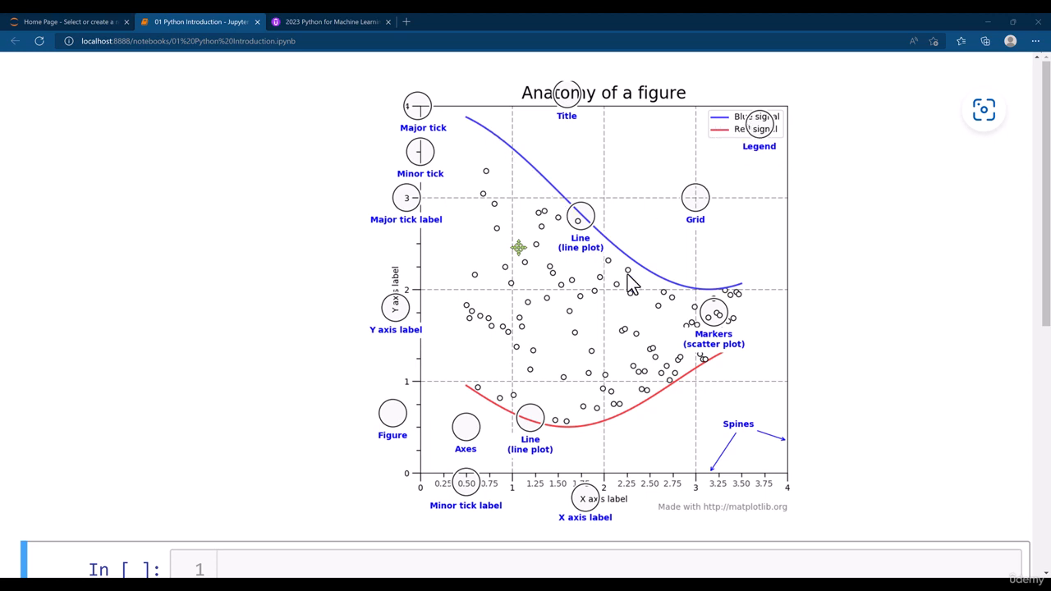
mouse_move(735, 147)
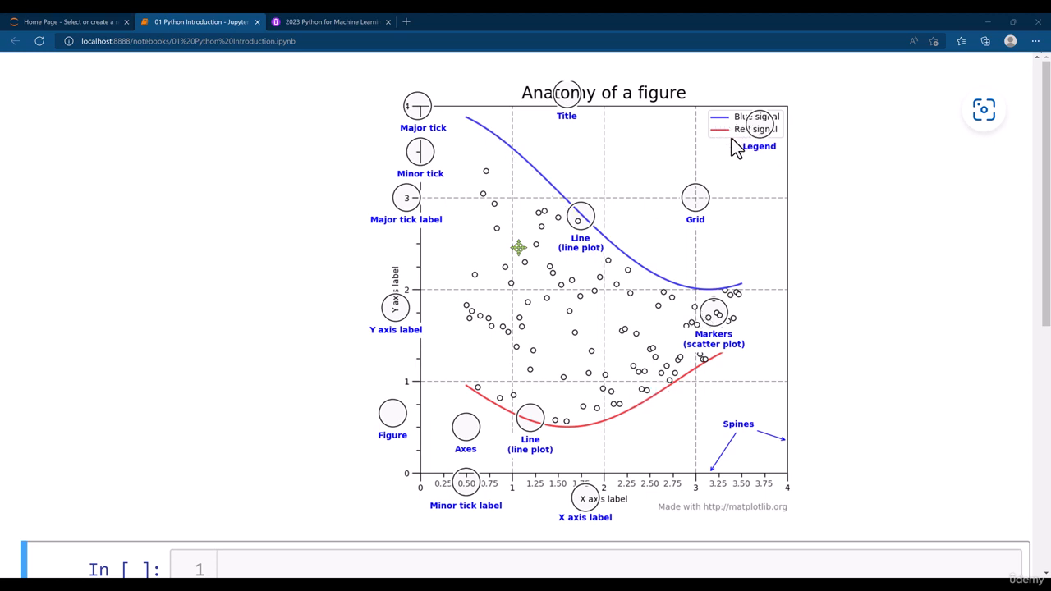
mouse_move(710, 138)
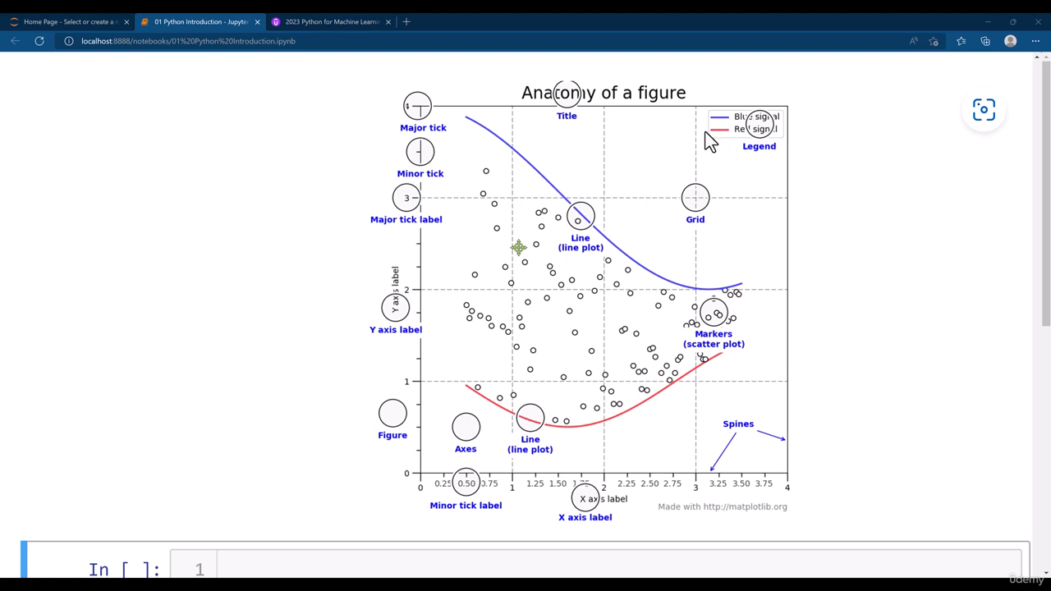
scroll(up, 3)
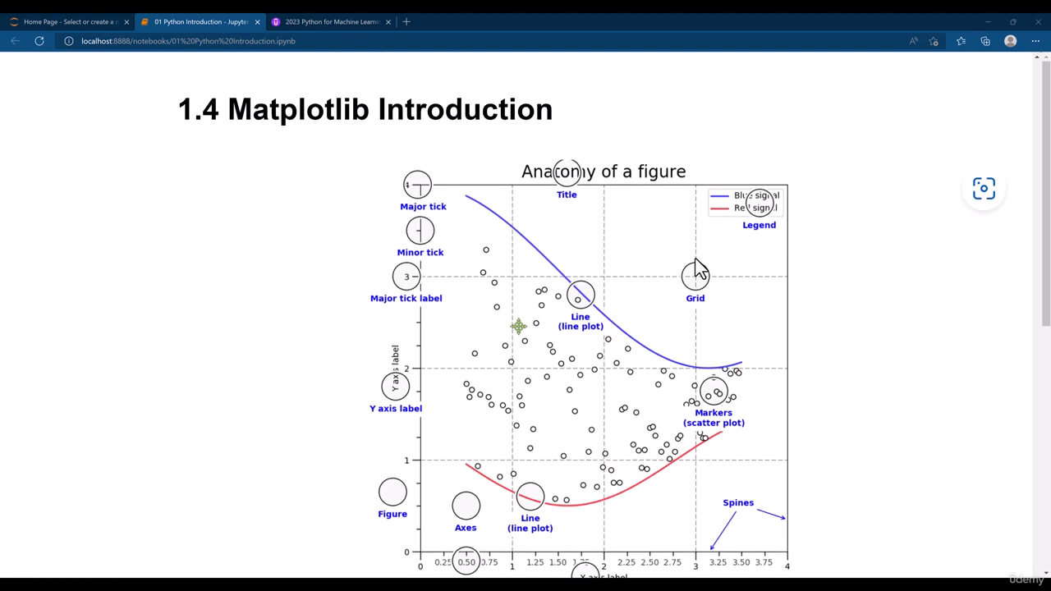
mouse_move(311, 214)
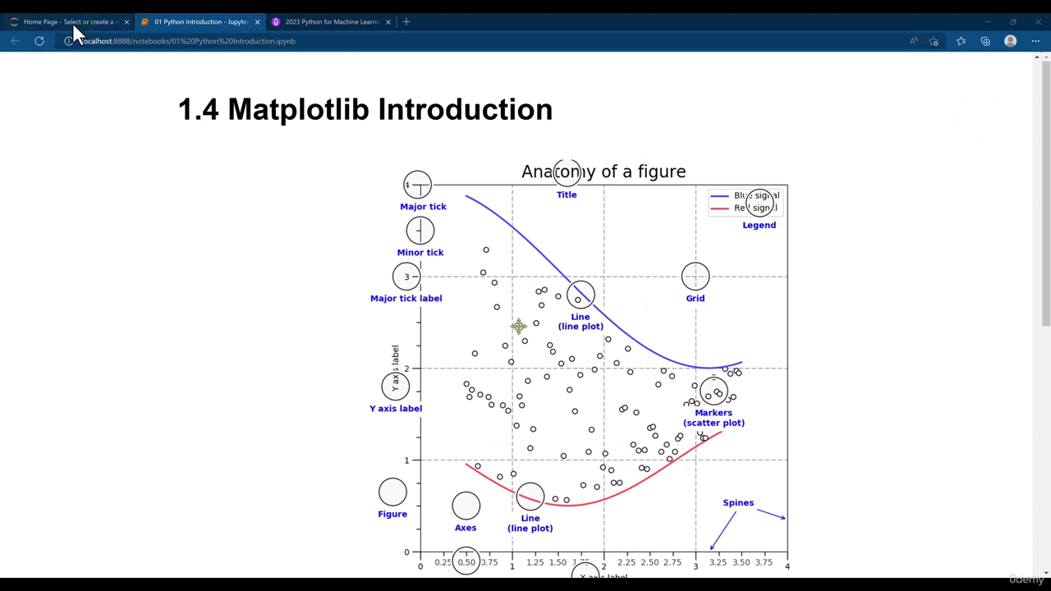
Step: Open data/IMDB-Movie-Data.csv from the Jupyter file listing to read its column headers
click(65, 21)
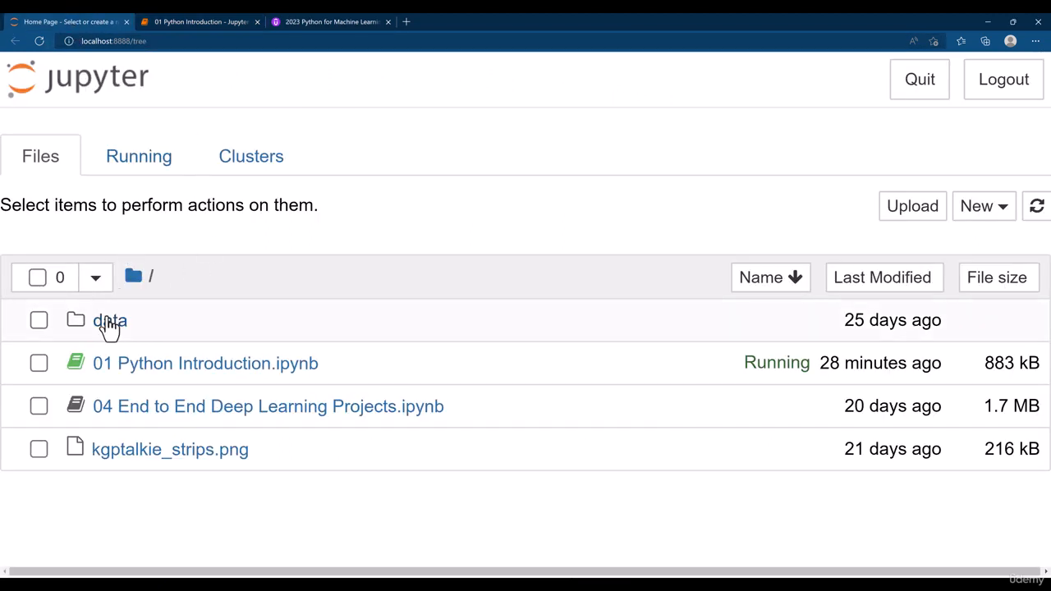
click(109, 319)
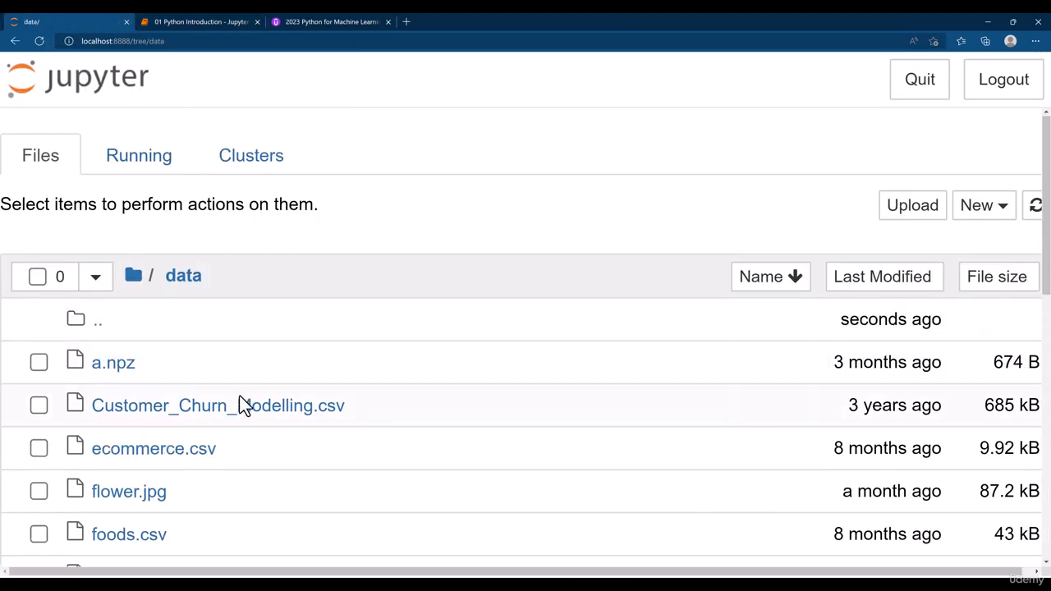
scroll(down, 3)
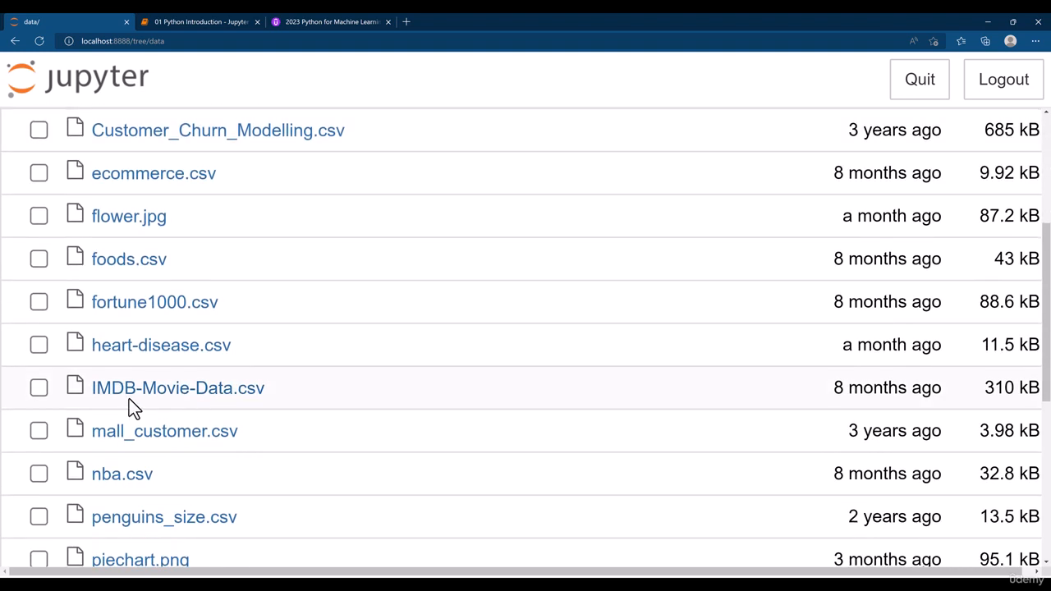
mouse_move(179, 388)
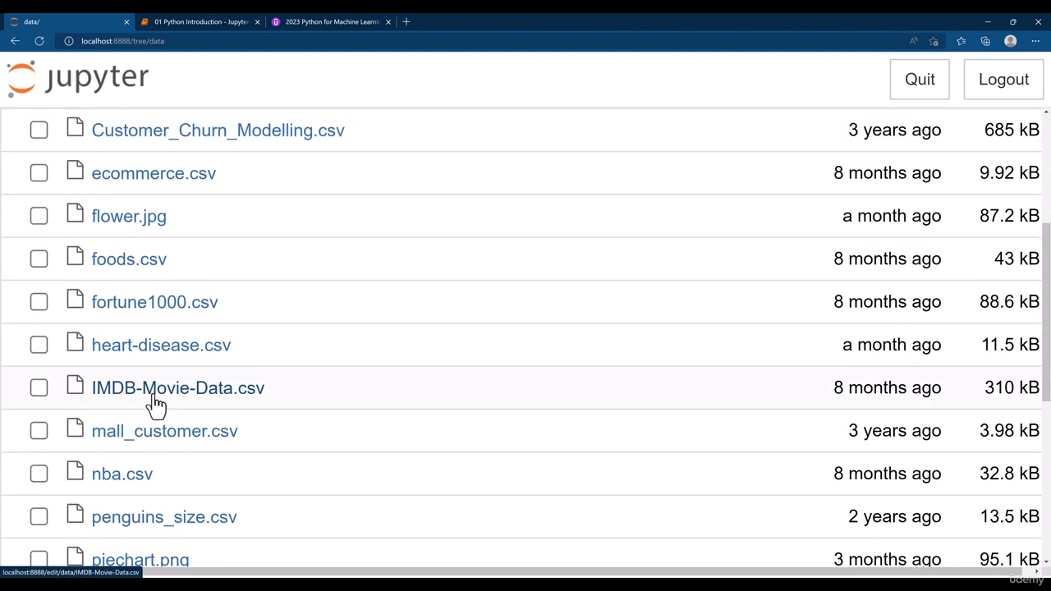
click(177, 387)
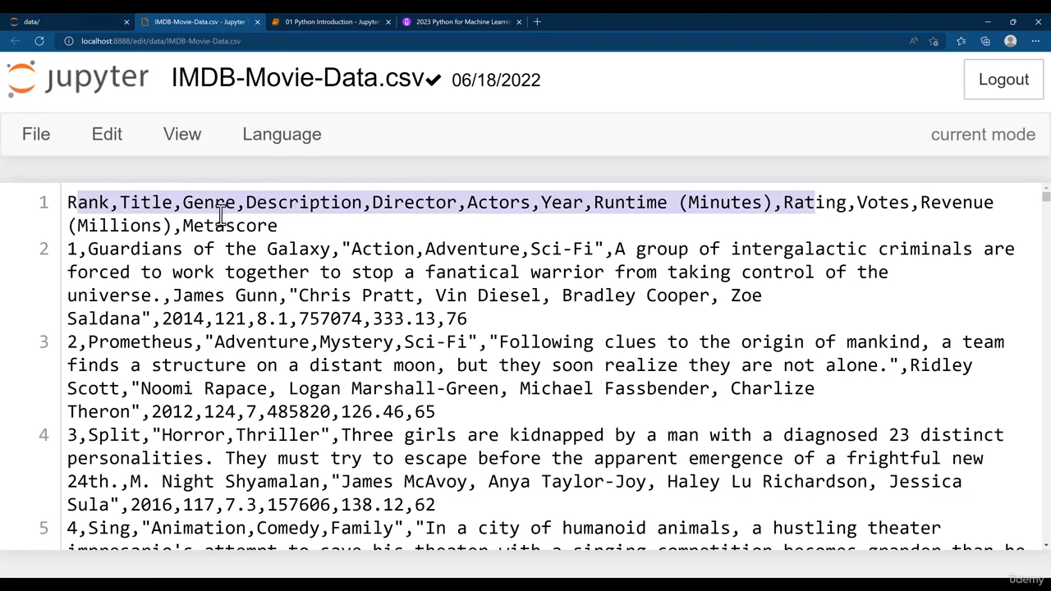
mouse_move(537, 203)
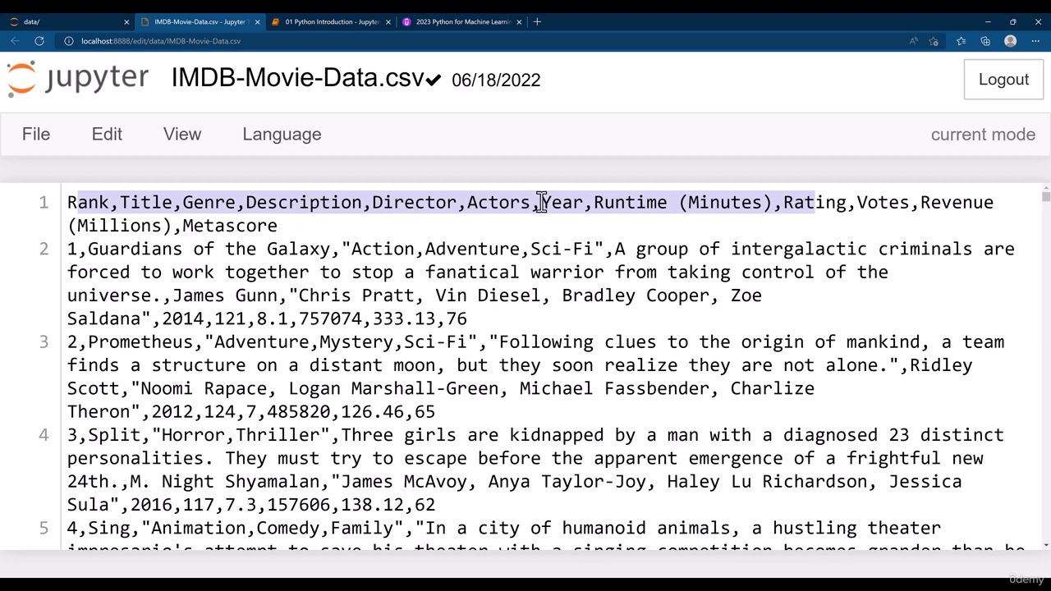
mouse_move(819, 212)
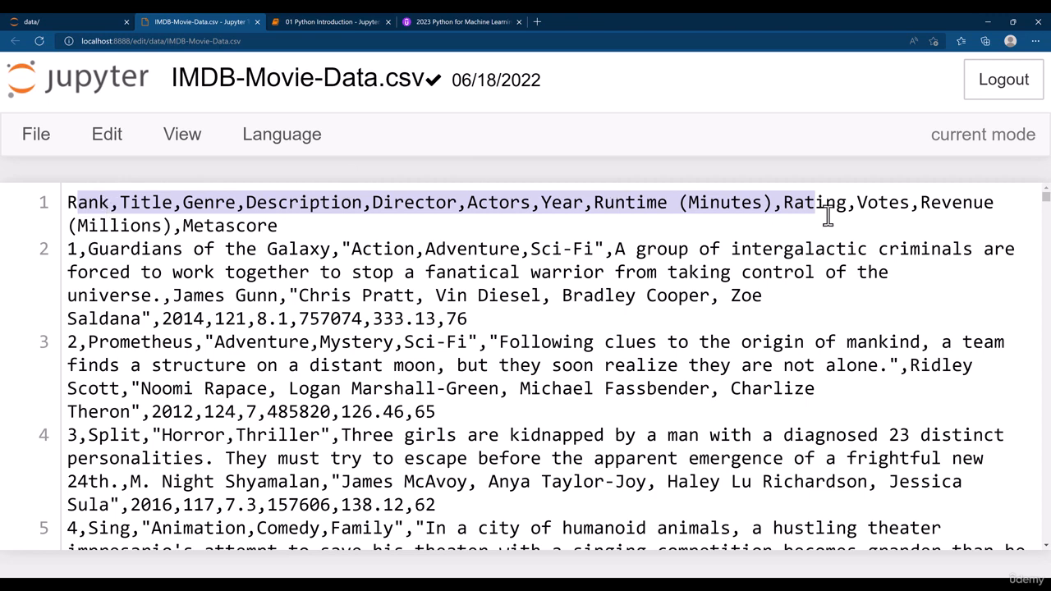
mouse_move(260, 33)
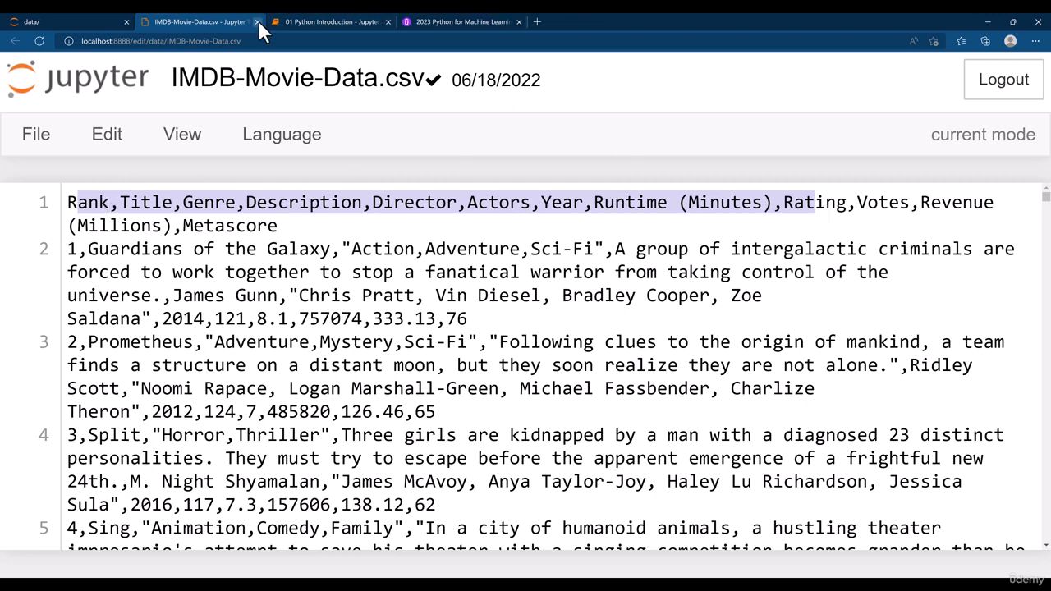
Step: In the empty notebook cell, import matplotlib.pyplot as plt and pandas as pd and run it
click(257, 22)
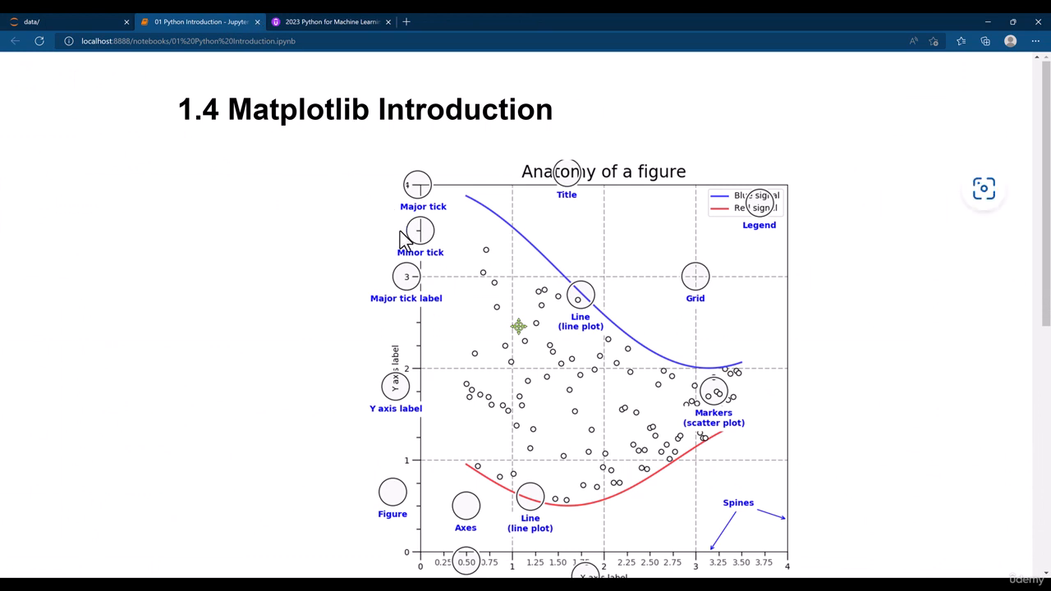
mouse_move(279, 205)
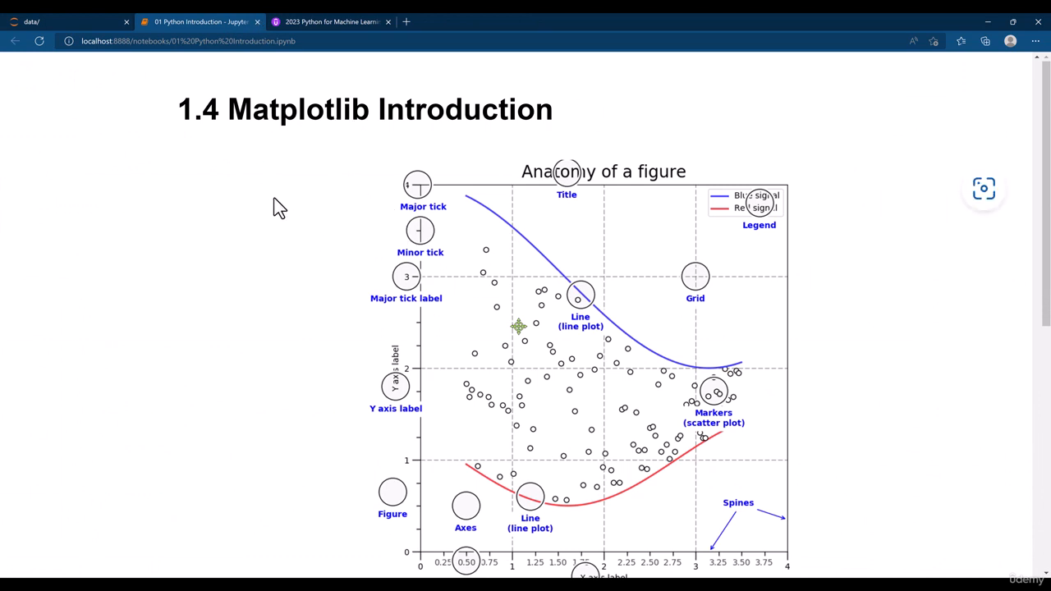
scroll(down, 3)
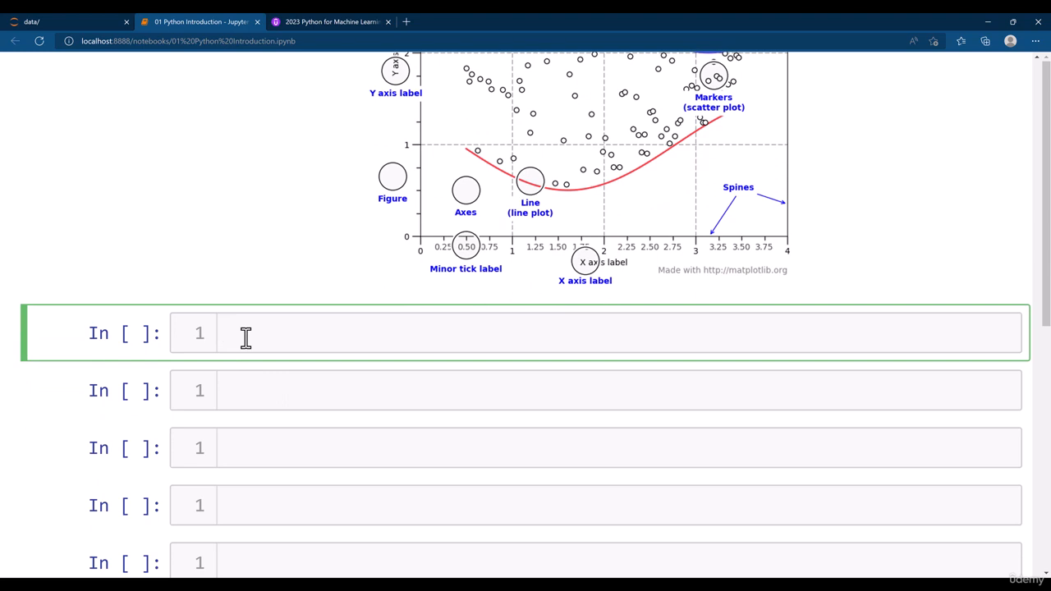
click(229, 333)
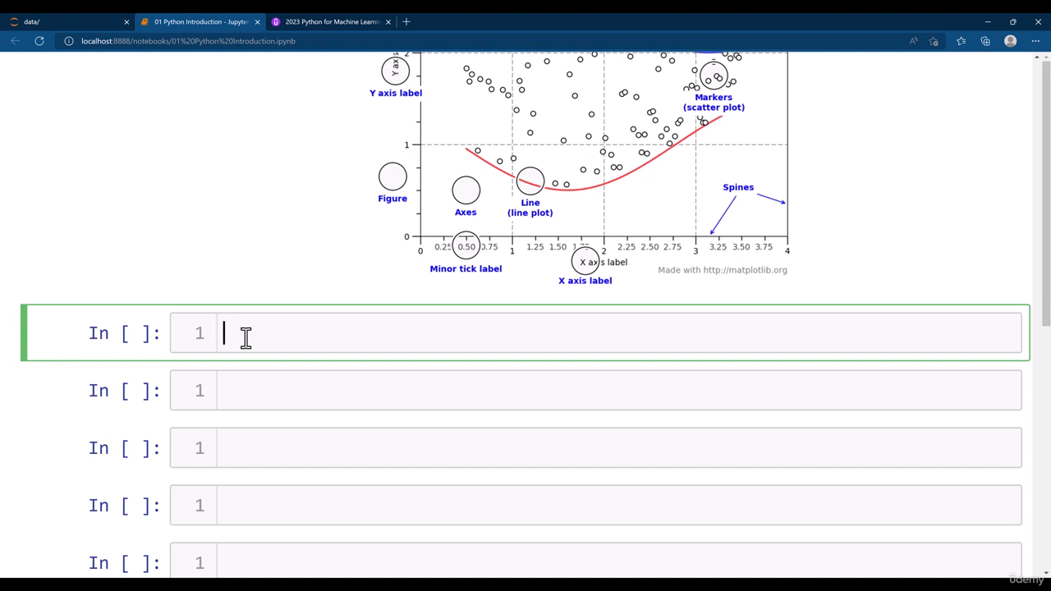
text(import)
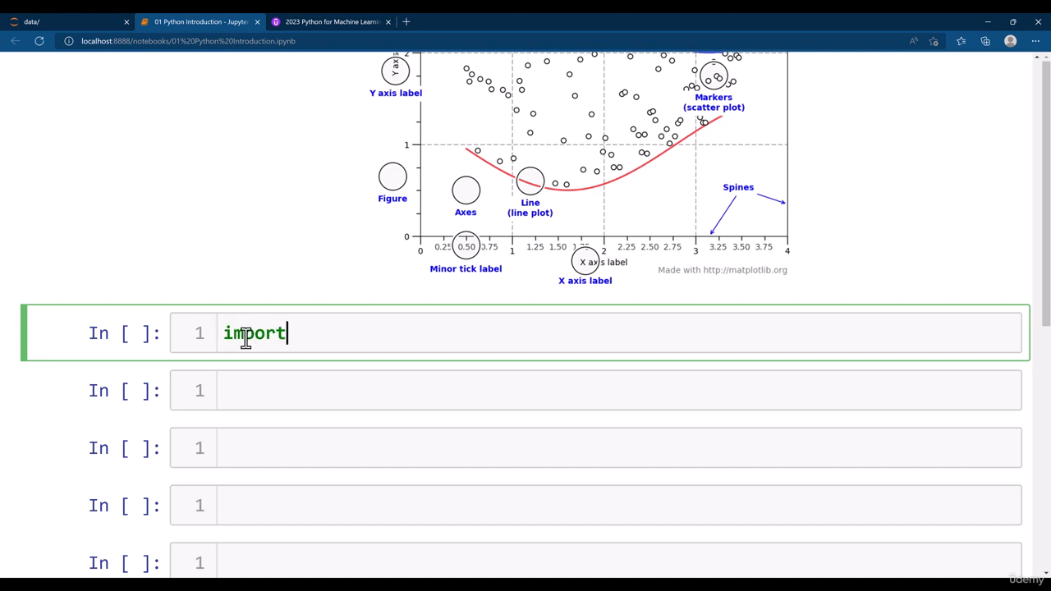
text(matplo)
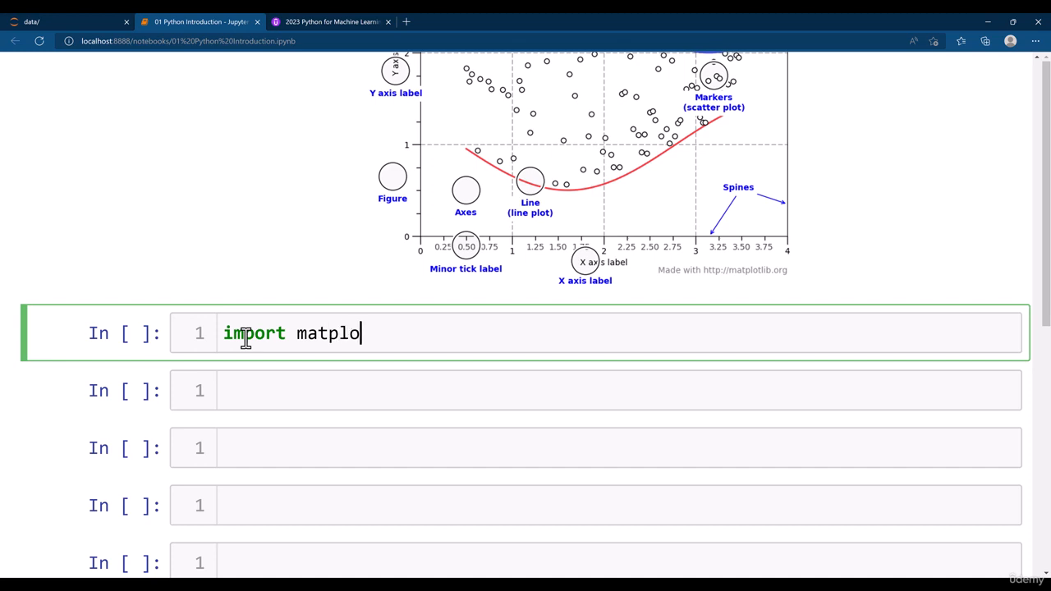
text(li)
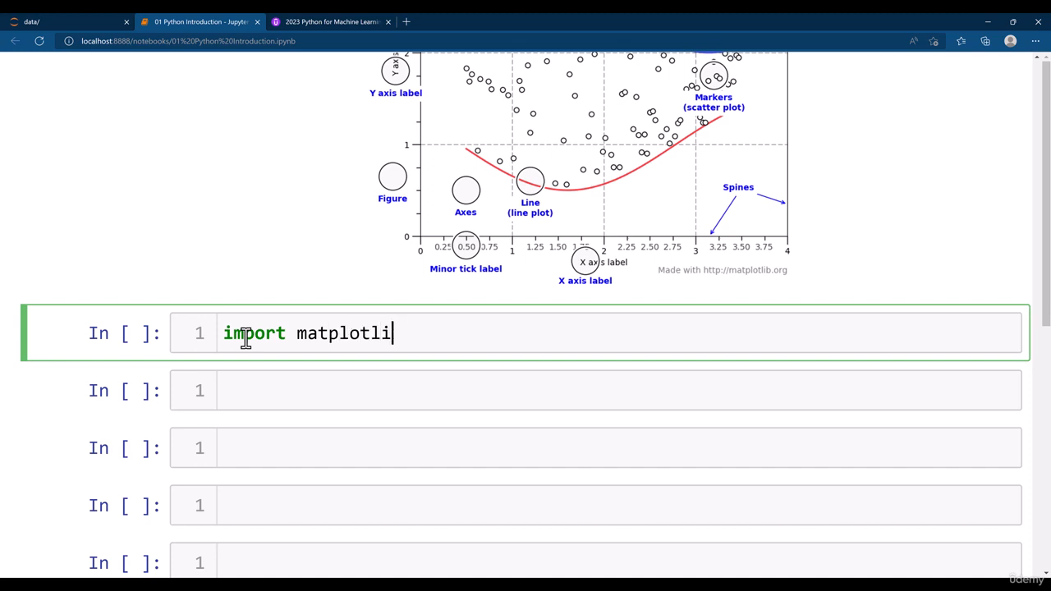
text(b.pyplot as plt)
text(import)
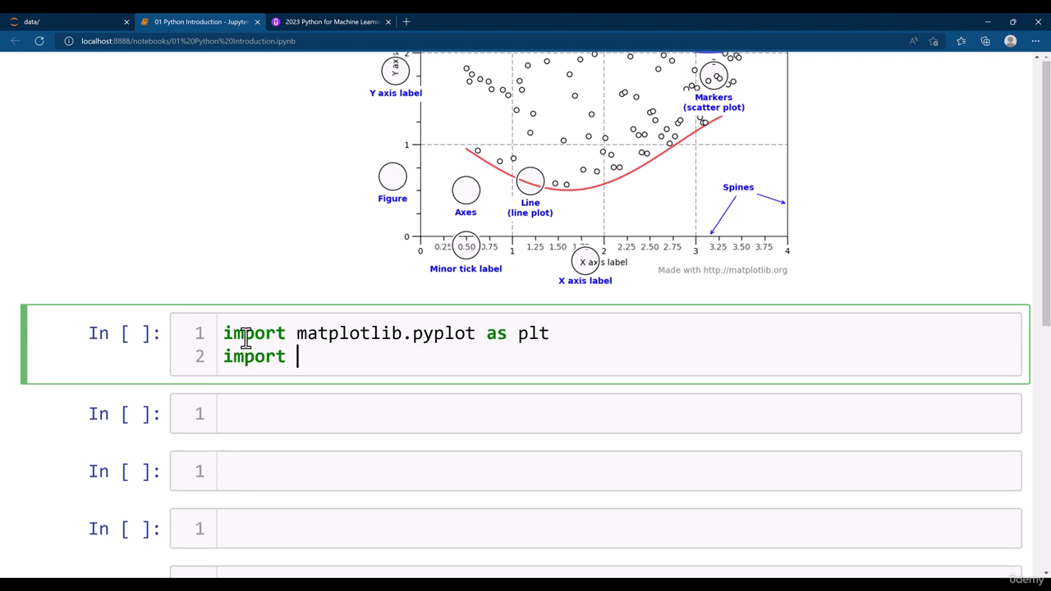
text(pandas as)
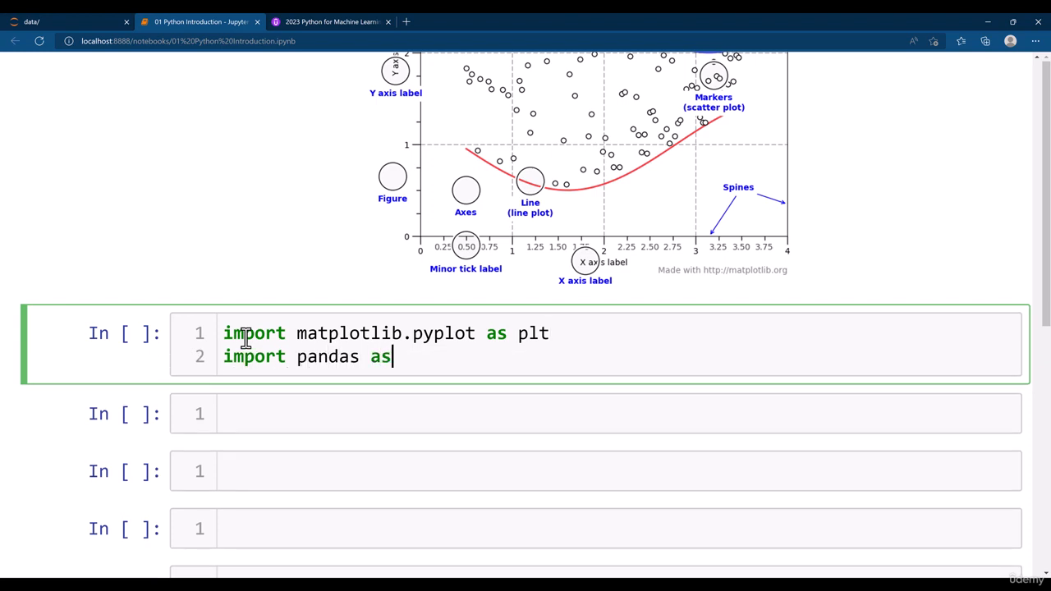
key(shift+enter)
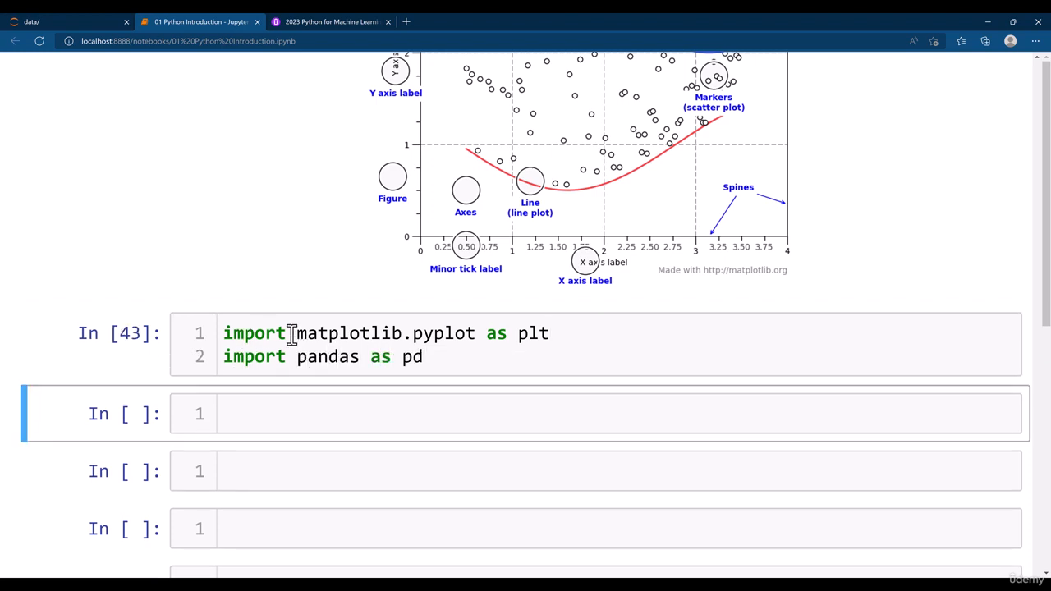
Step: Set plt.rcParams figure.figsize to [10,3] and figure.dpi to 100
scroll(down, 3)
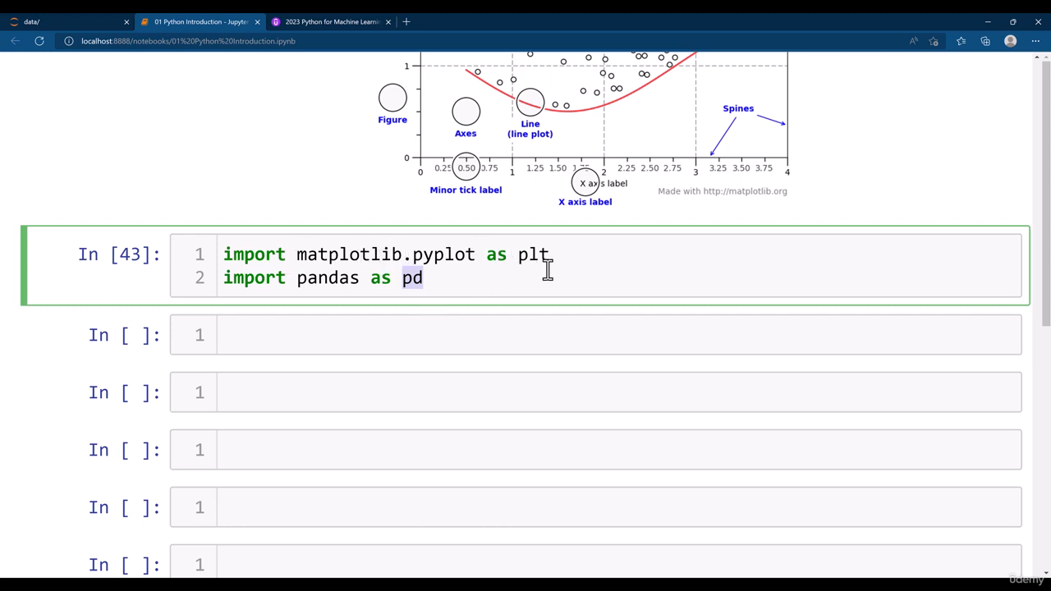
mouse_move(351, 334)
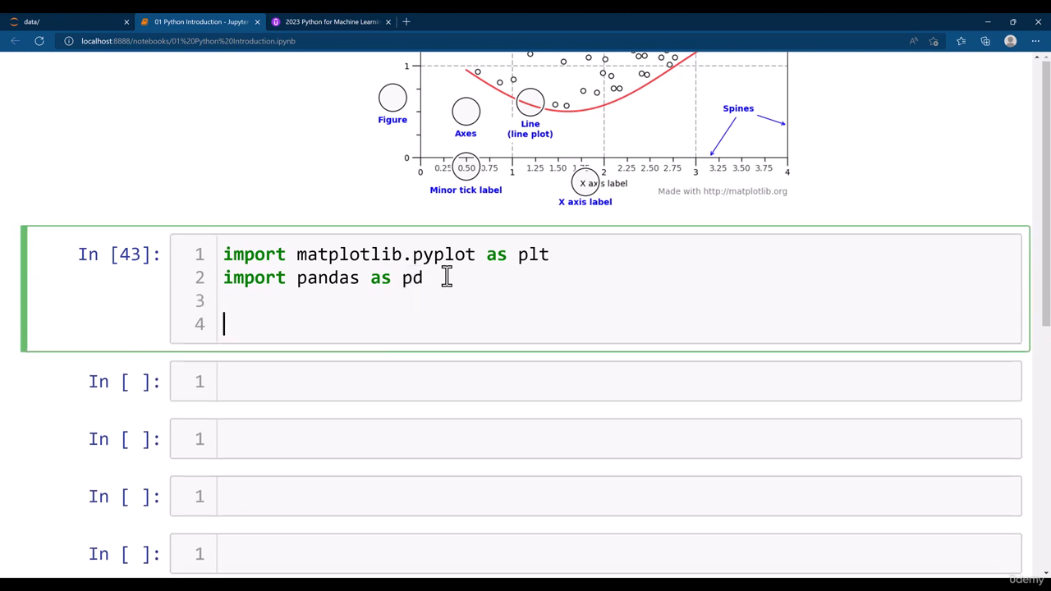
scroll(down, 3)
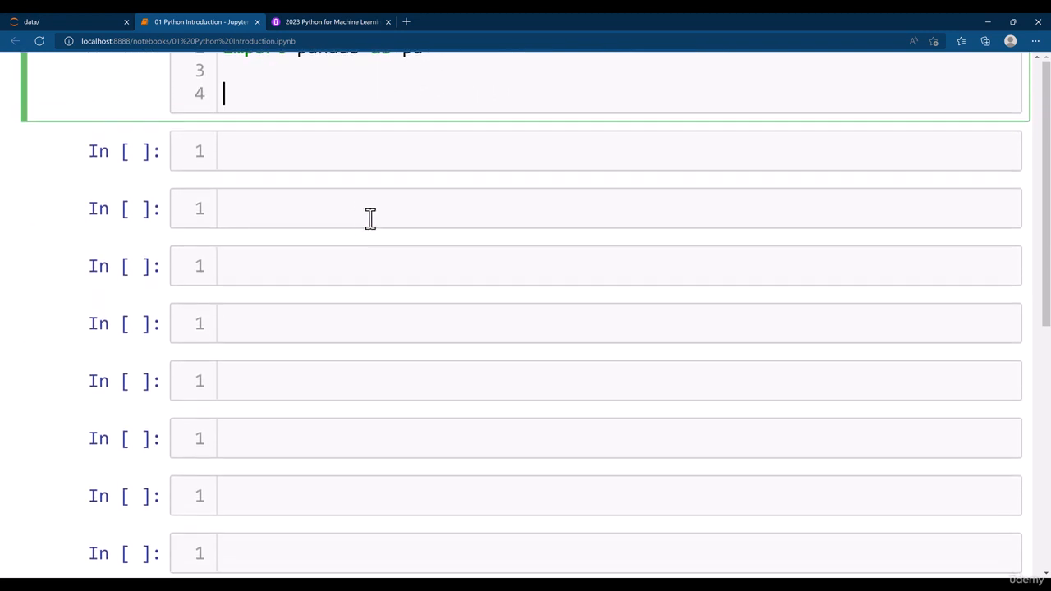
scroll(up, 3)
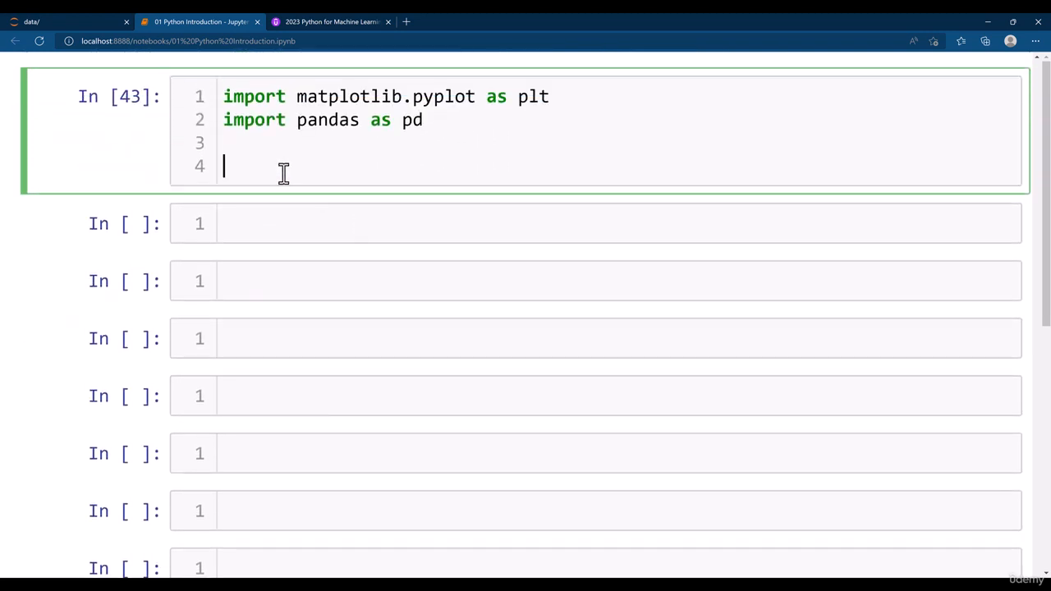
text(plt.)
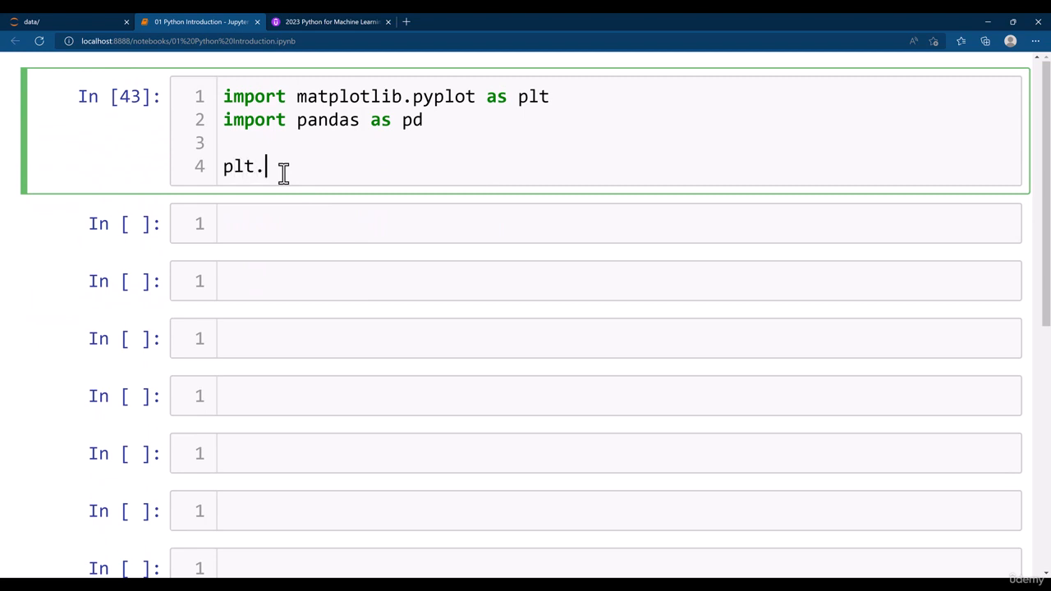
text(rcPra)
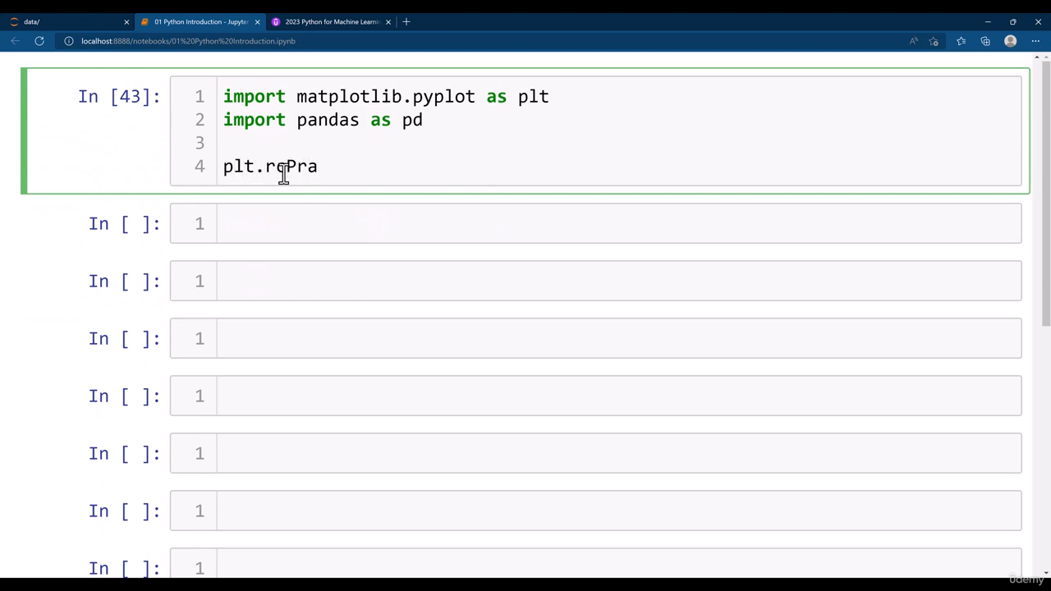
text(ms[')
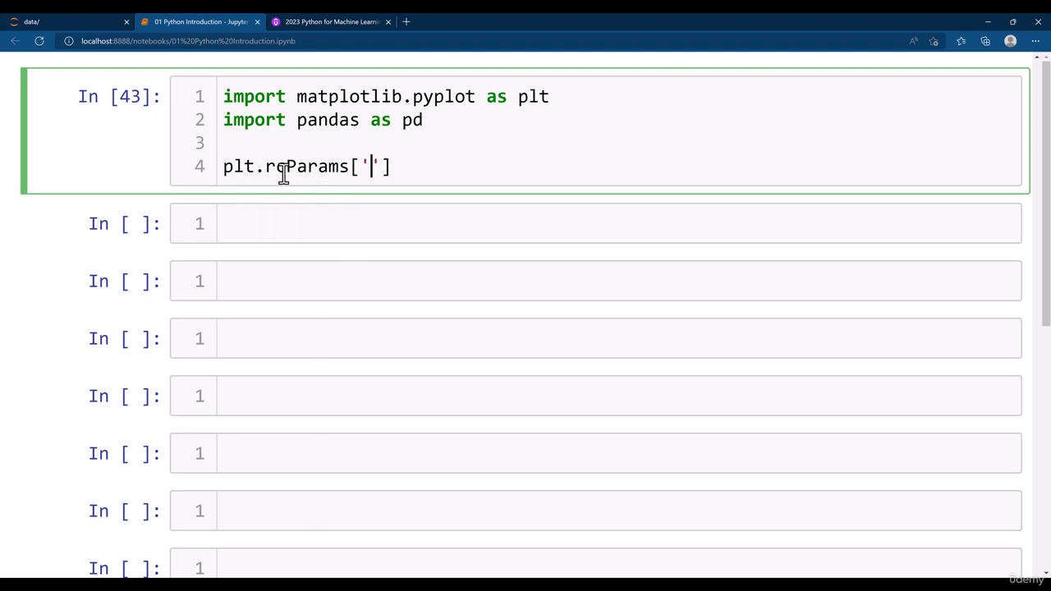
text(figure.)
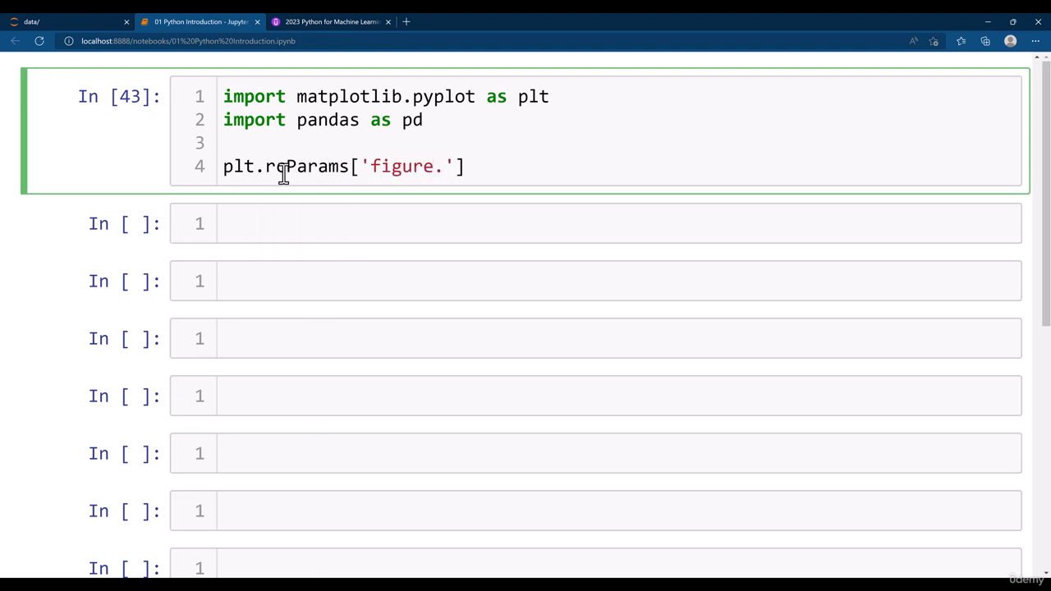
text(fig)
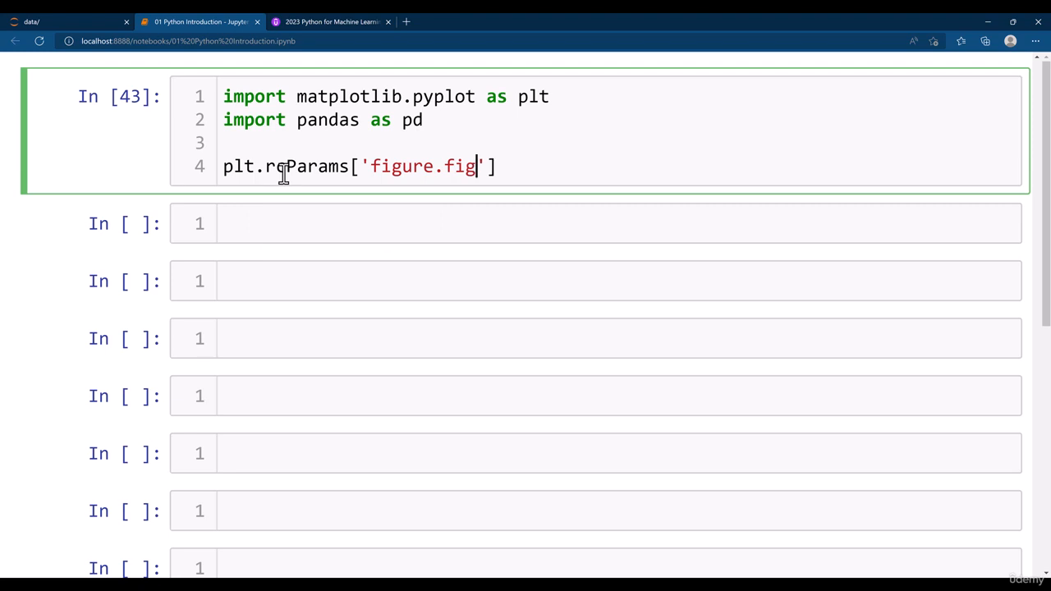
text(size)
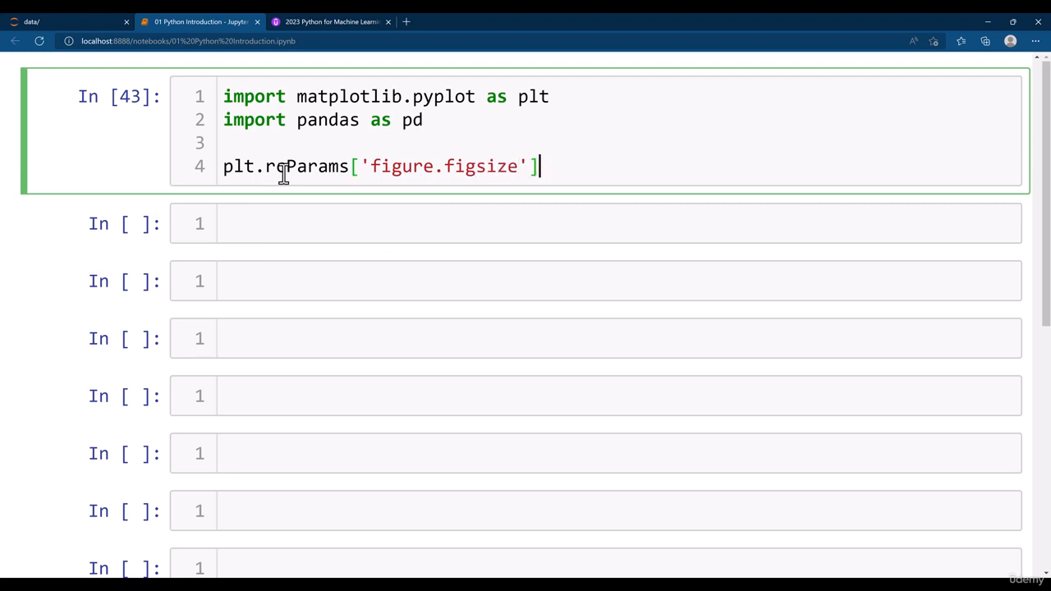
text(= [10])
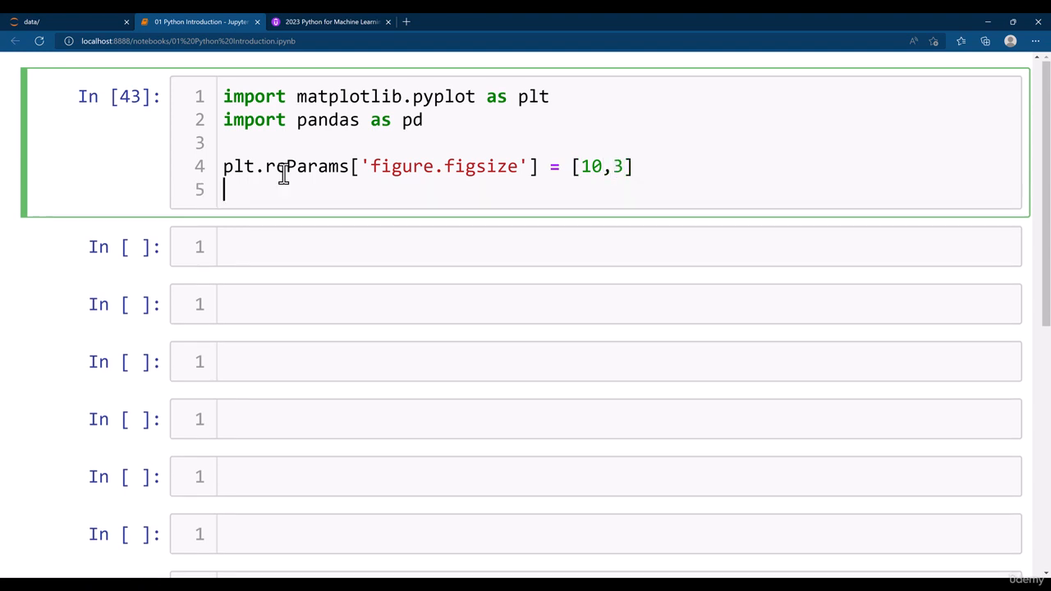
text(plt.rcPa)
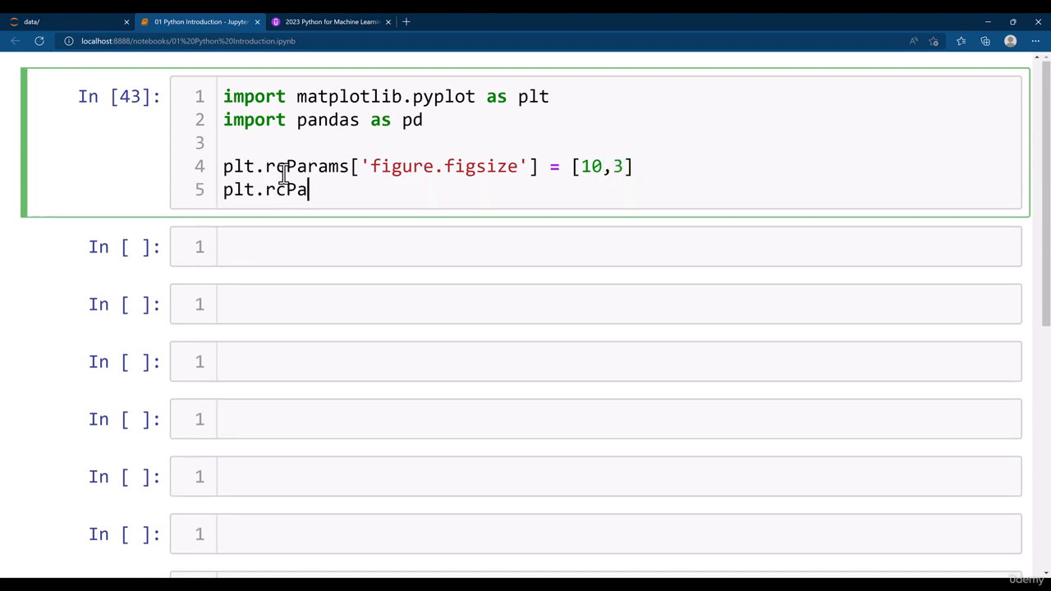
text(rams[)
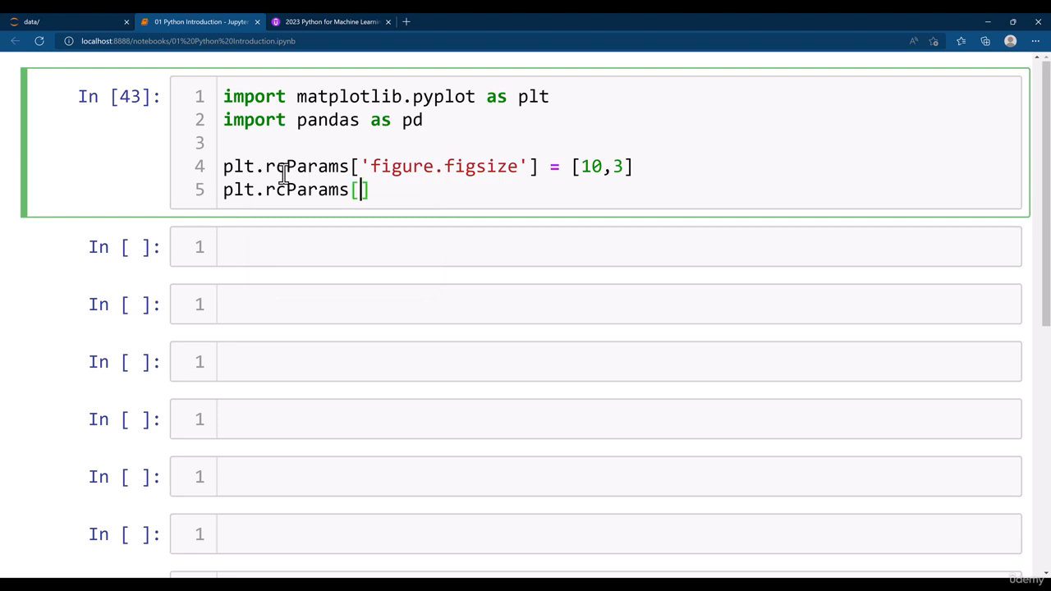
text('figure.dpi)
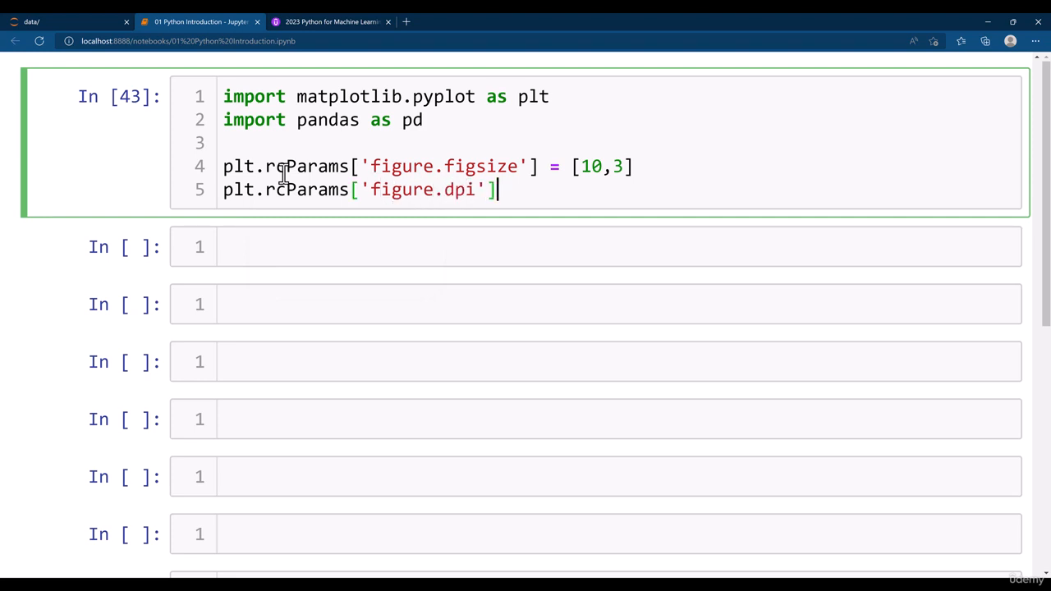
text(= 100)
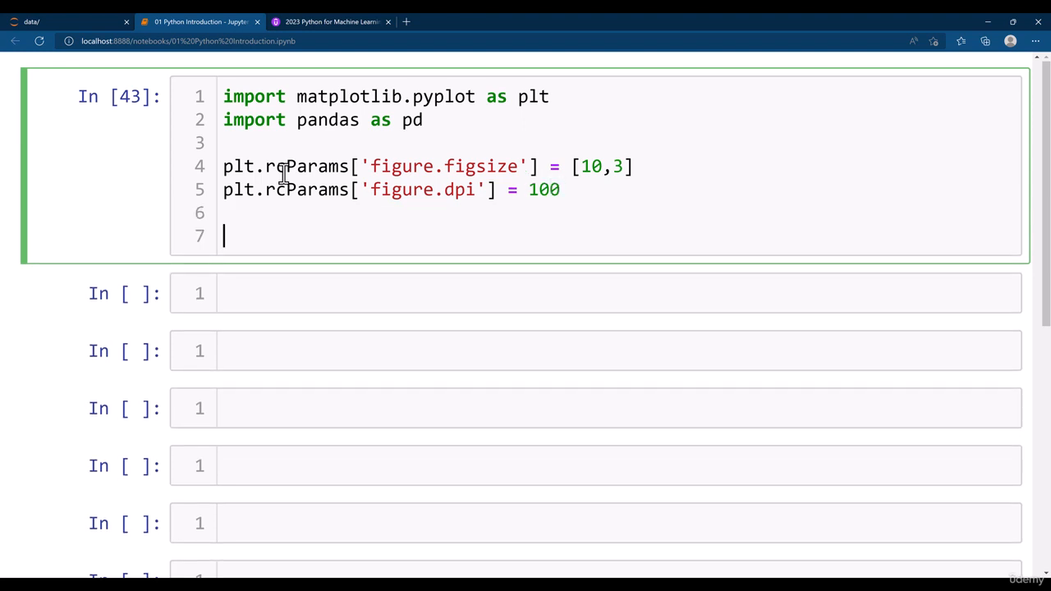
mouse_move(534, 189)
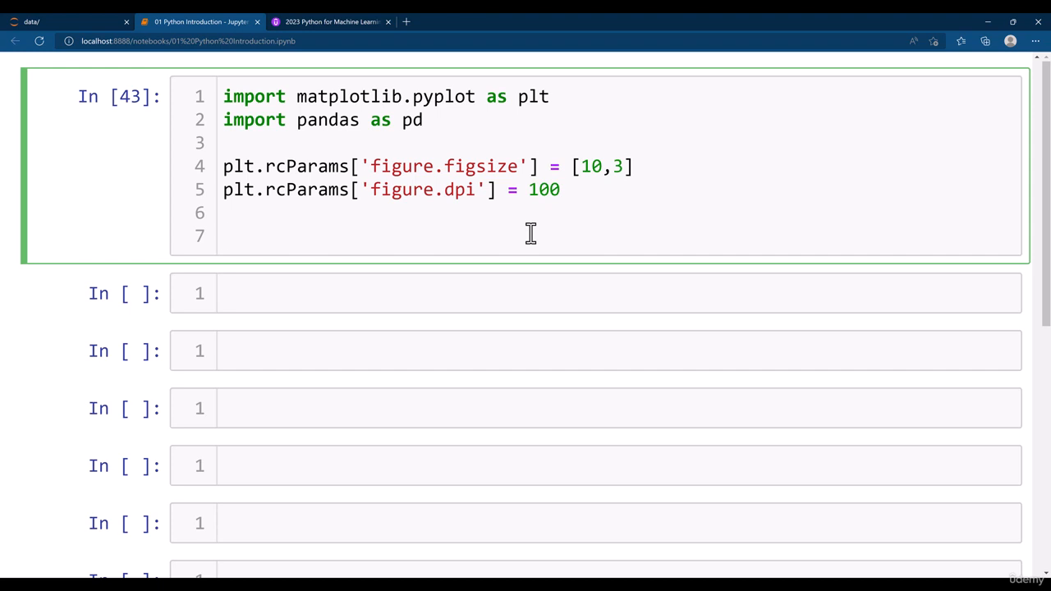
Step: Add data = pd.read_csv('data/IMDB-Movie-Data.csv') to the cell
text(da)
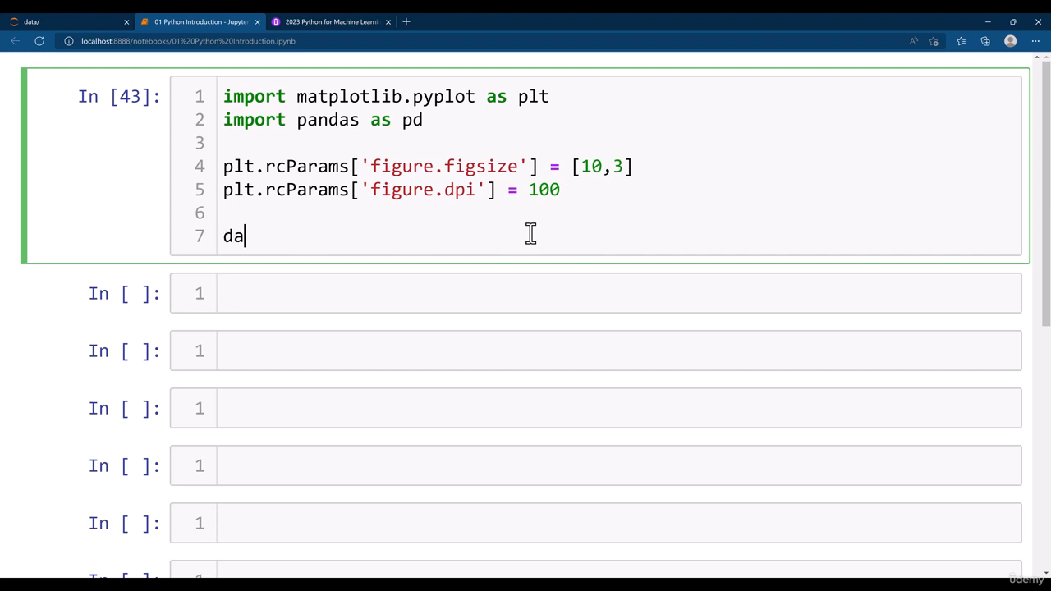
text(ta =)
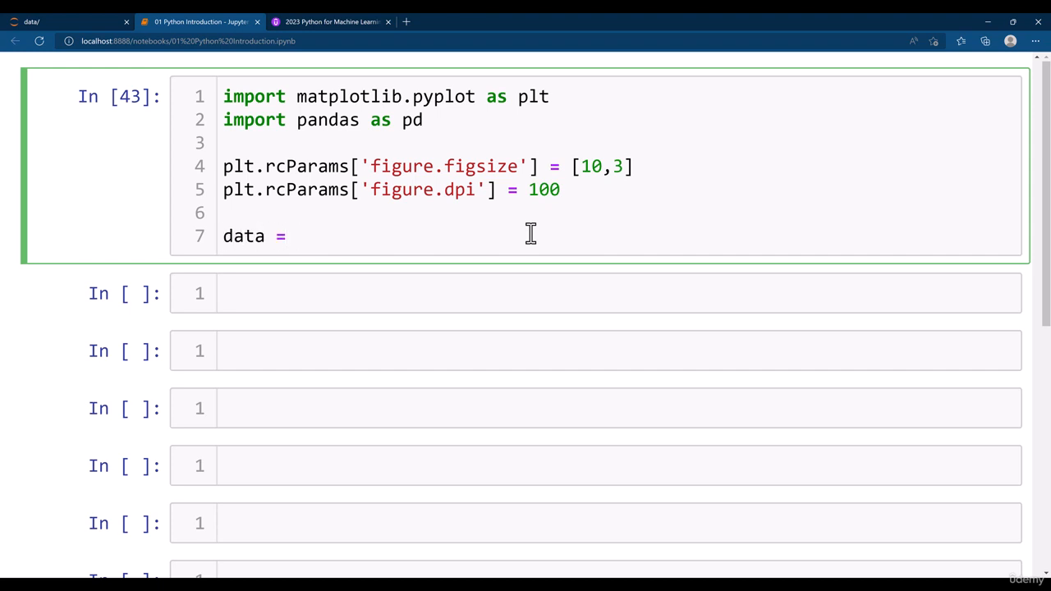
text(pd.read_)
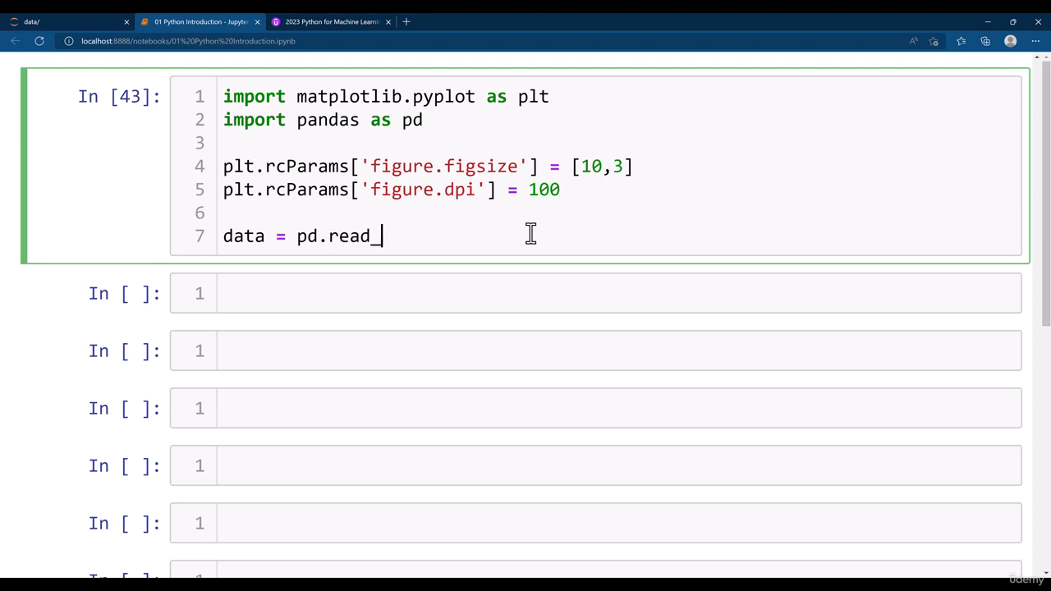
text(csv())
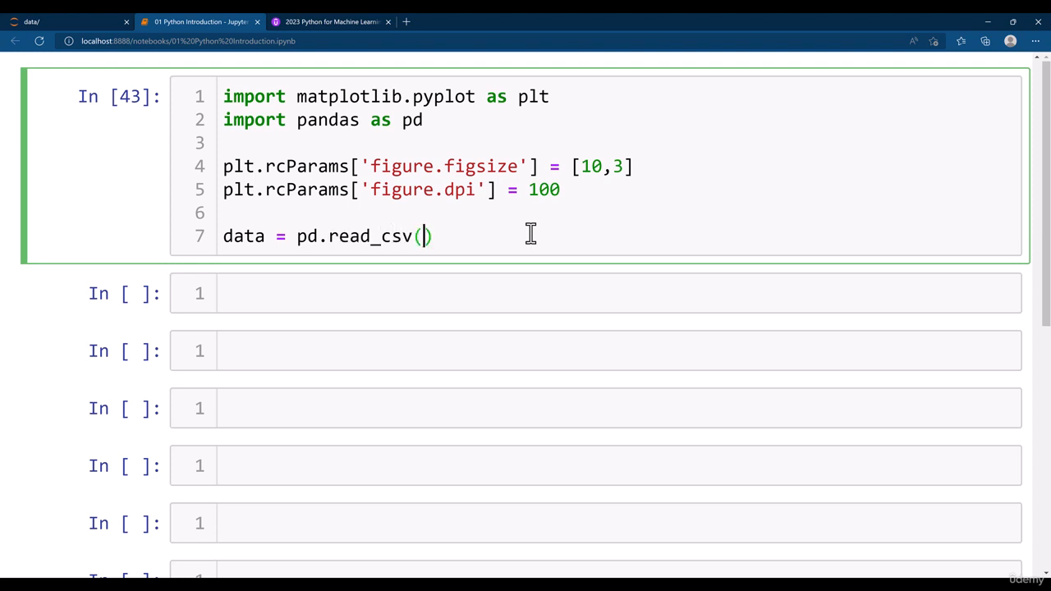
text('da')
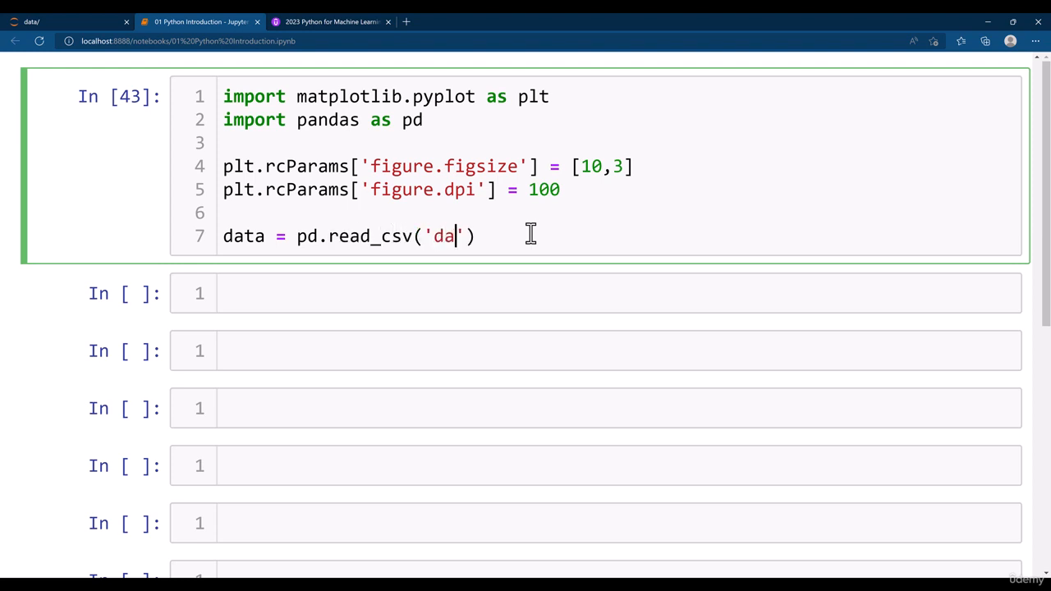
text(ta)
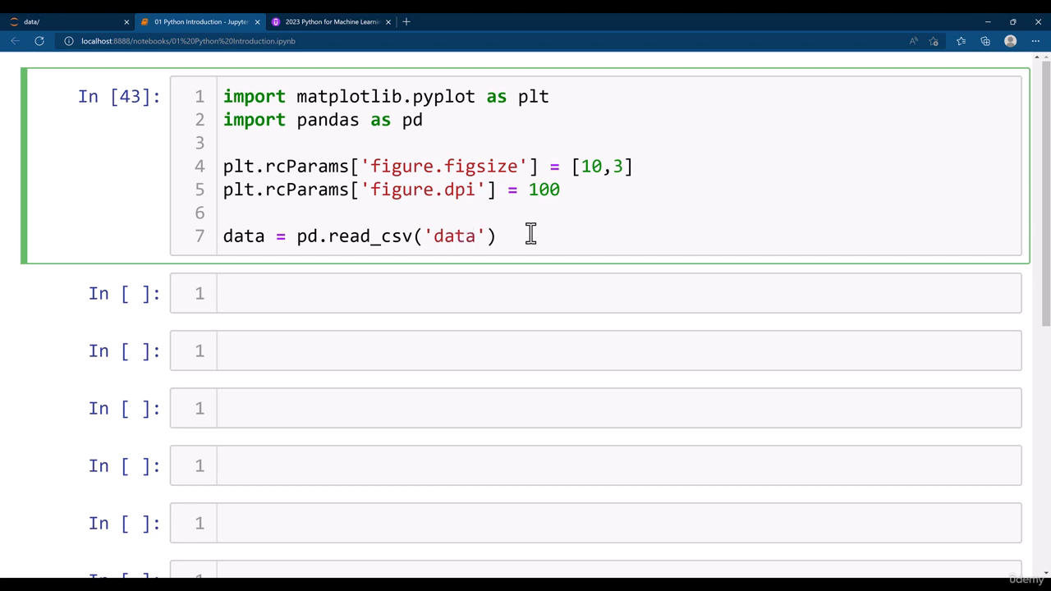
text(/)
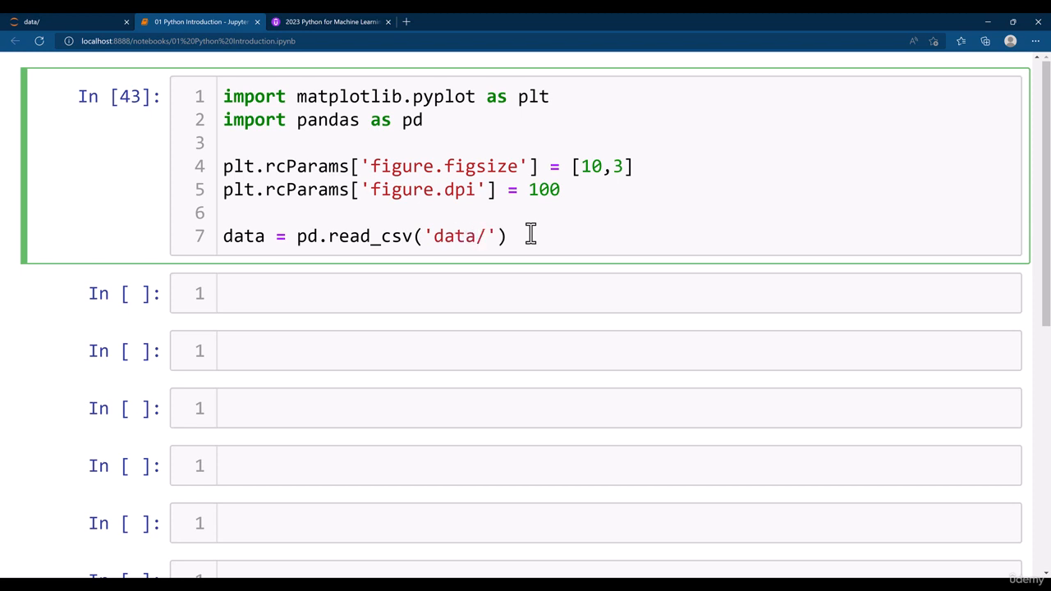
text(IMD)
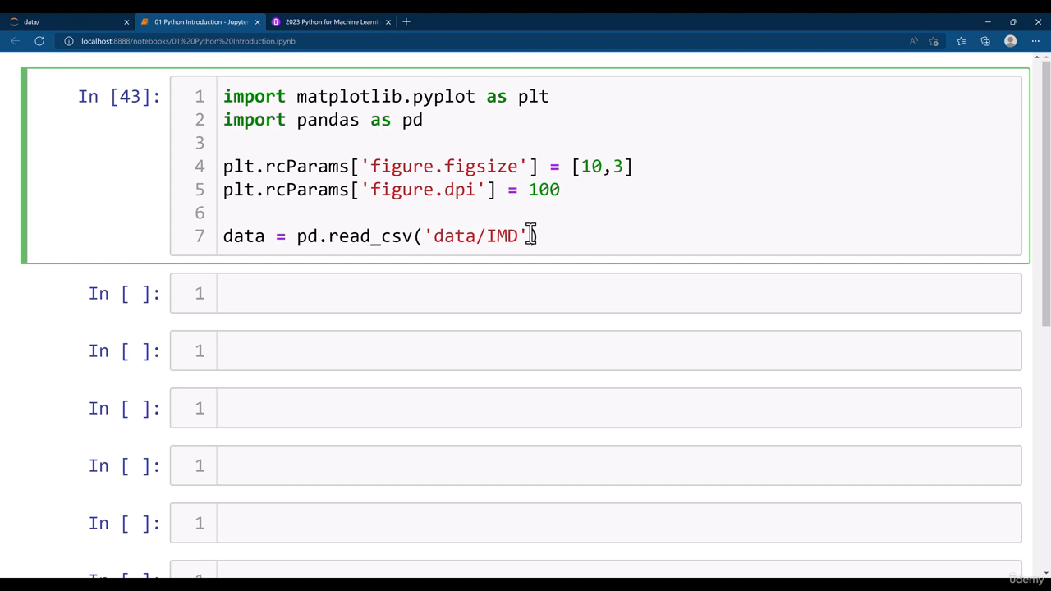
text(B-Movie-Data.csv'))
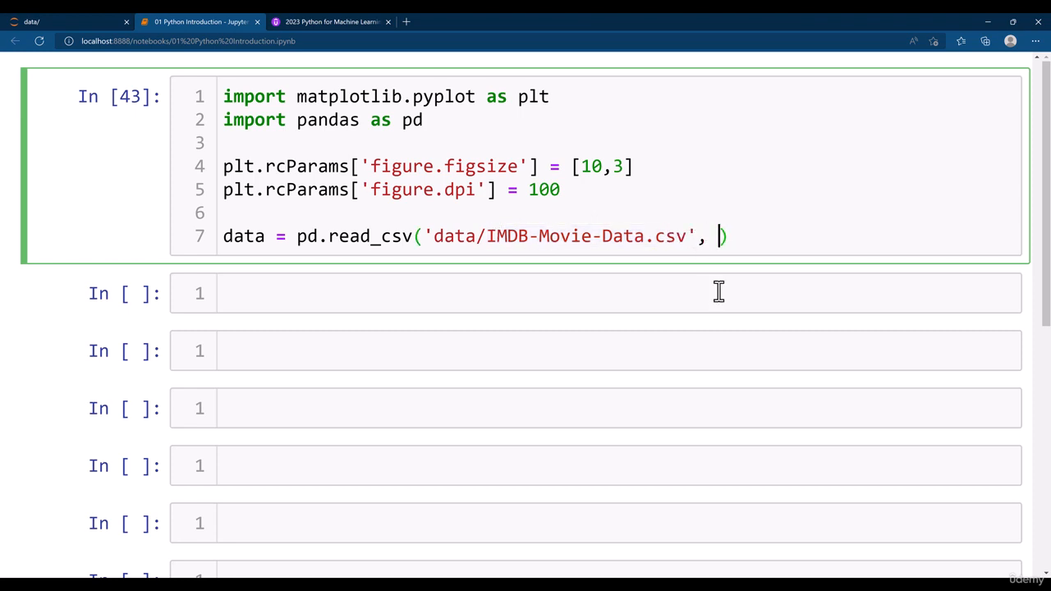
Step: Limit the read to nrows=50 and view read_csv's parameter documentation
text(nr)
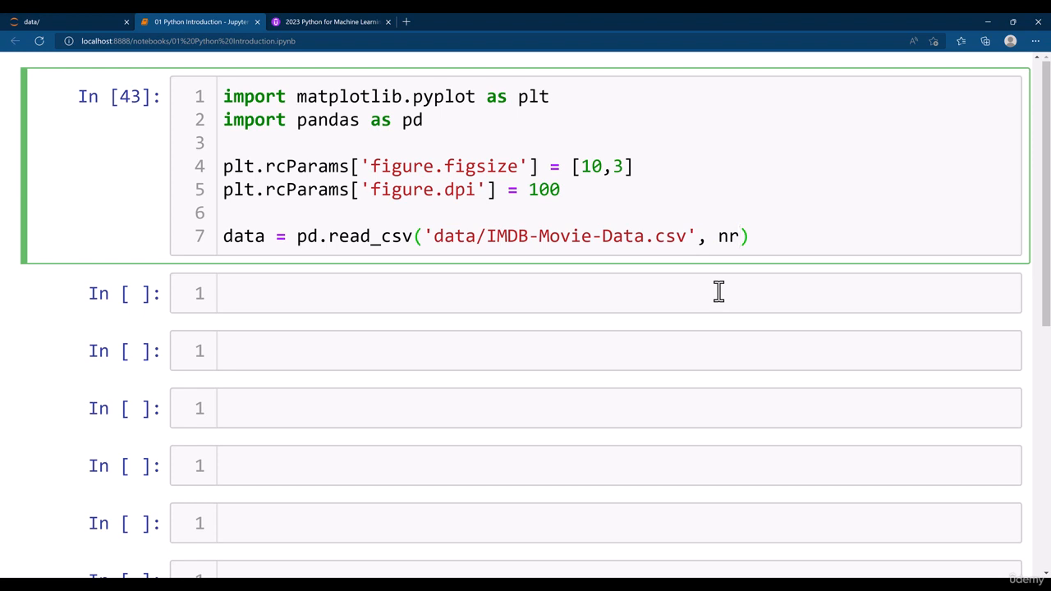
text(ow)
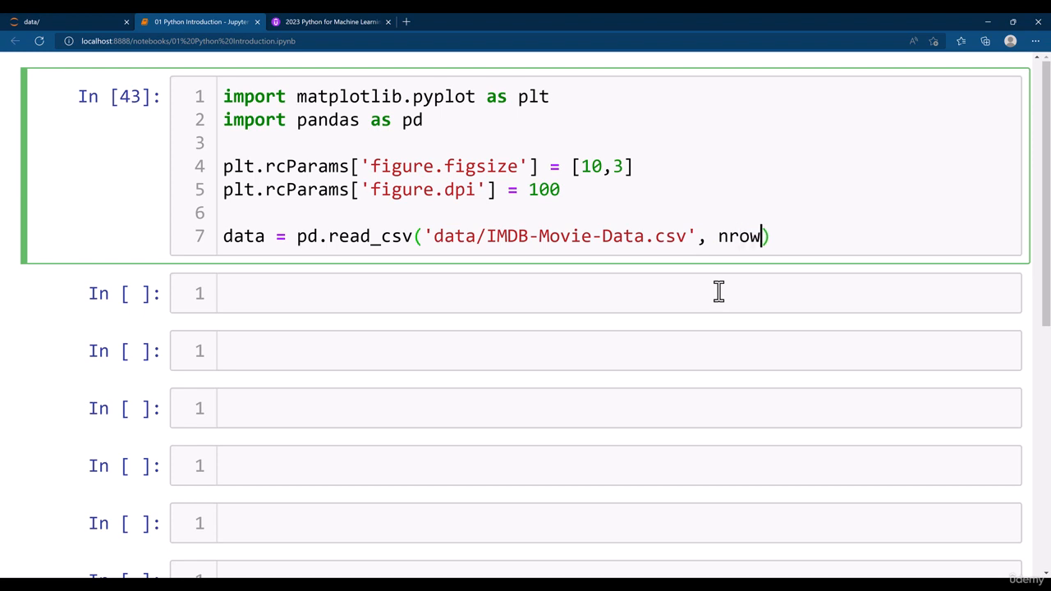
text(s)
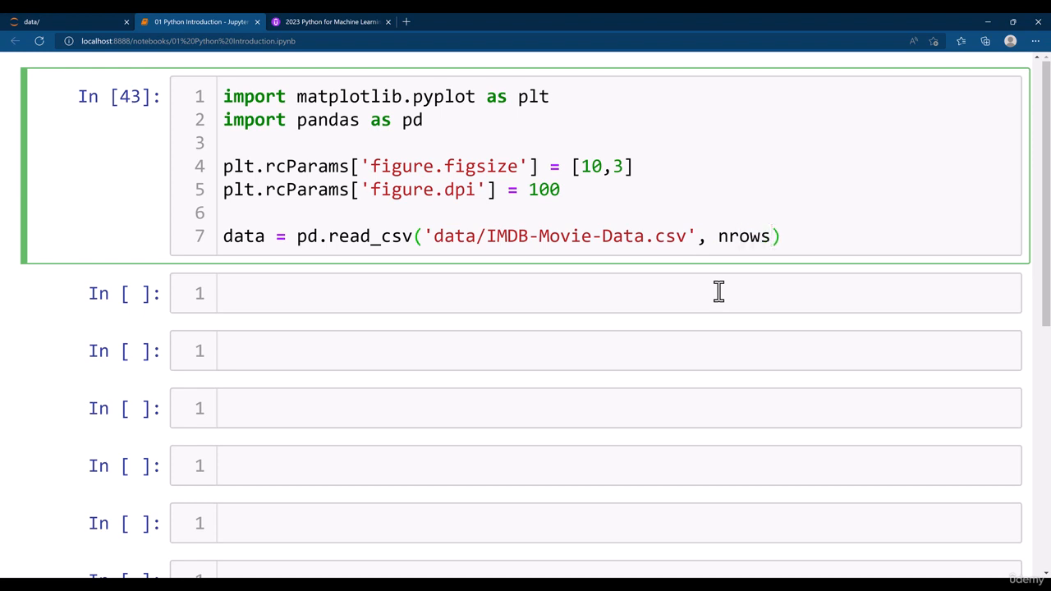
text(=50)
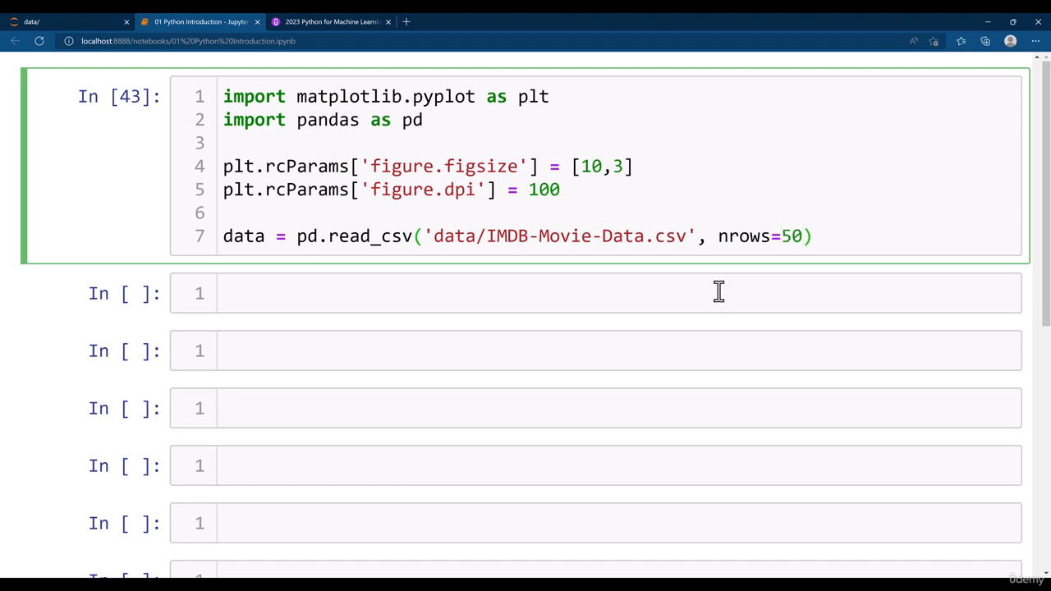
click(805, 236)
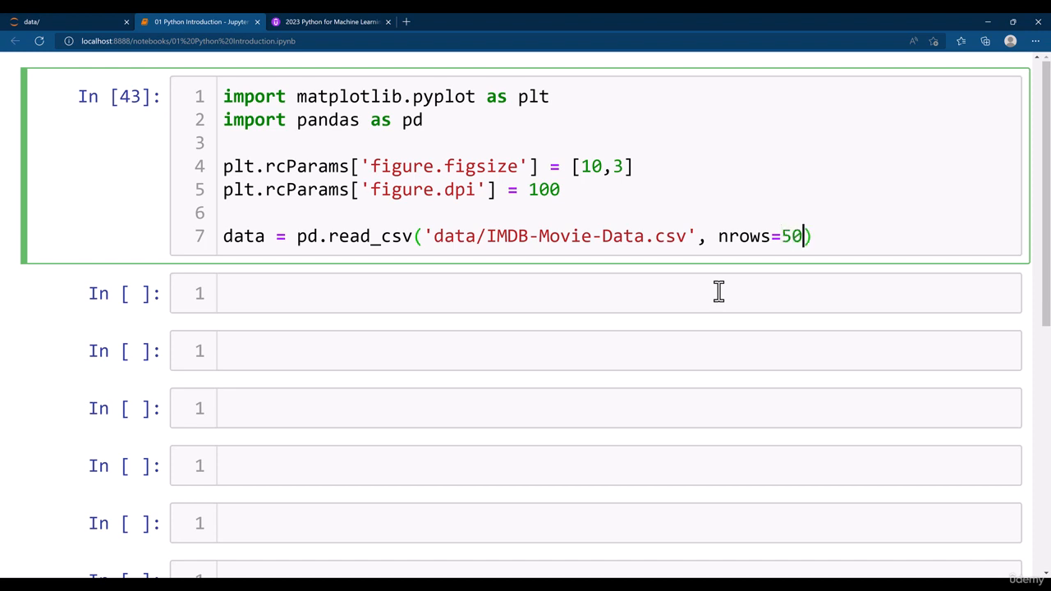
key(shift+Tab)
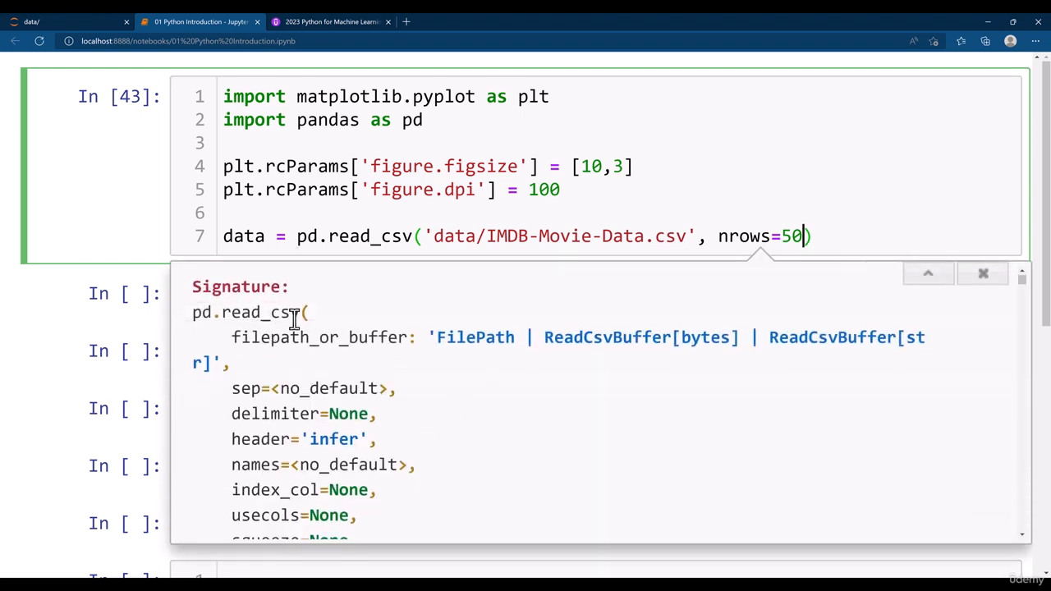
scroll(down, 3)
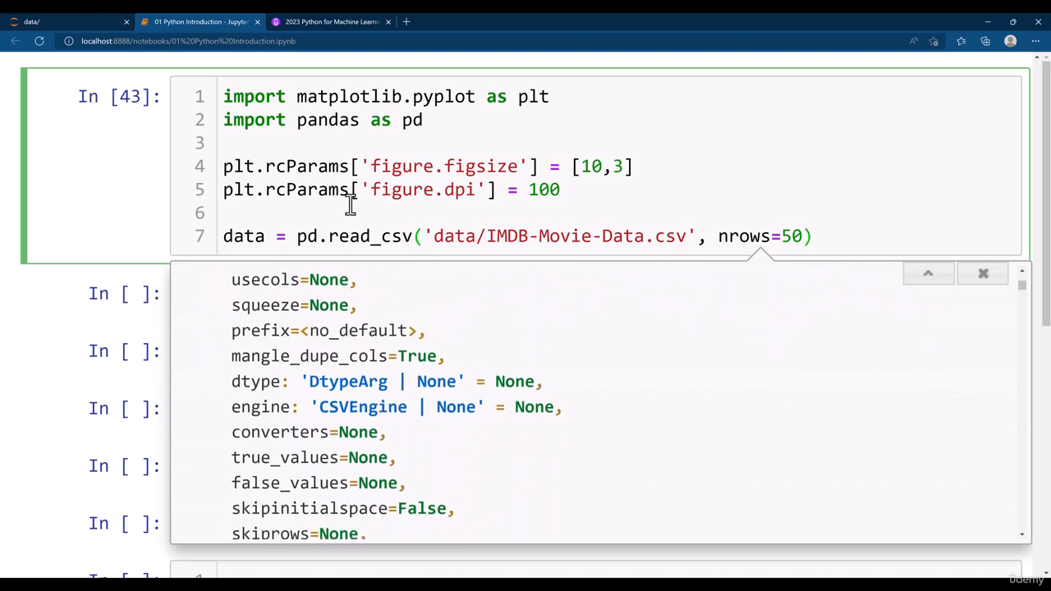
click(329, 21)
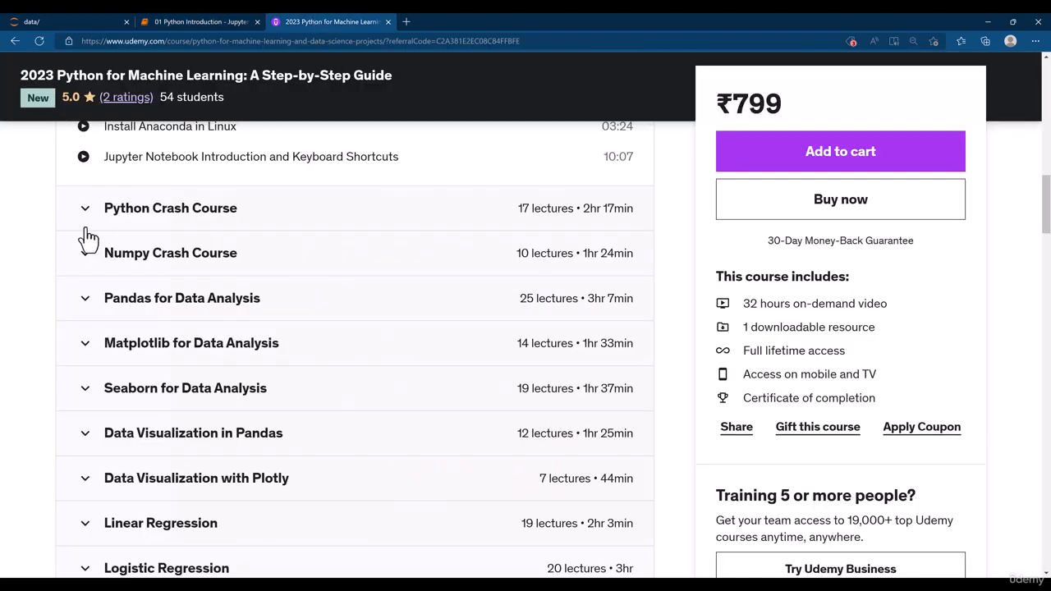
Step: Expand Udemy's Python Crash Course section to list its lectures, then return to the notebook
click(170, 208)
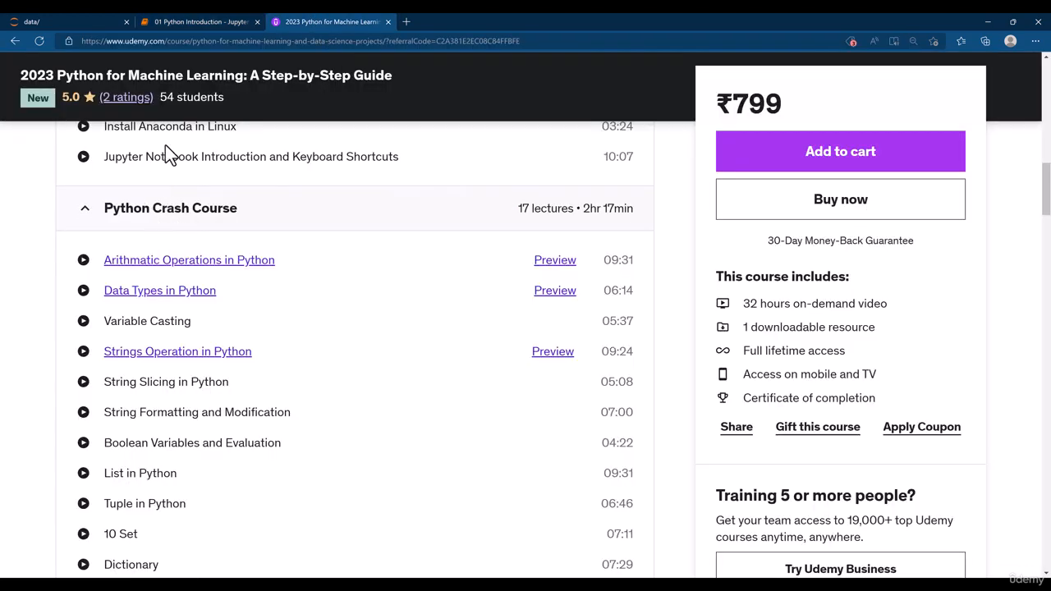
click(198, 21)
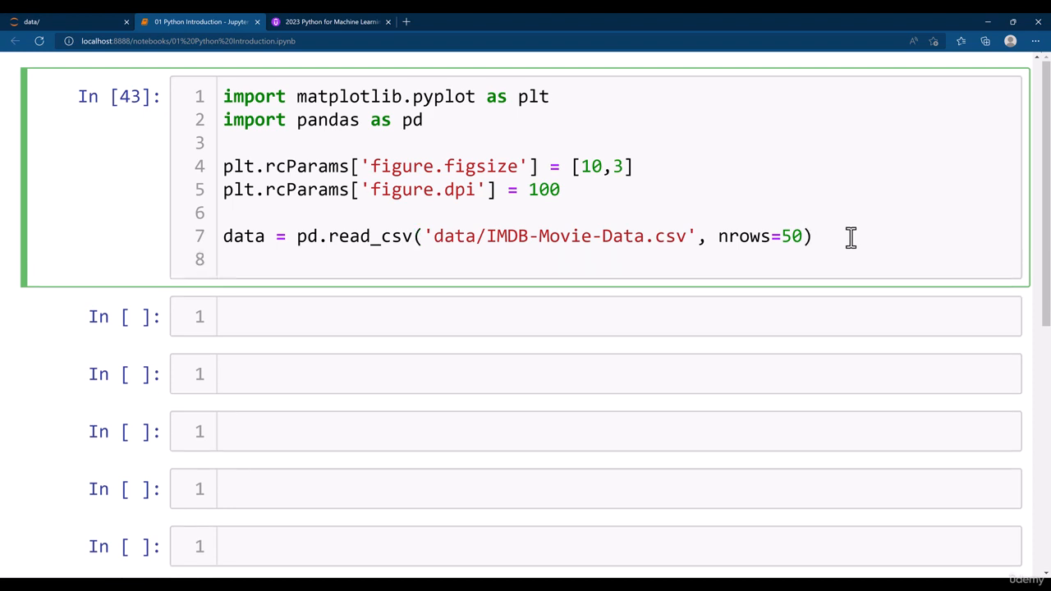
Step: Add data.head() to the cell and review the first five IMDB movie rows
text(da)
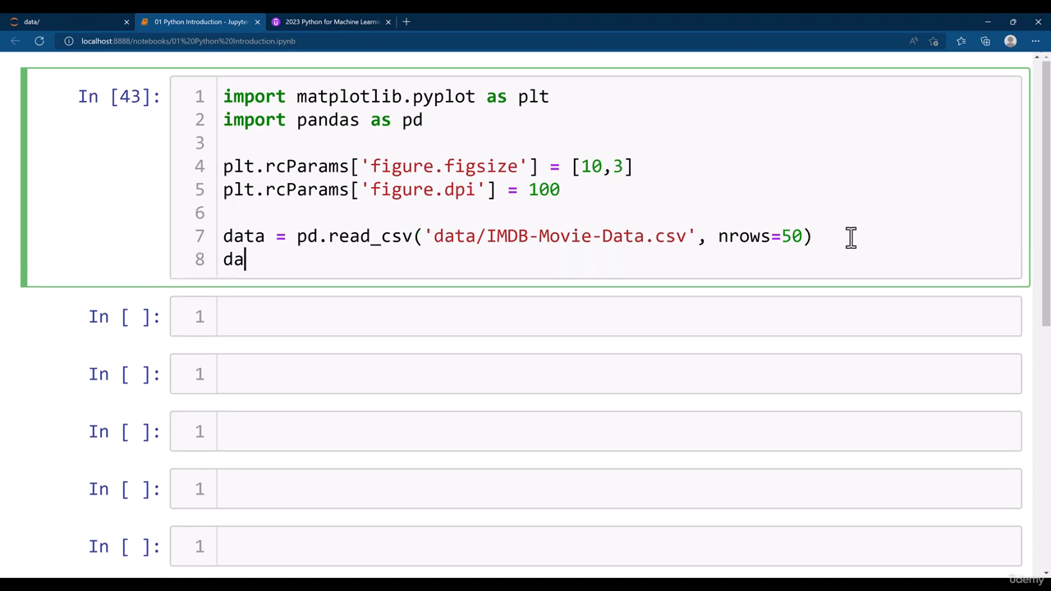
text(ta.head())
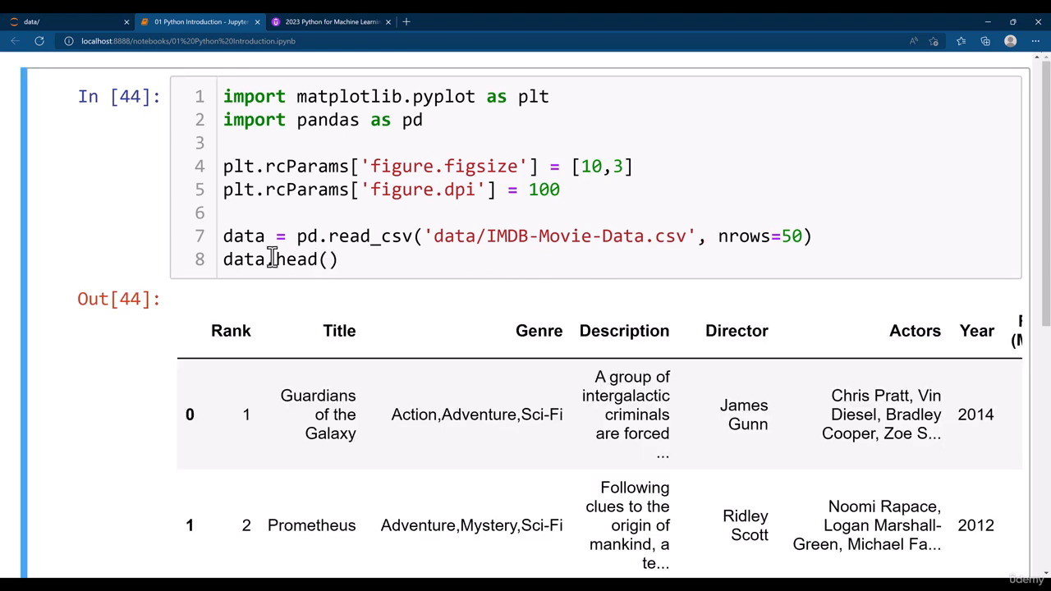
scroll(down, 3)
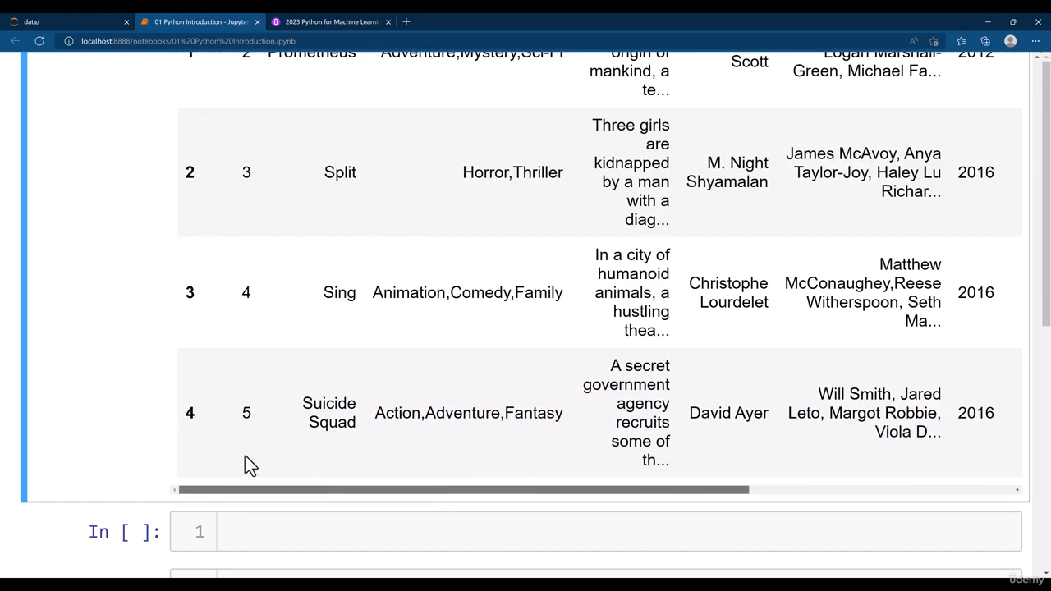
scroll(up, 3)
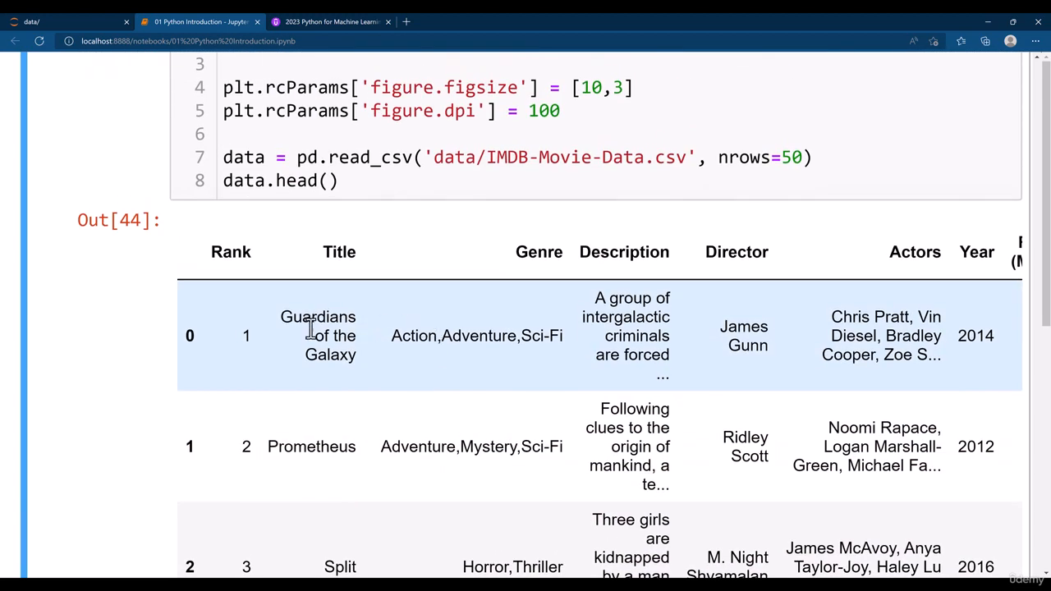
scroll(up, 3)
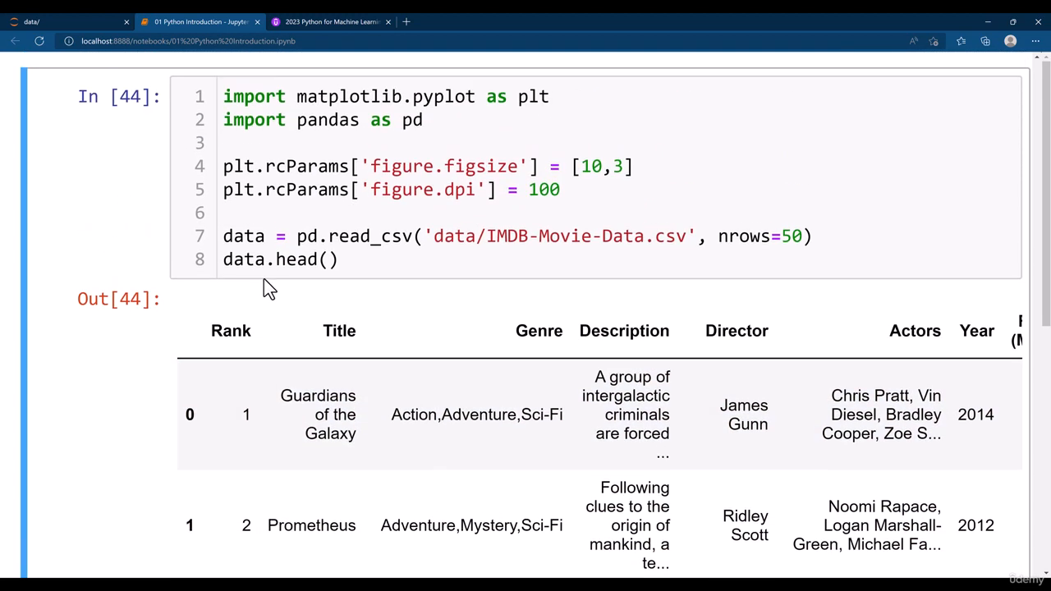
click(345, 260)
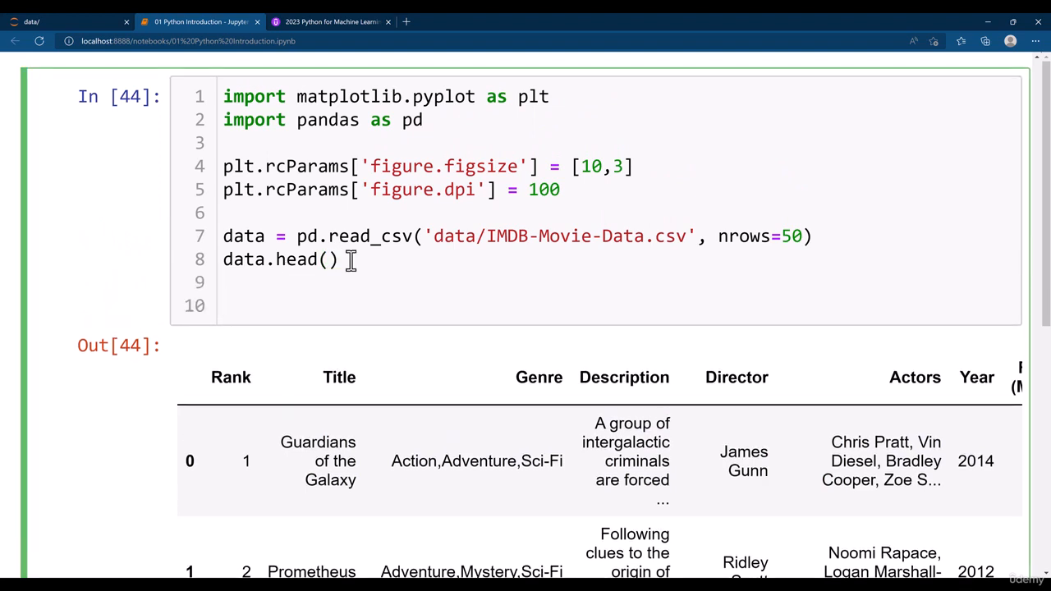
Step: Add plt.figure() and run the cell, giving a blank 1000x300 figure
text(p)
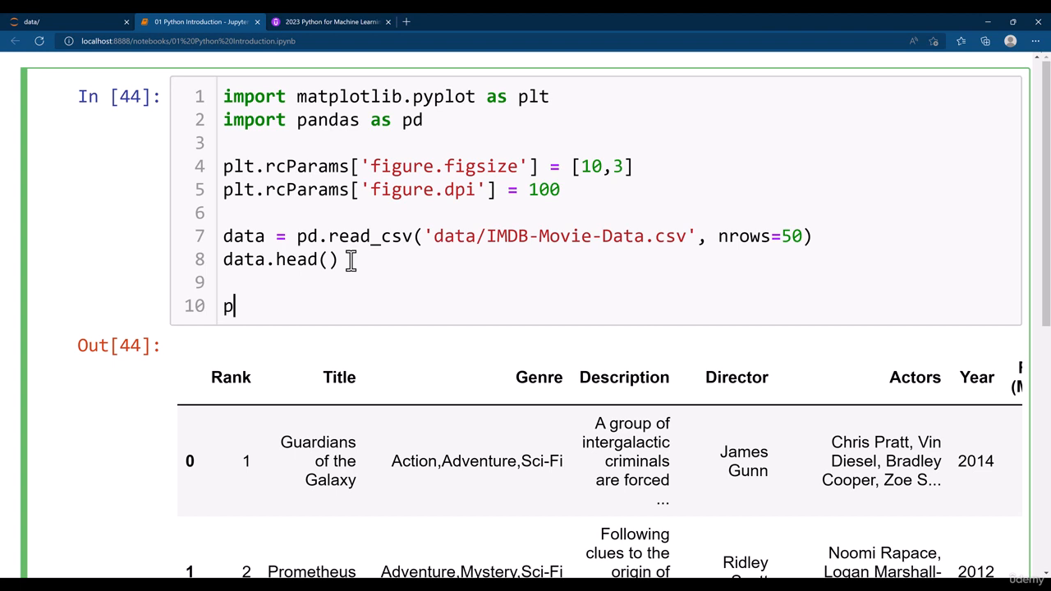
text(lt.figure)
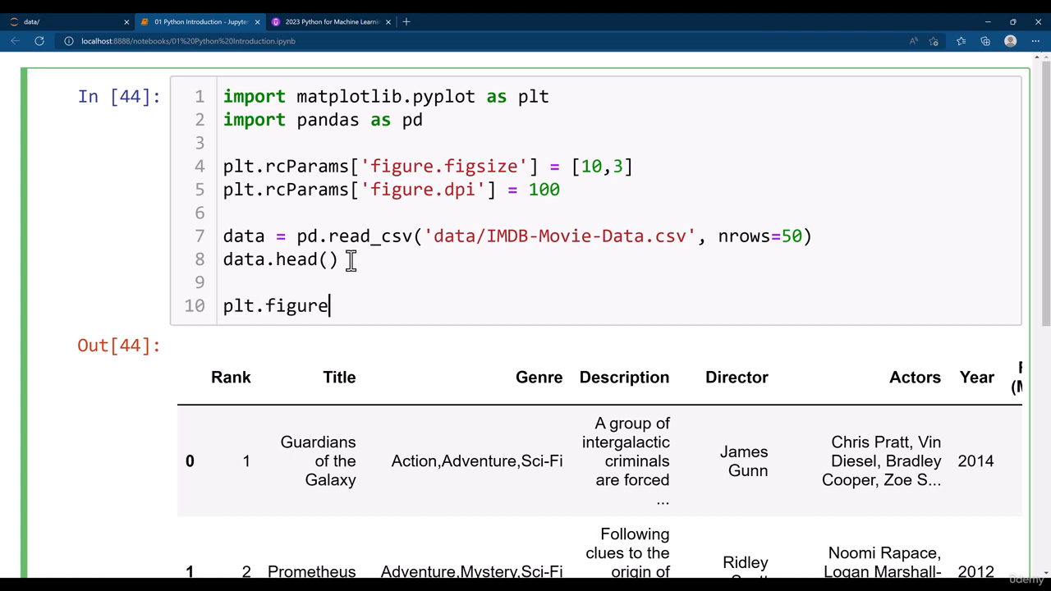
key(shift+enter)
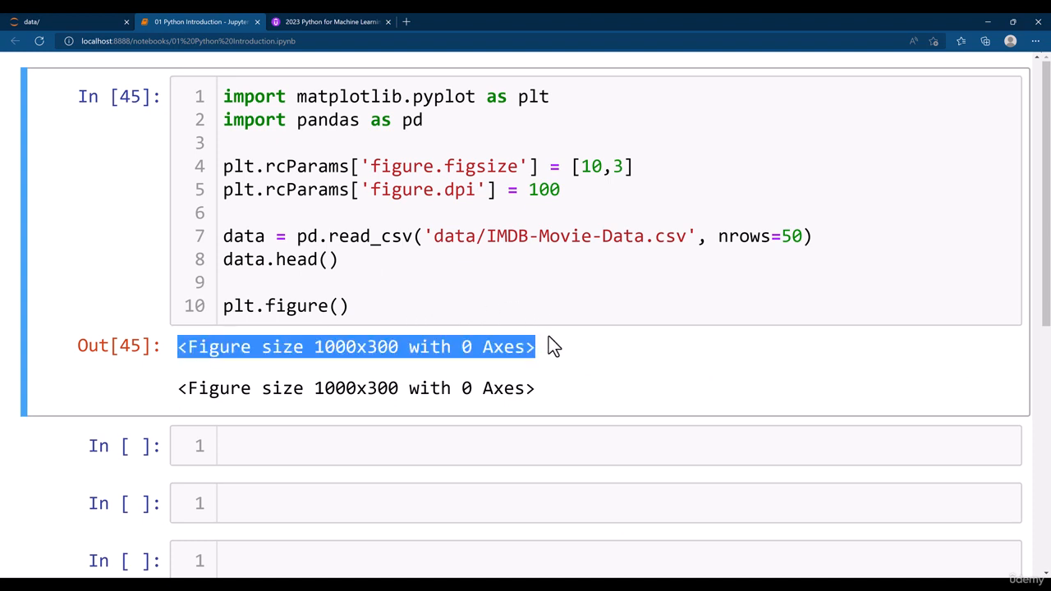
mouse_move(195, 398)
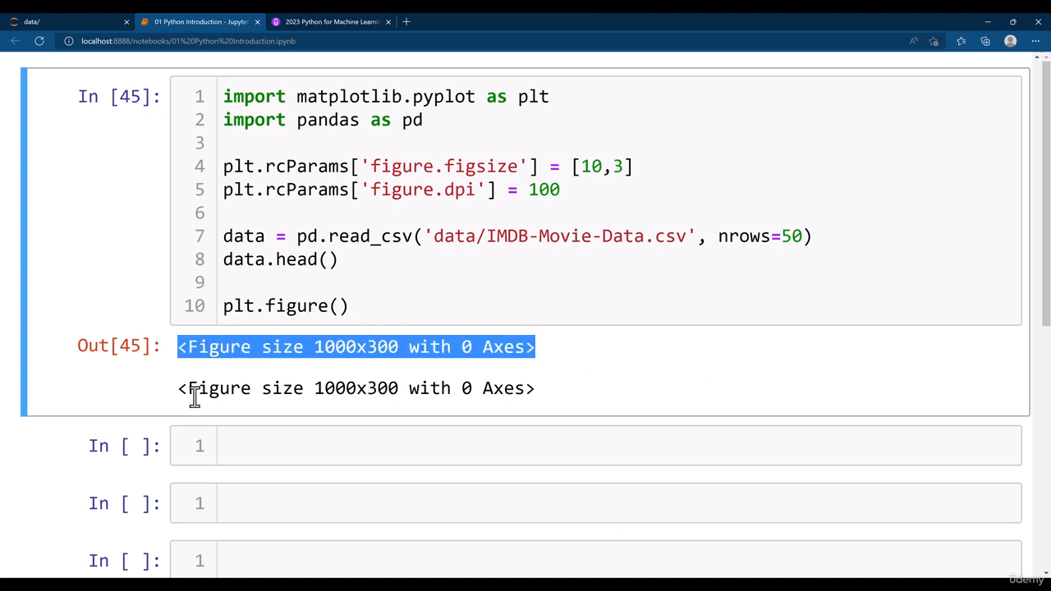
Step: Add an empty plt.plot() line after plt.figure() and read its docstring's x argument
click(379, 305)
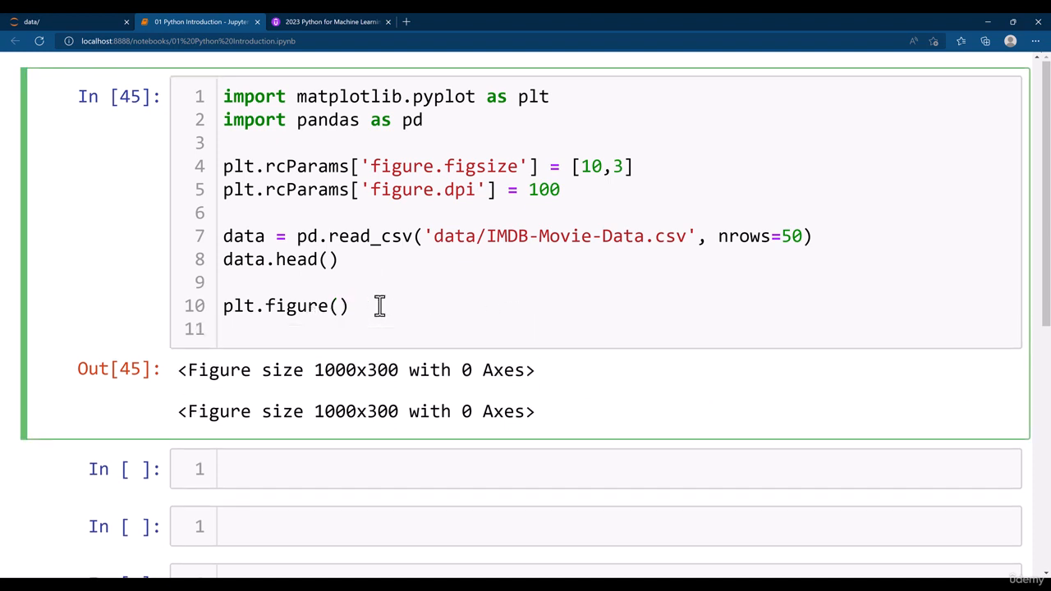
text(plt.plot)
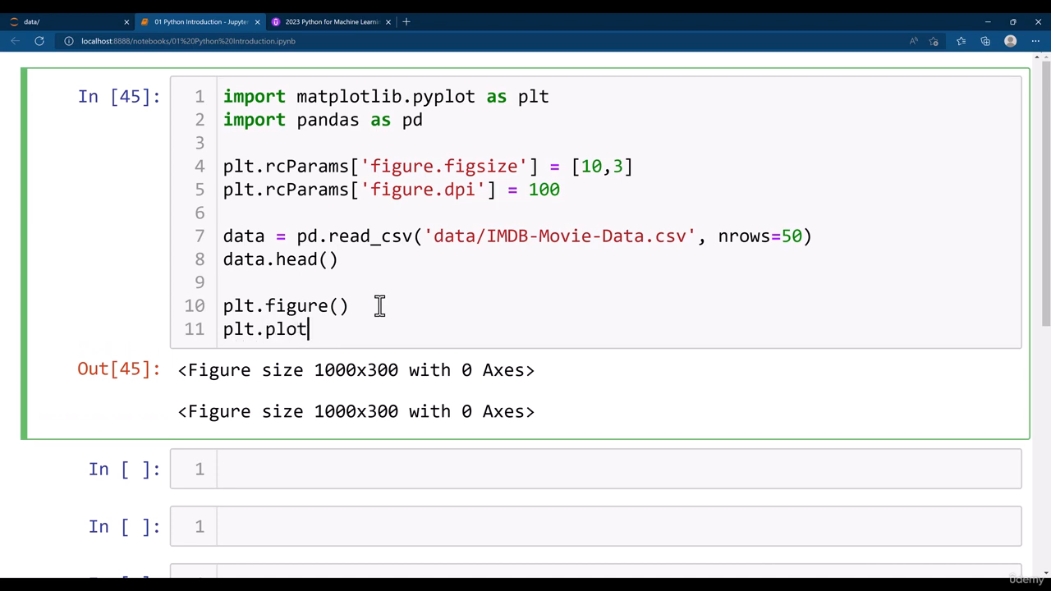
text(())
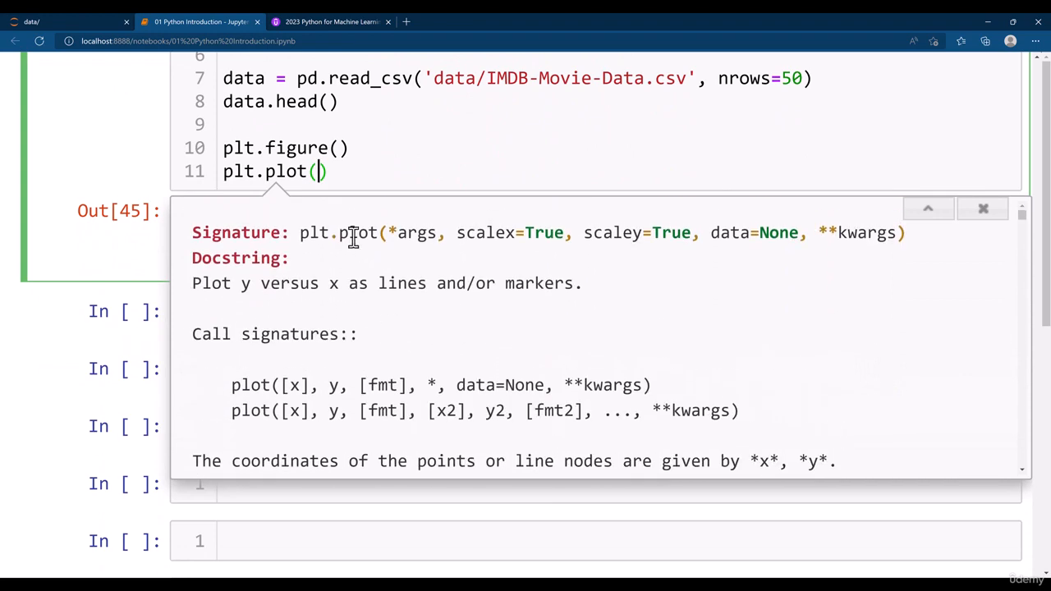
scroll(down, 3)
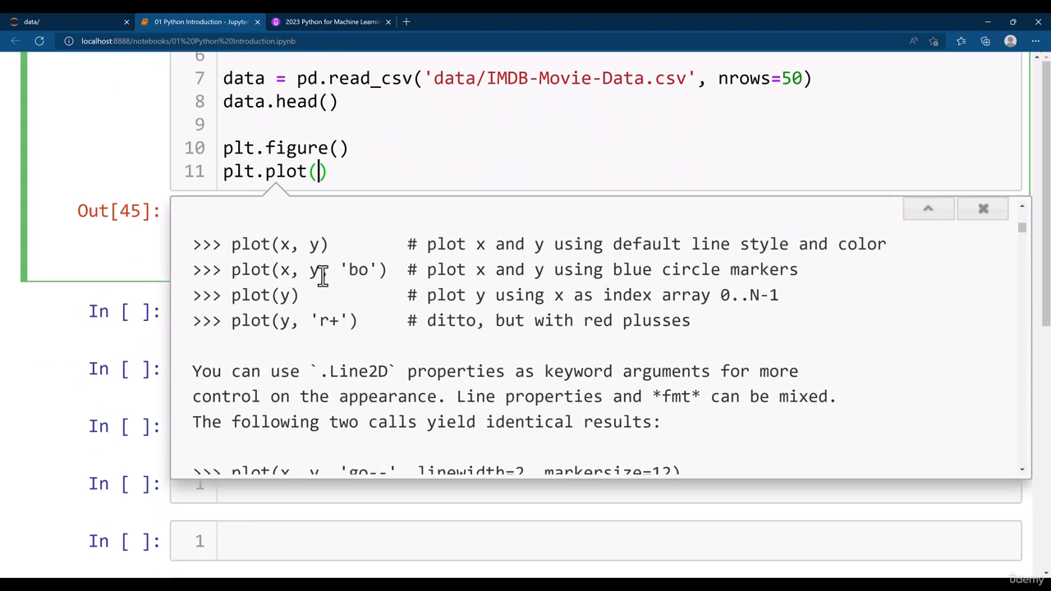
double_click(285, 244)
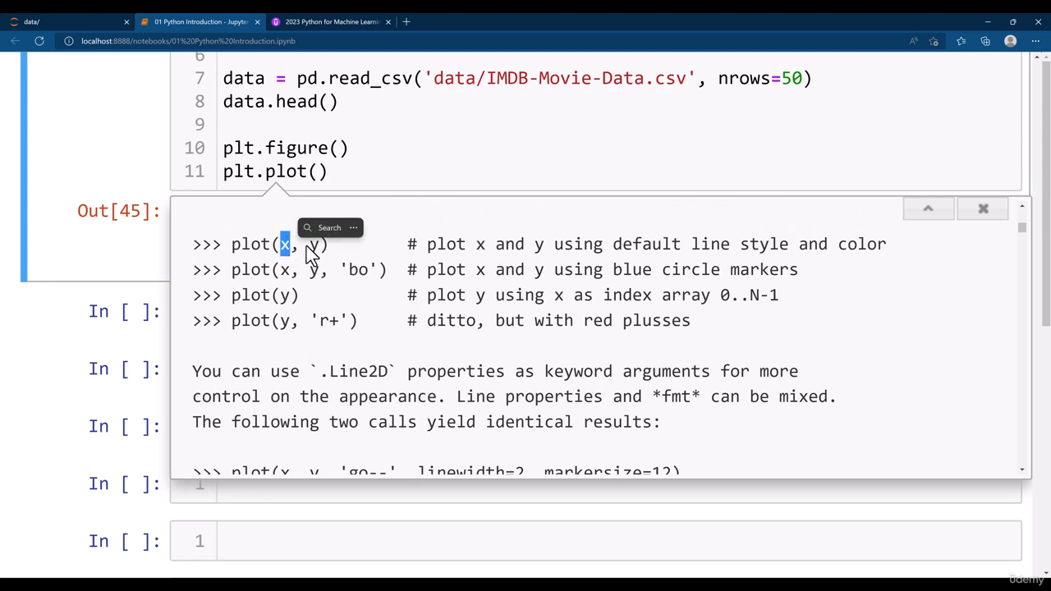
mouse_move(349, 201)
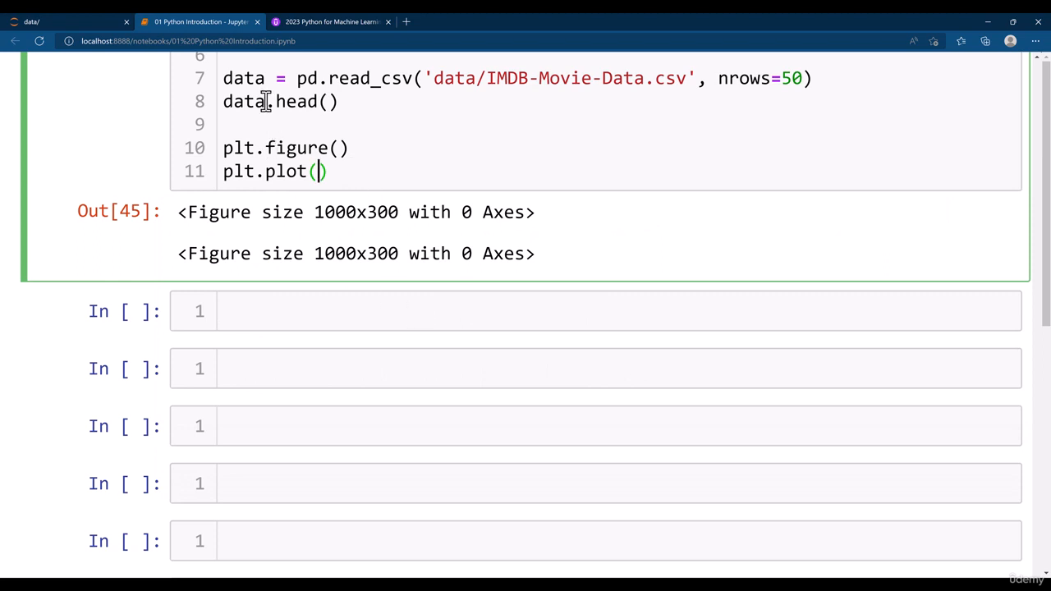
Step: Add a print(data.columns) line to the plotting cell
text(print)
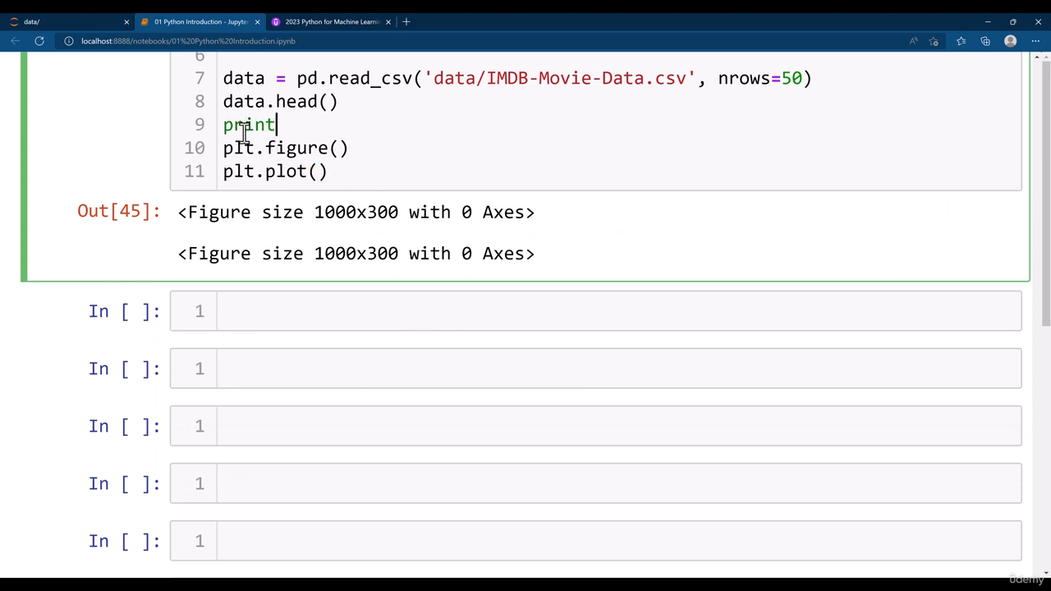
text((data.)
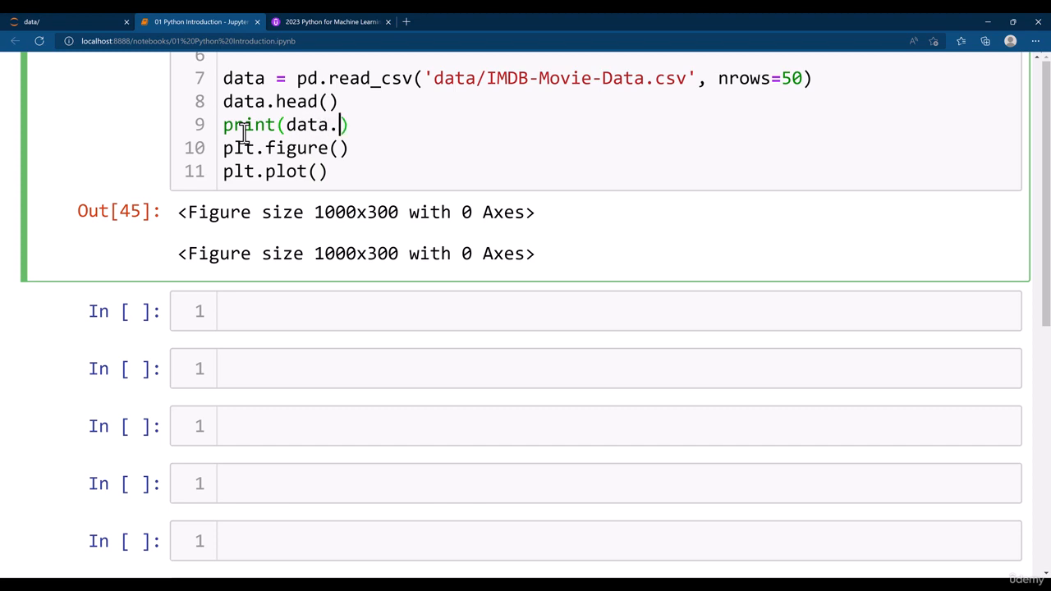
text(columns)
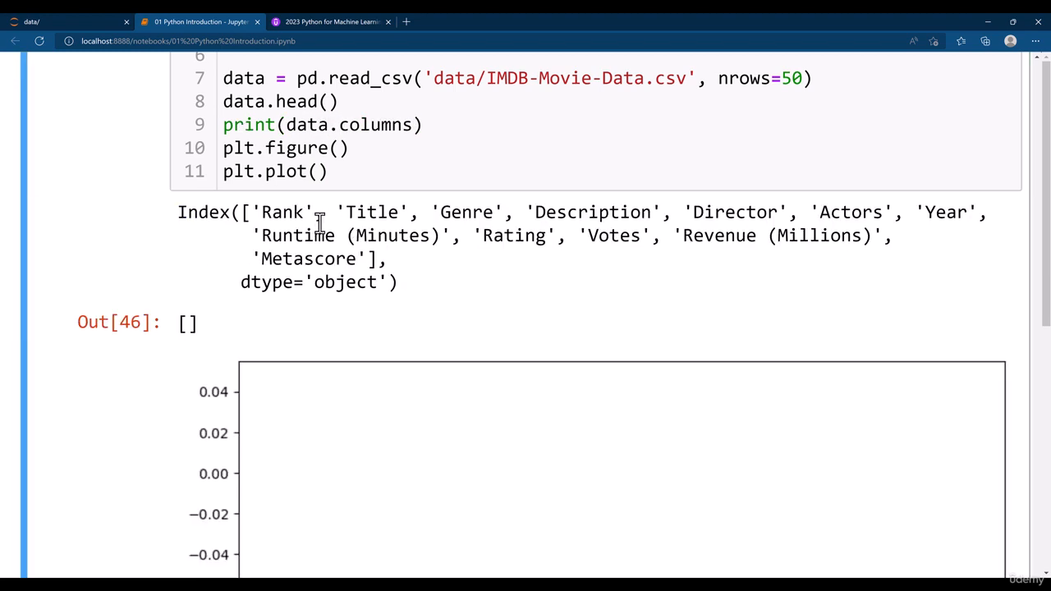
mouse_move(277, 171)
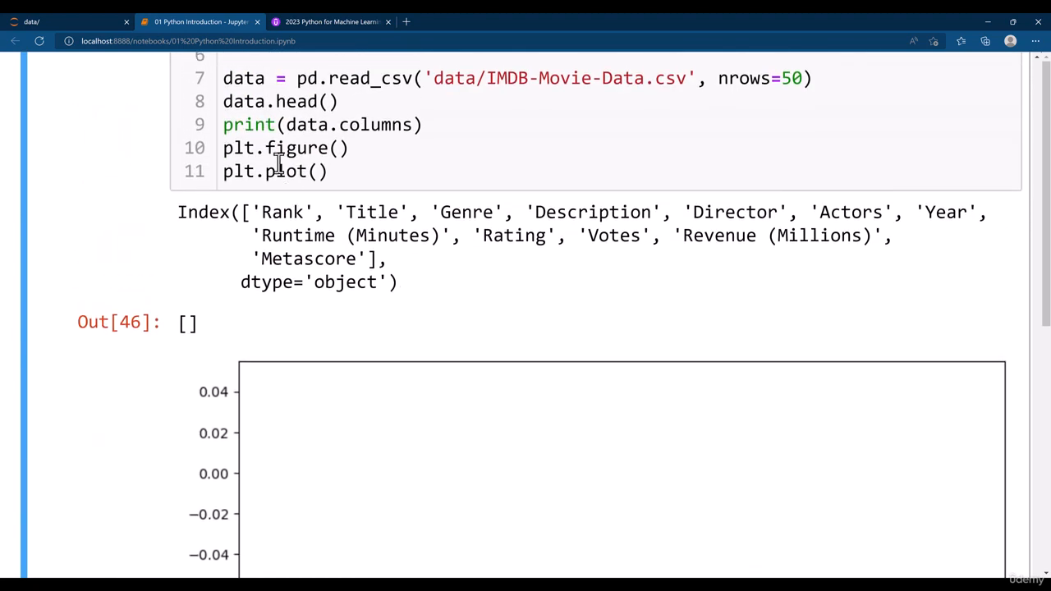
Step: Scroll through the printed IMDB column names and the empty plot
scroll(down, 3)
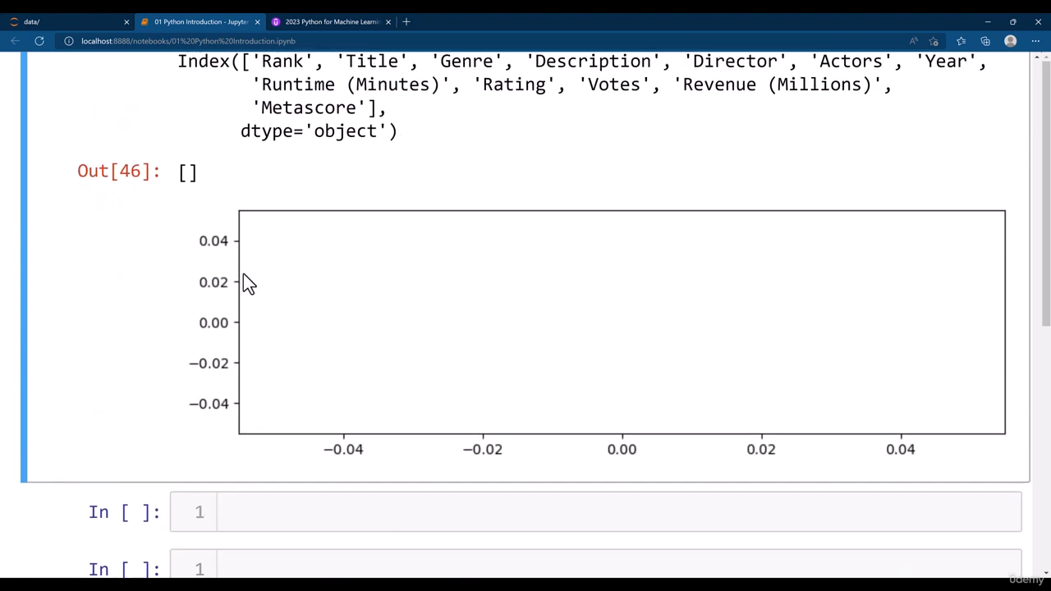
scroll(up, 3)
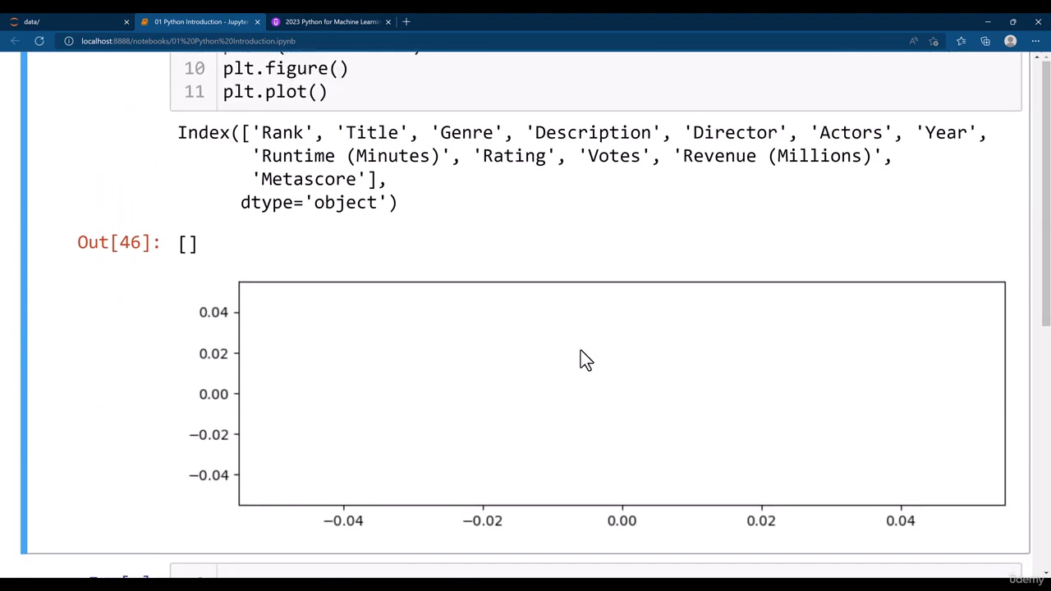
scroll(up, 3)
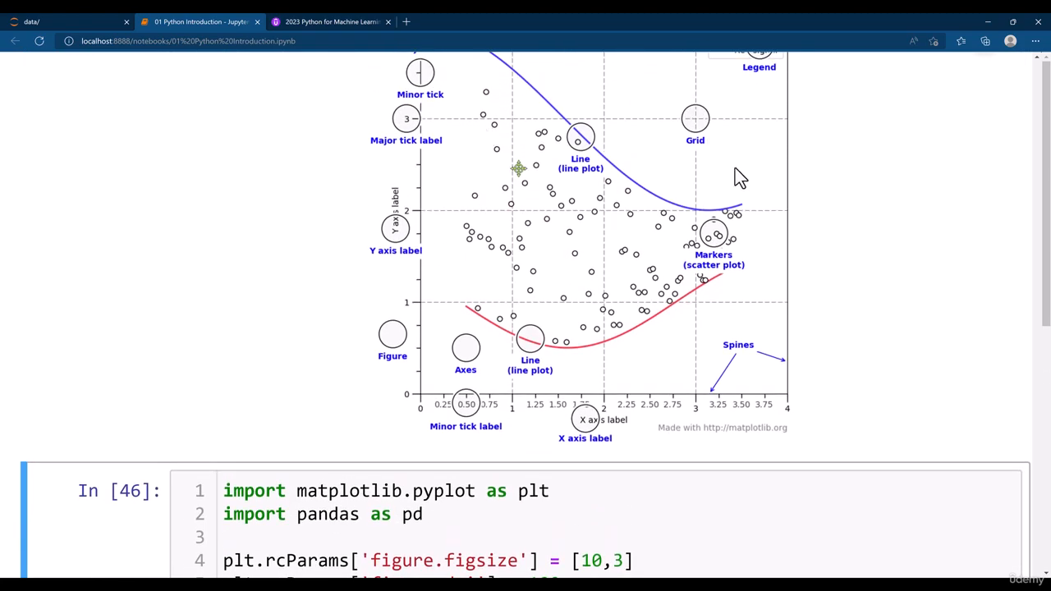
scroll(down, 3)
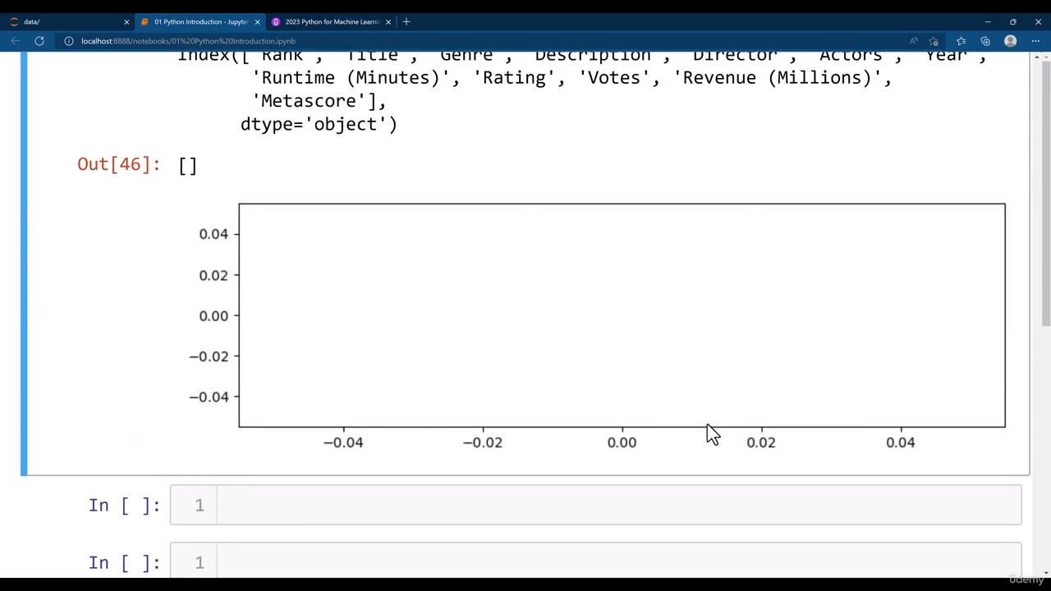
mouse_move(421, 211)
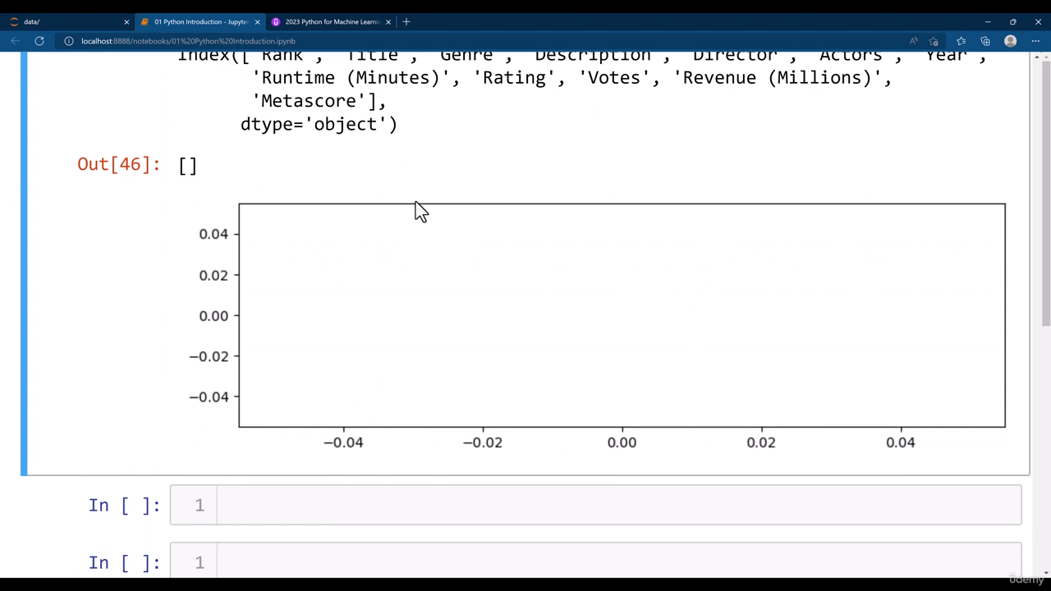
mouse_move(791, 201)
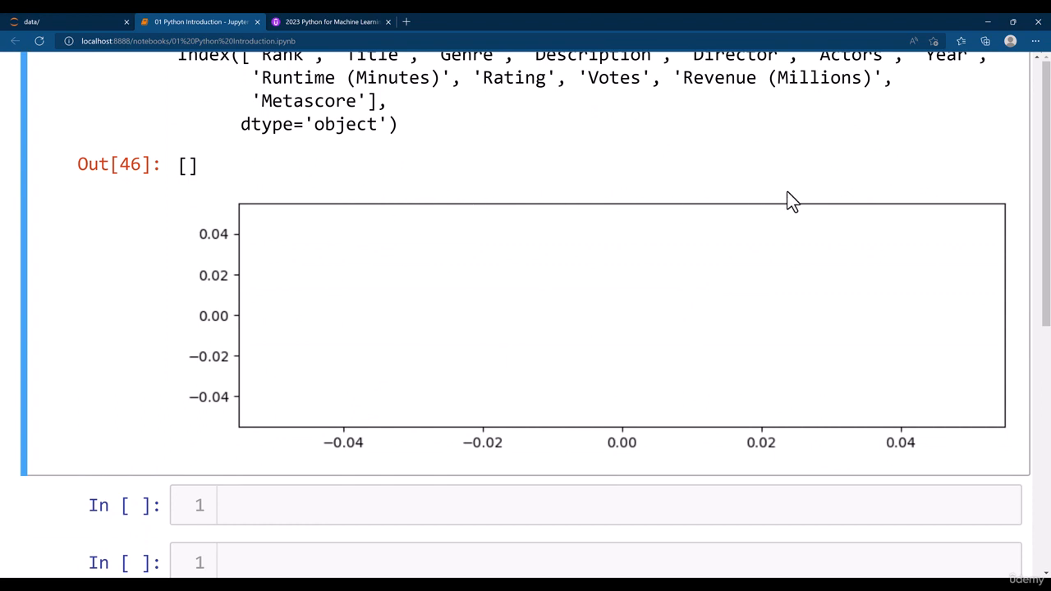
mouse_move(190, 367)
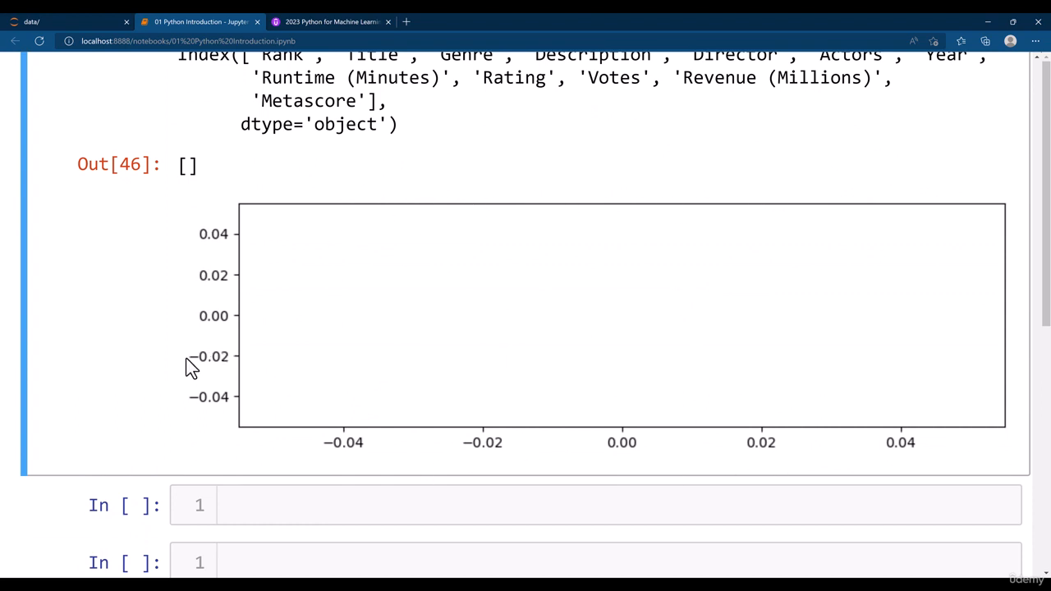
scroll(up, 3)
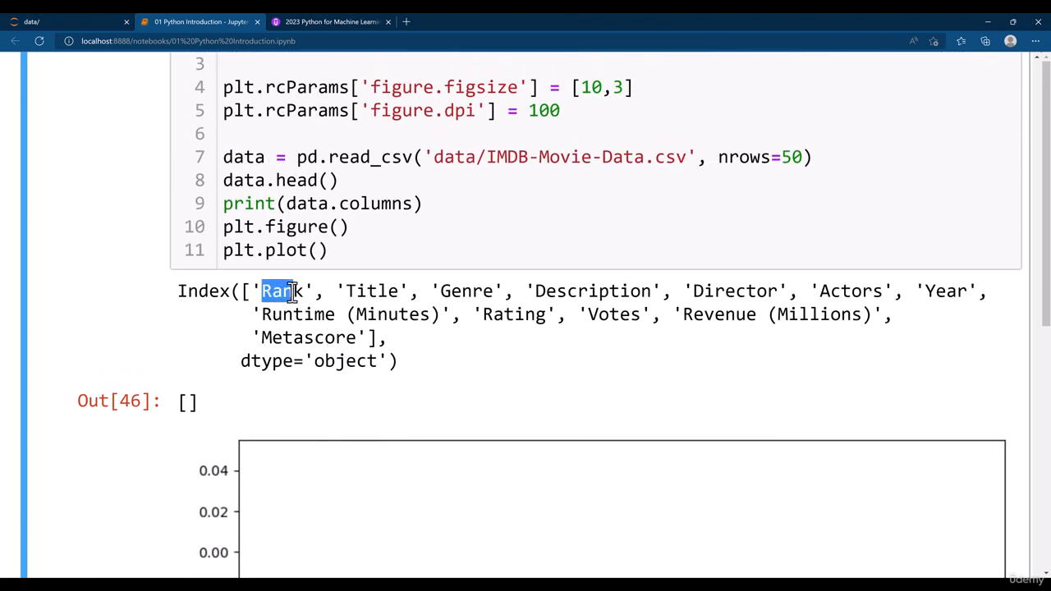
scroll(down, 3)
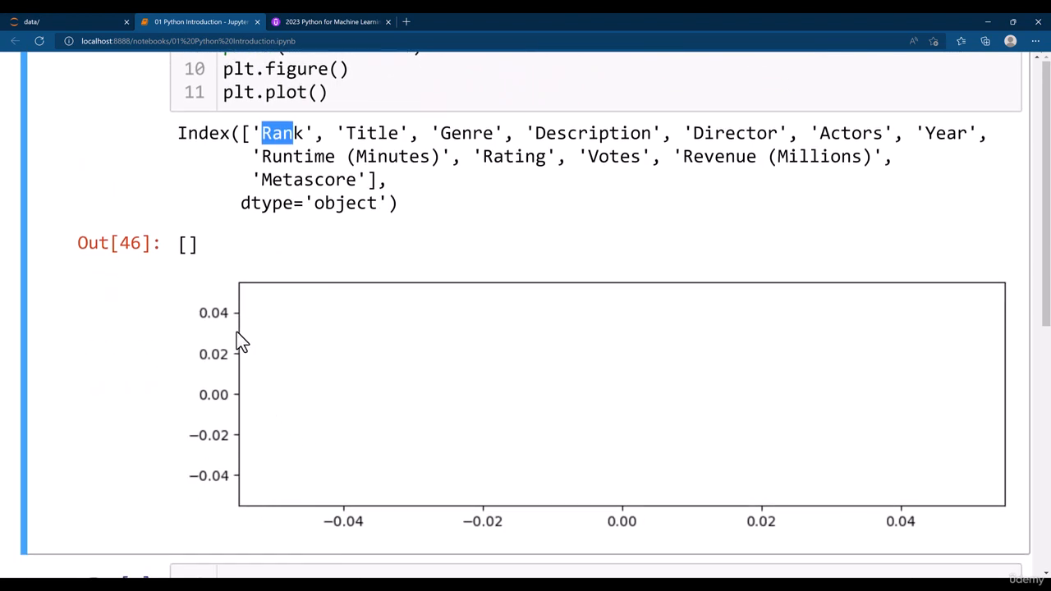
mouse_move(209, 391)
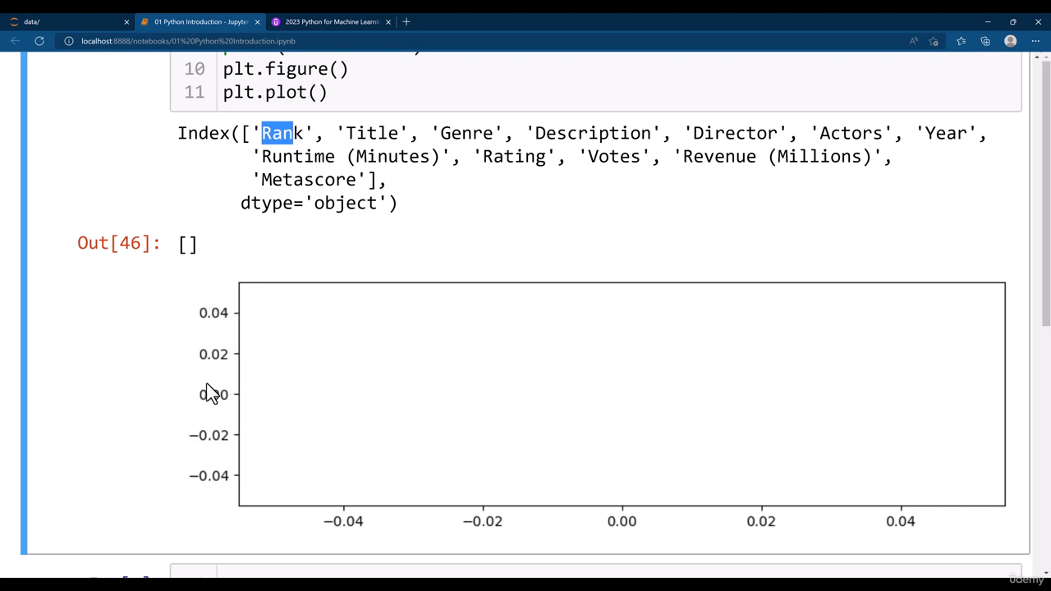
scroll(down, 3)
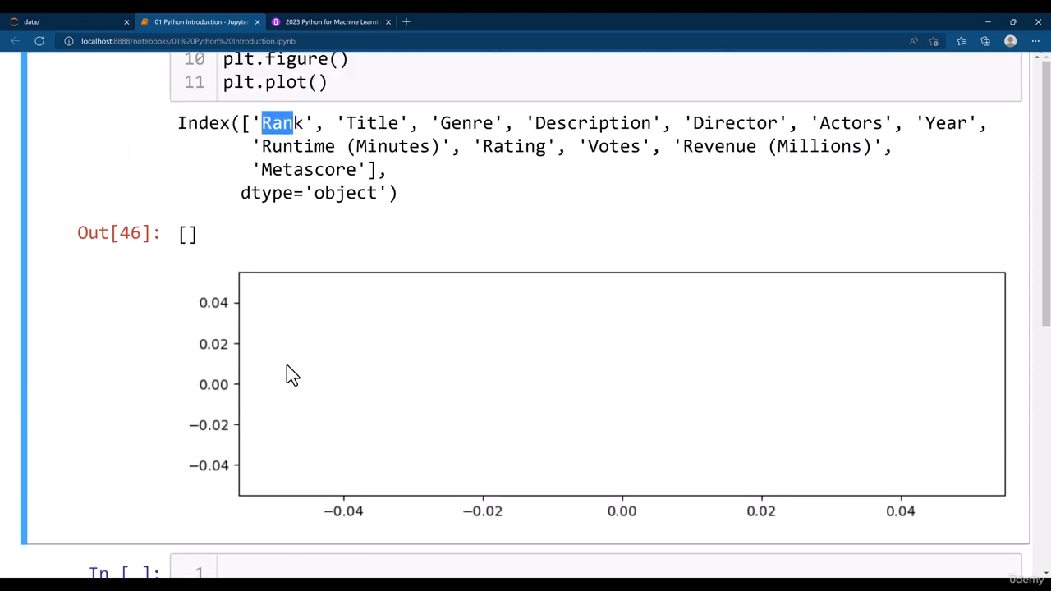
scroll(up, 3)
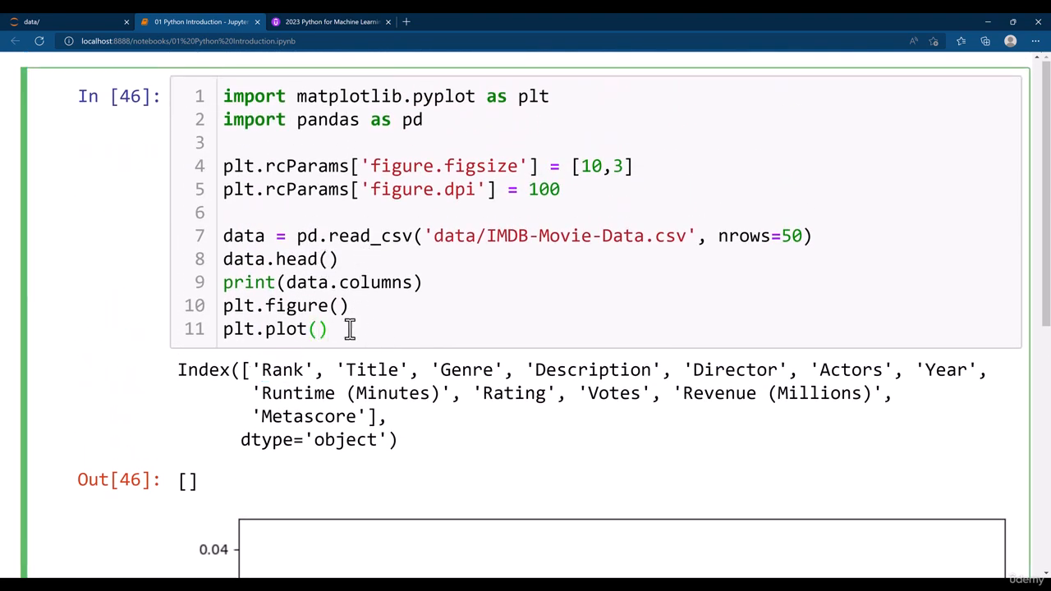
Step: Pass x=data['Rank'] to plt.plot and review the resulting TypeError
text(x)
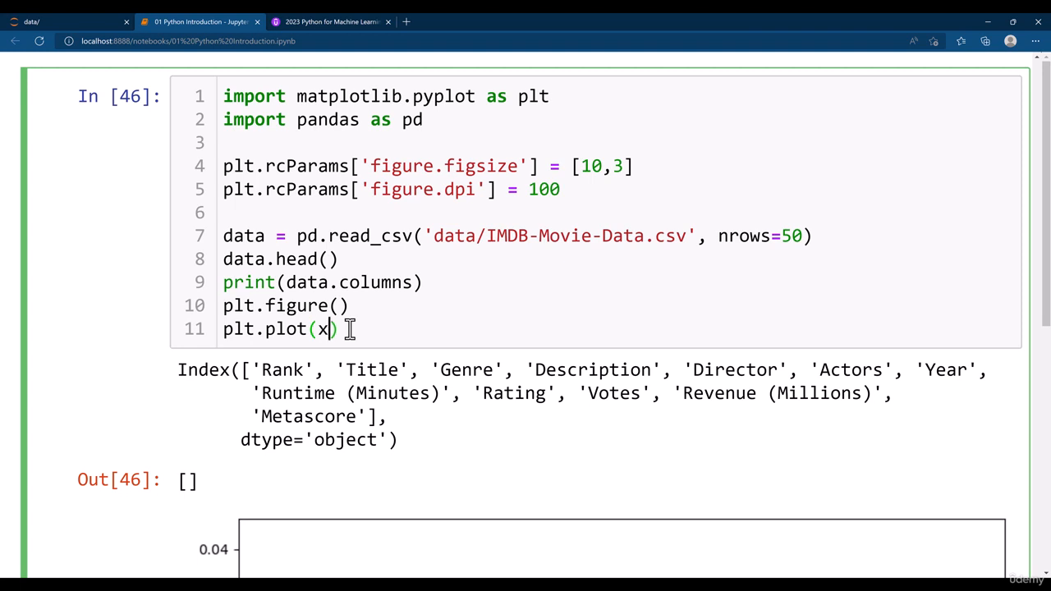
text(=data['Ran)
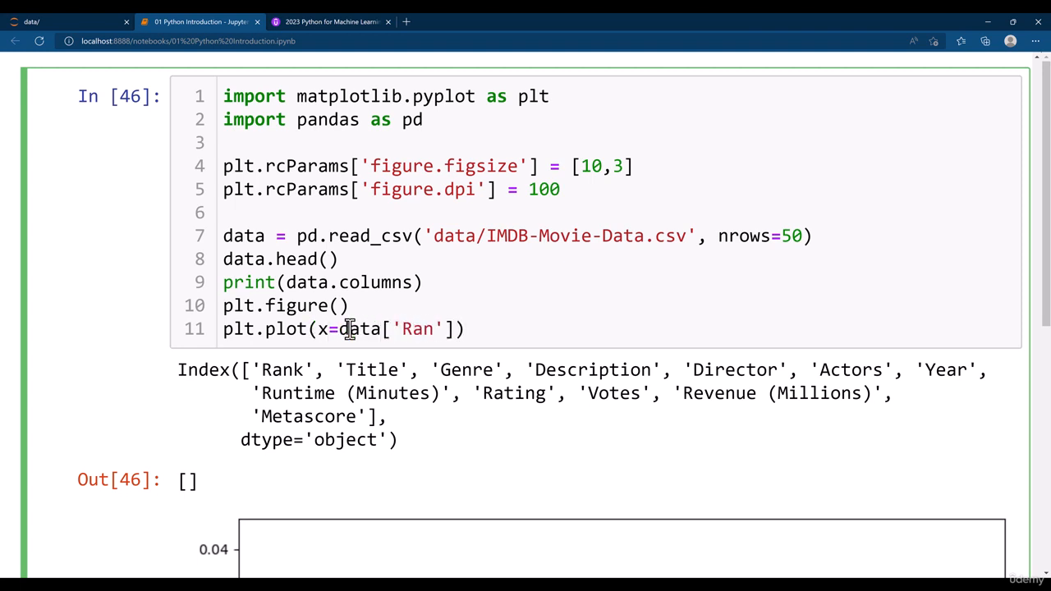
scroll(down, 3)
text(k)
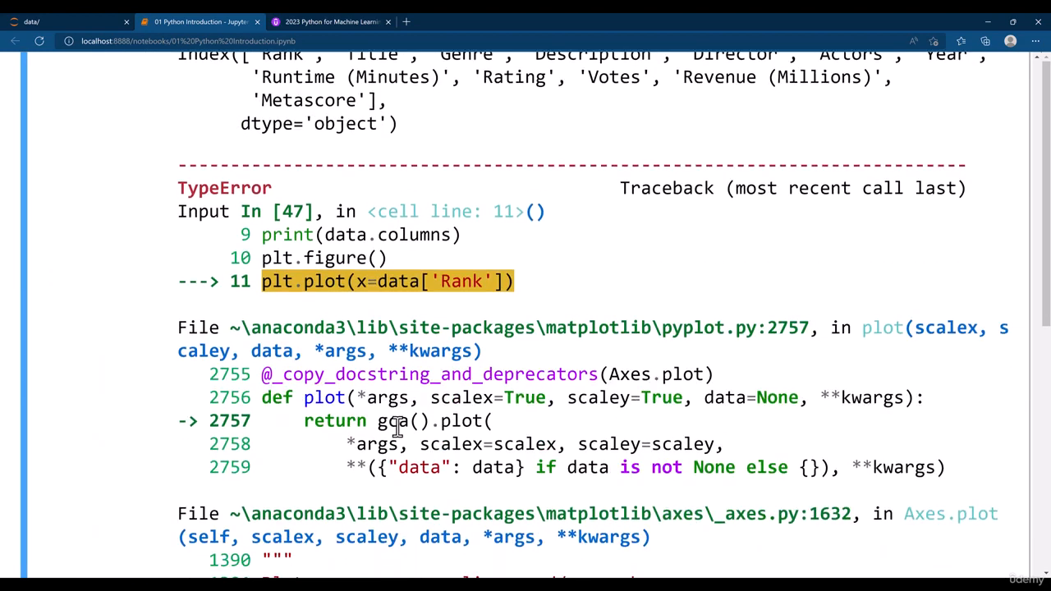
scroll(up, 3)
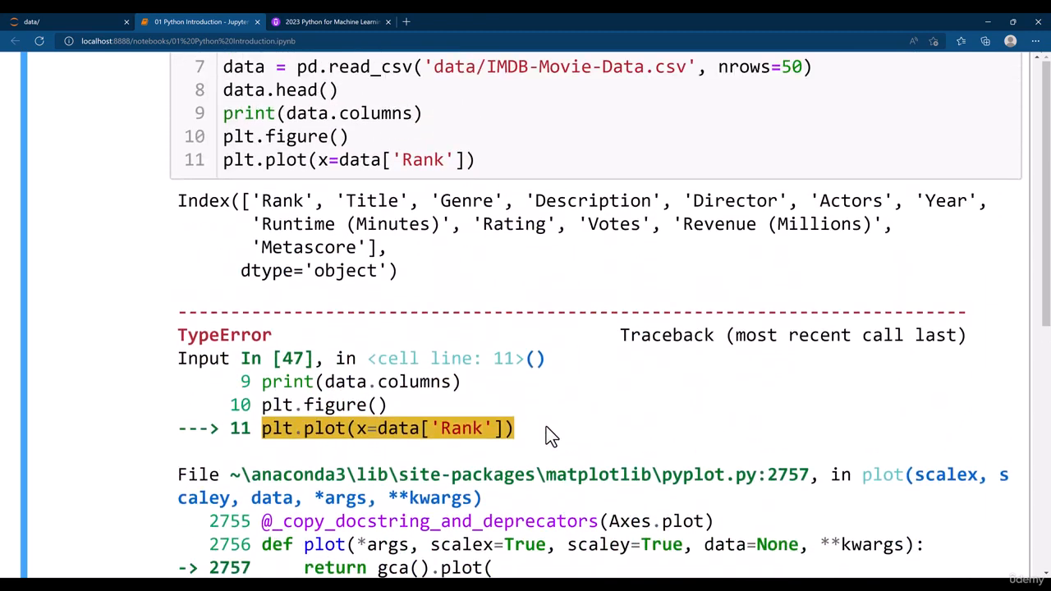
scroll(up, 3)
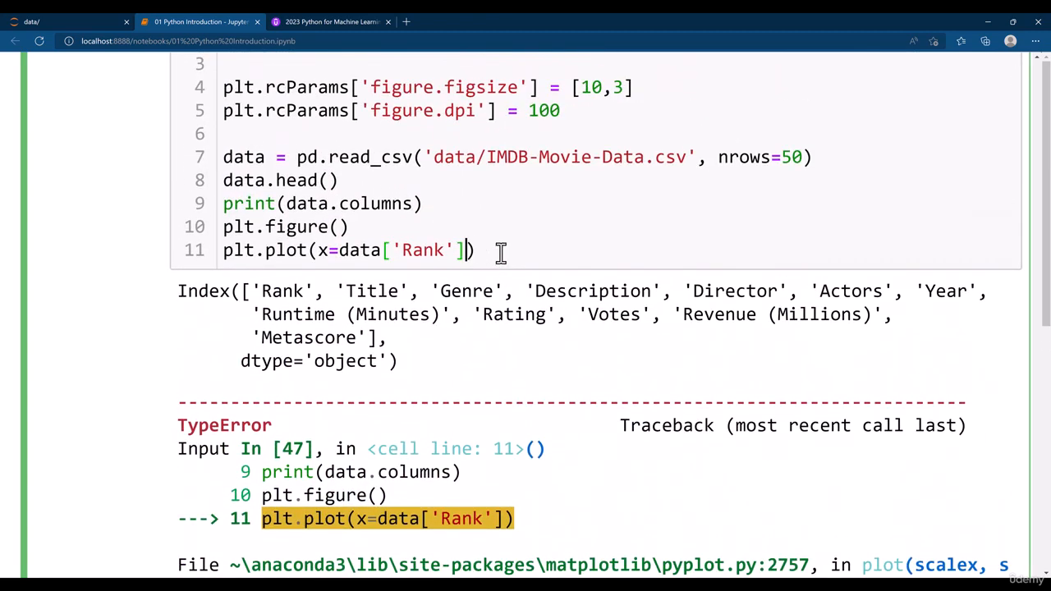
Step: Add y=data['Rating'] as a second argument to the plot call
text(, y=dat)
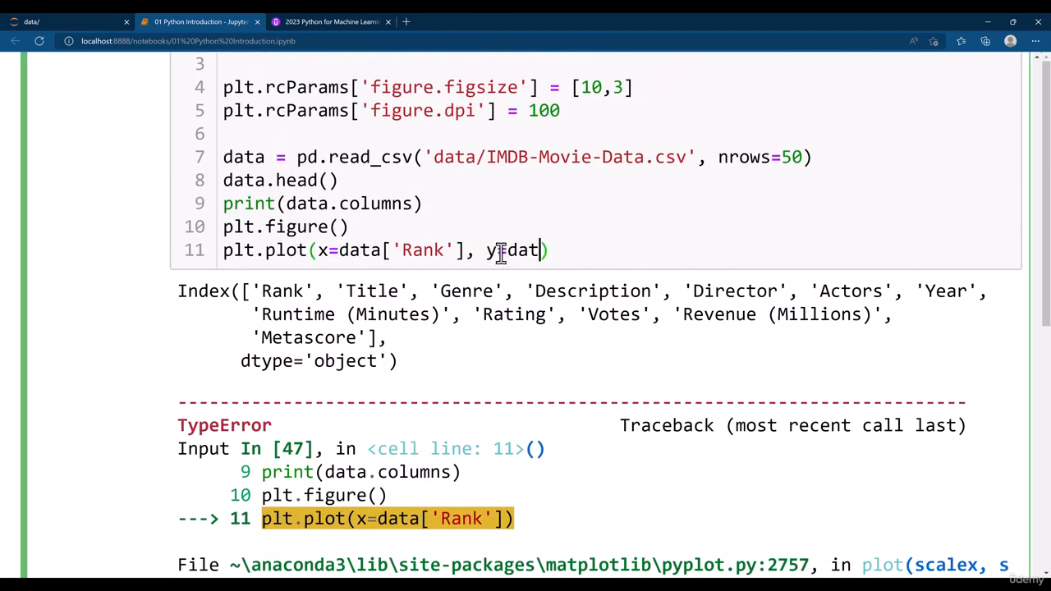
text(['Ratin)
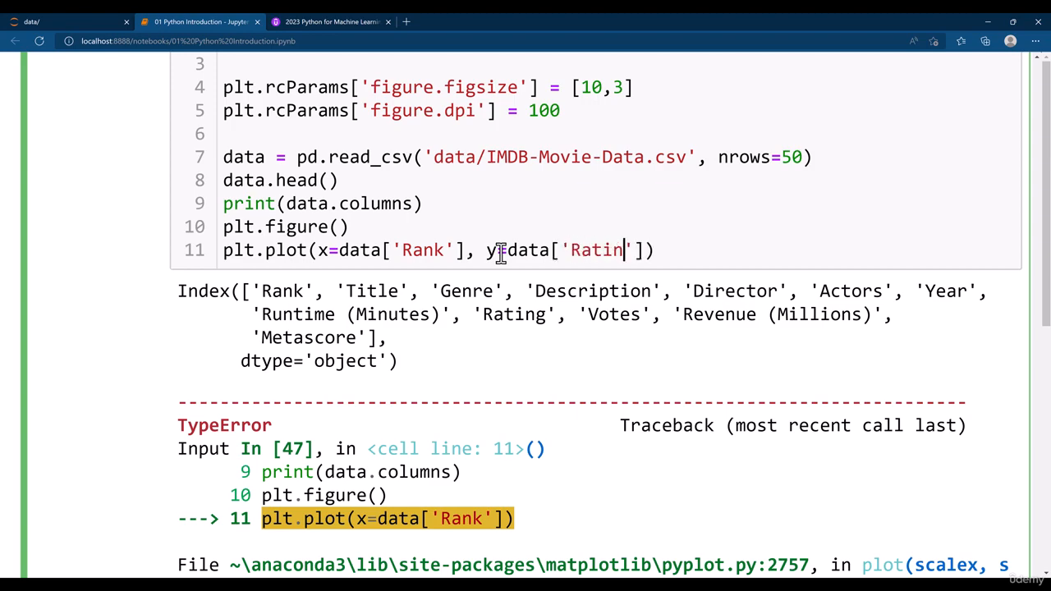
text(g)
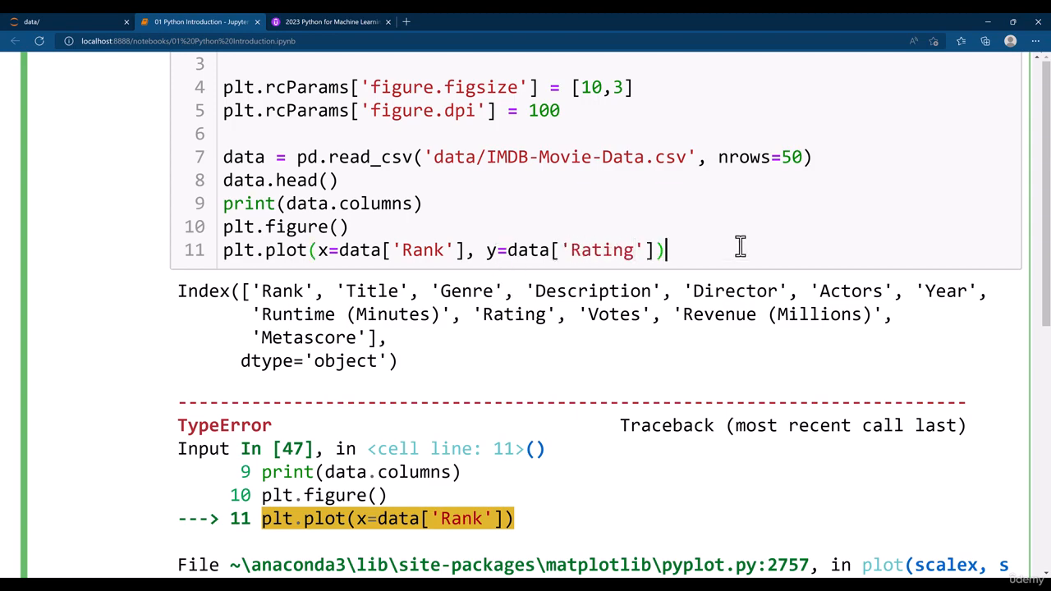
Step: Inspect the traceback reporting plot got an unexpected keyword argument 'x'
scroll(down, 3)
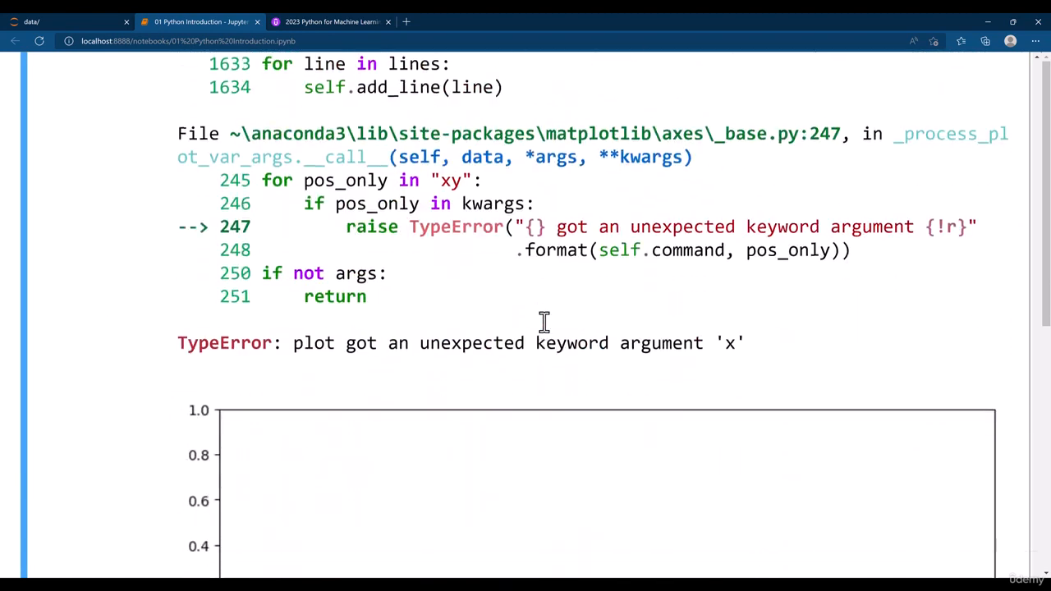
scroll(up, 3)
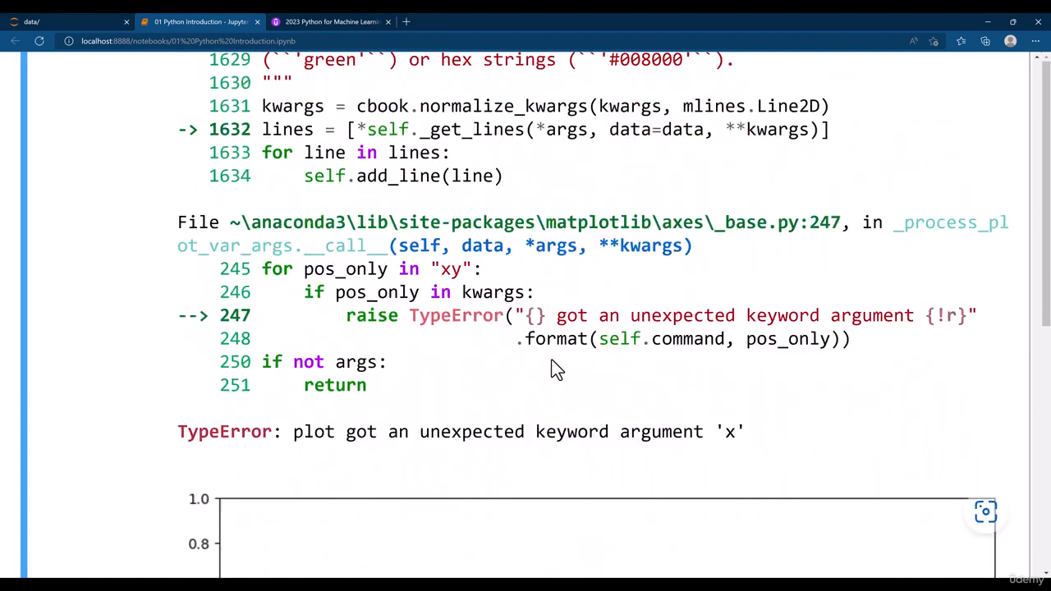
scroll(up, 3)
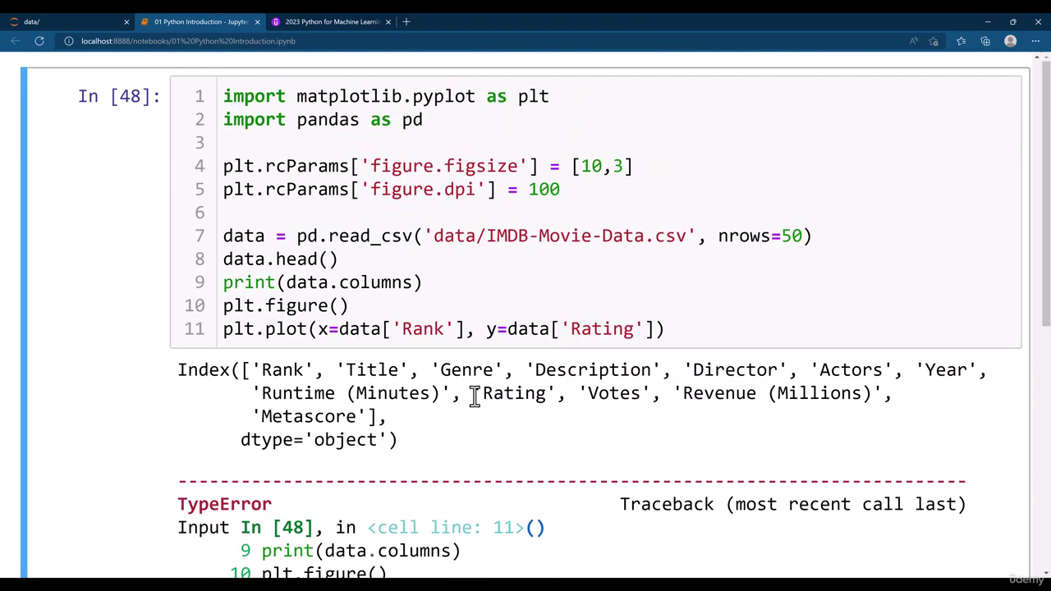
scroll(down, 3)
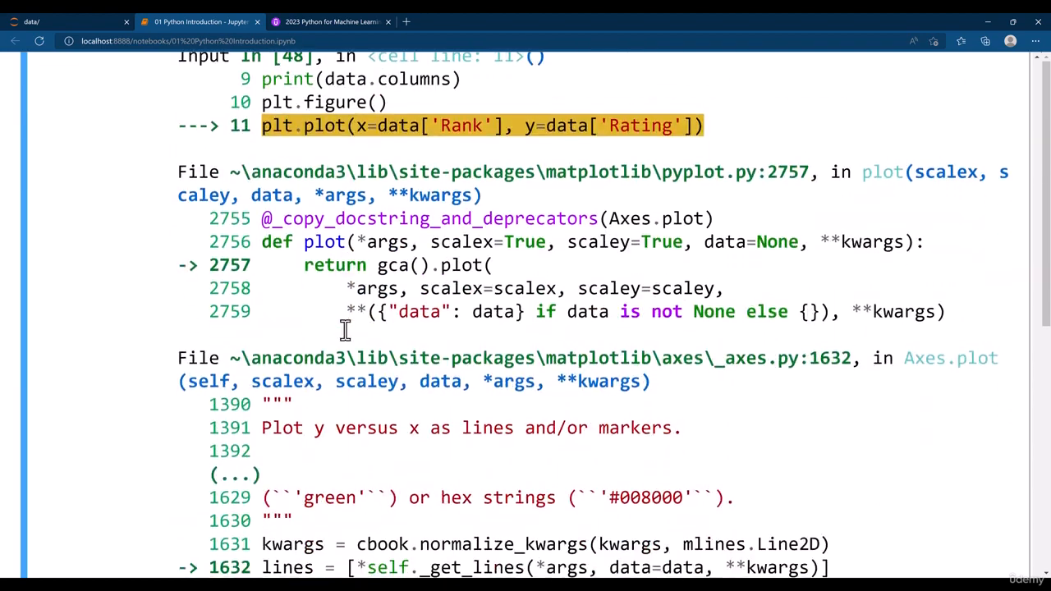
scroll(up, 3)
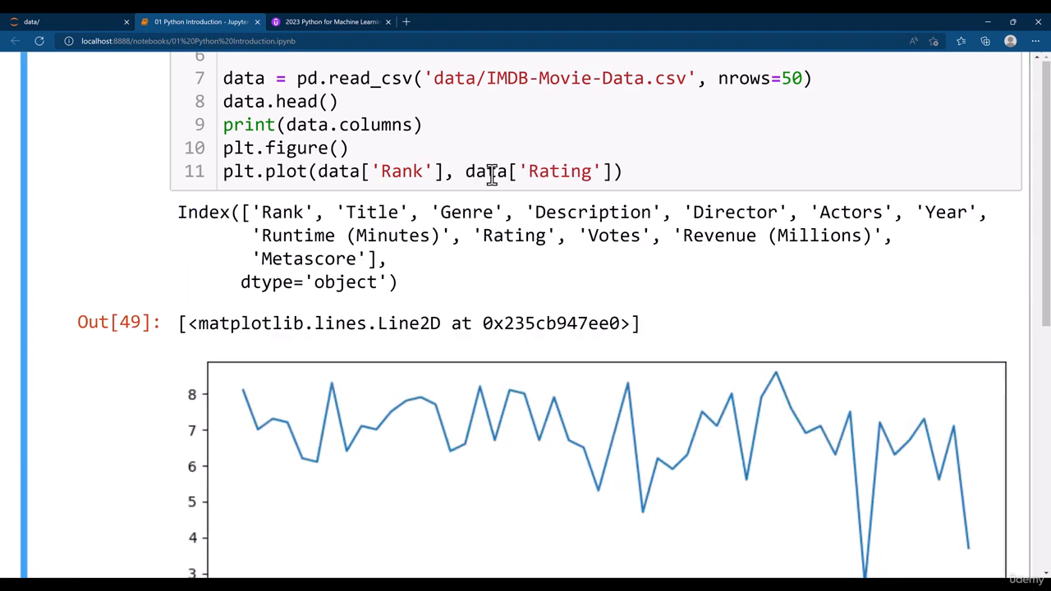
Step: Show the plt.plot docstring and read down to its multiple-datasets section
scroll(up, 3)
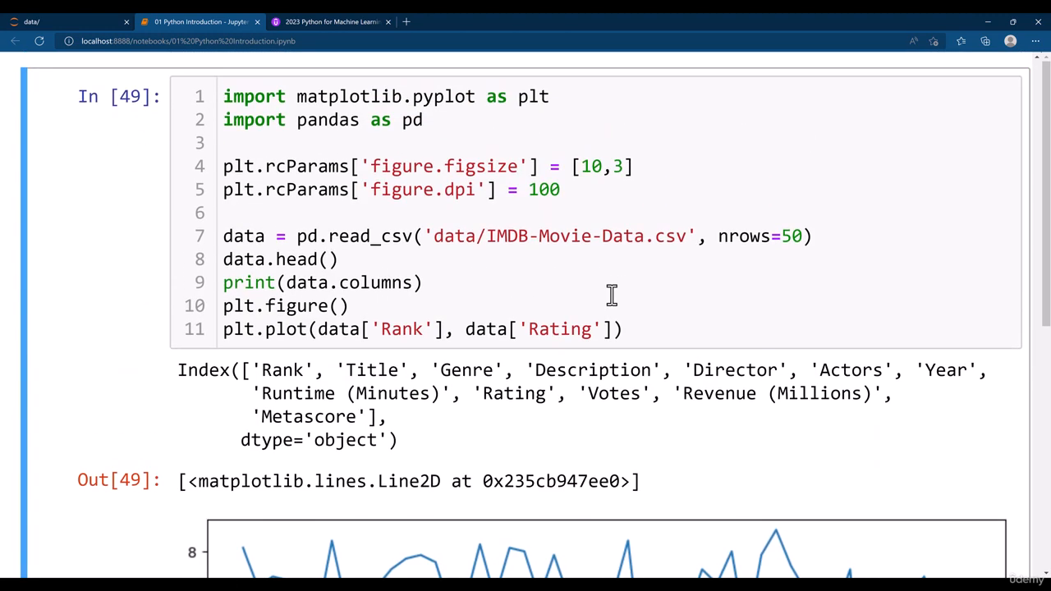
key(shift+tab)
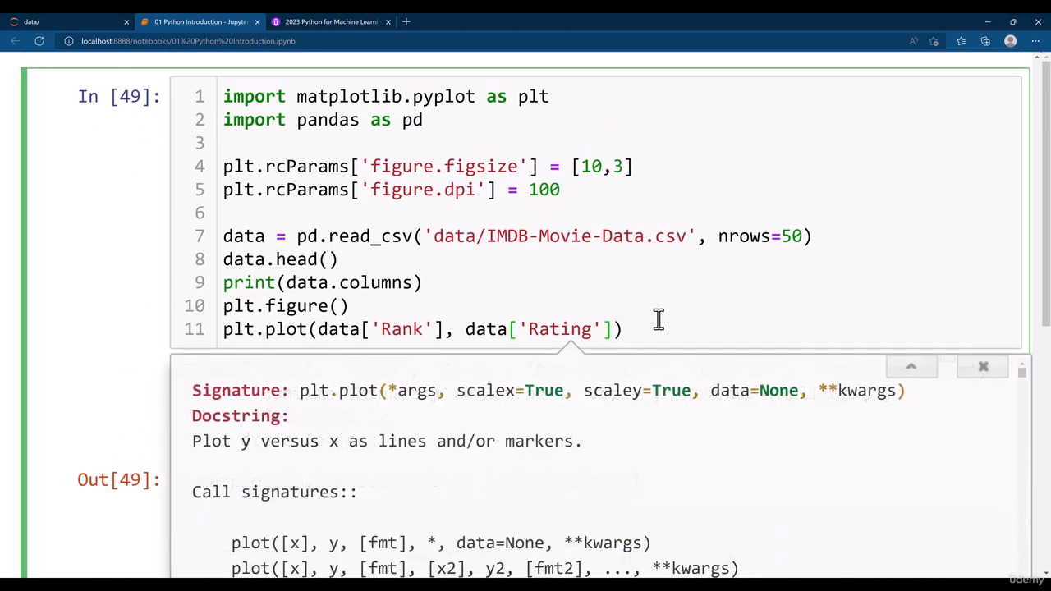
scroll(down, 3)
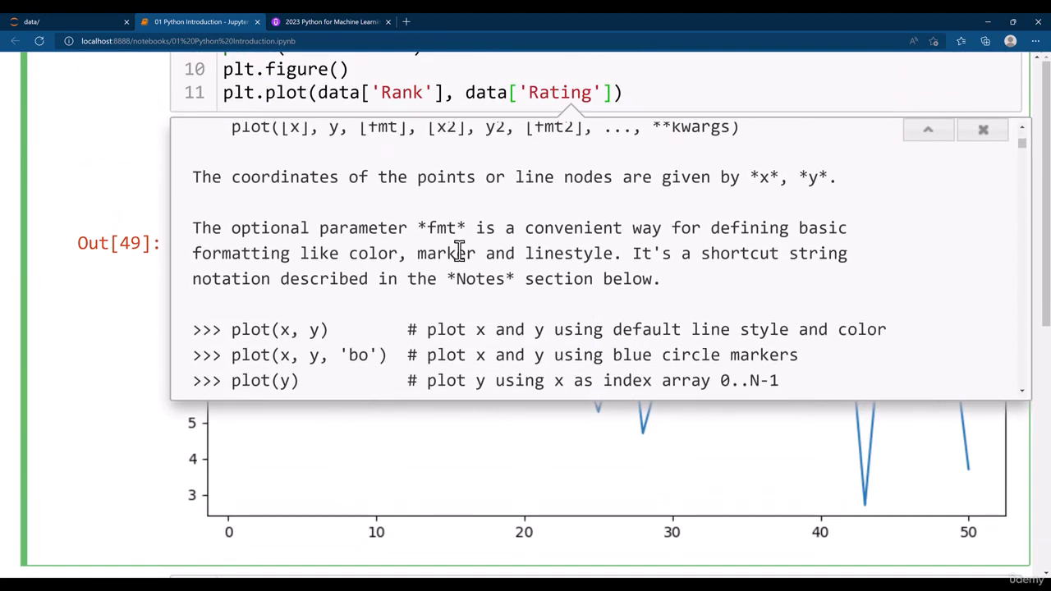
scroll(down, 3)
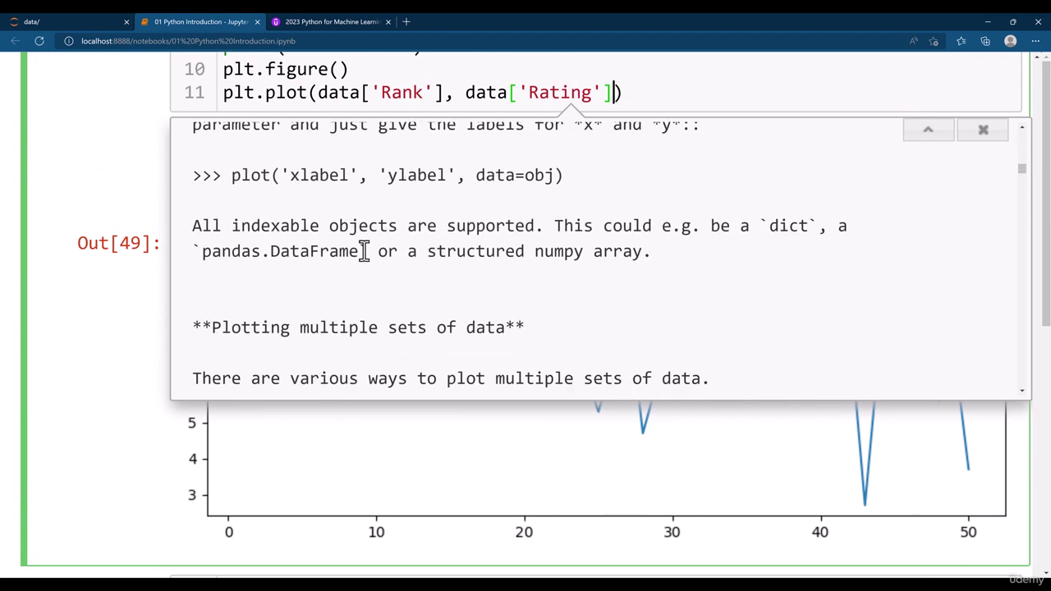
scroll(down, 3)
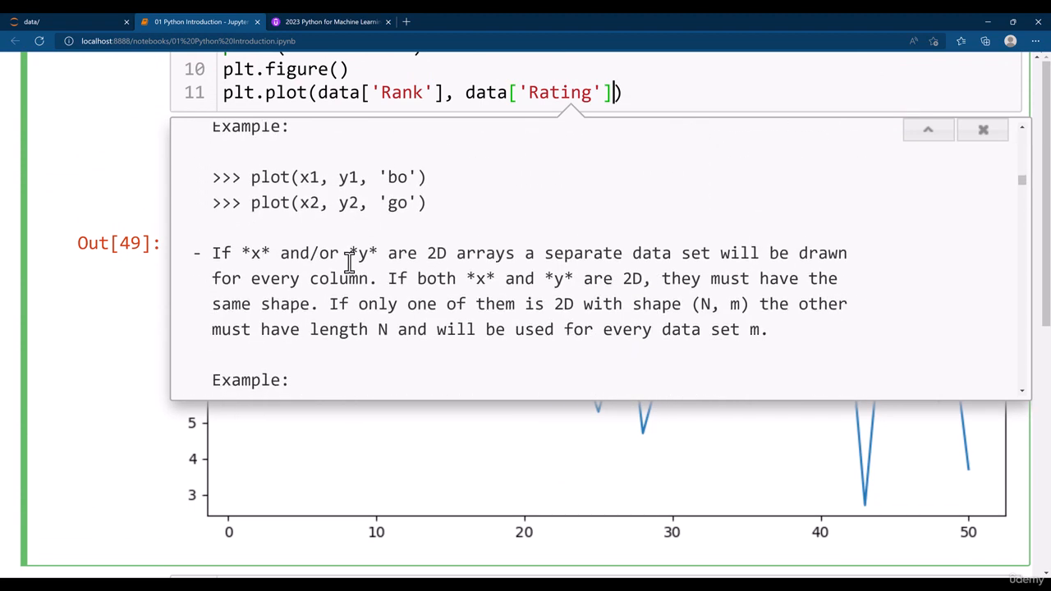
scroll(down, 3)
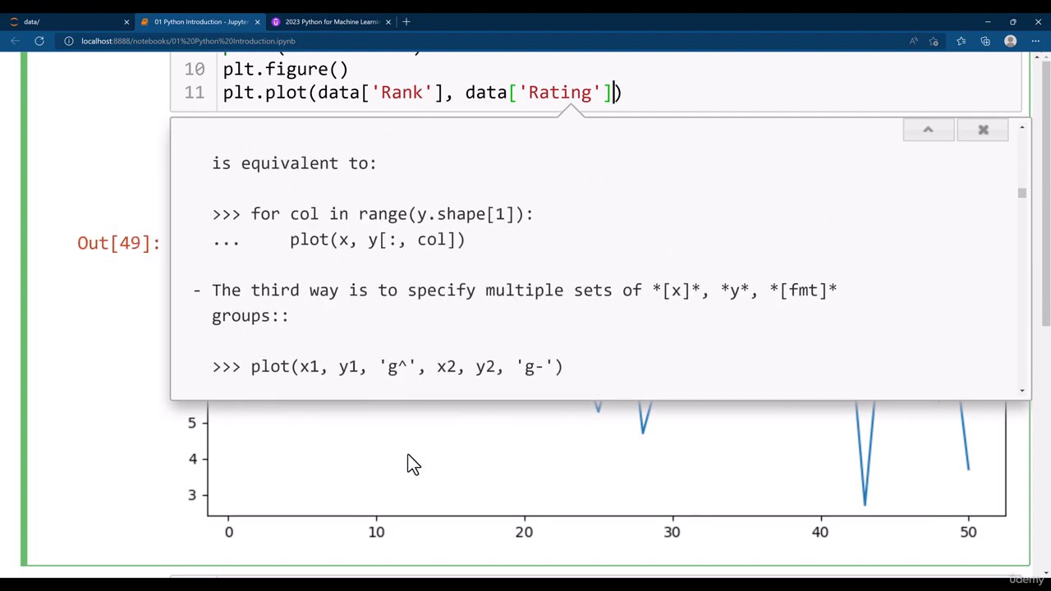
Step: Dismiss the plot documentation and look over the Rating against Rank chart
click(982, 130)
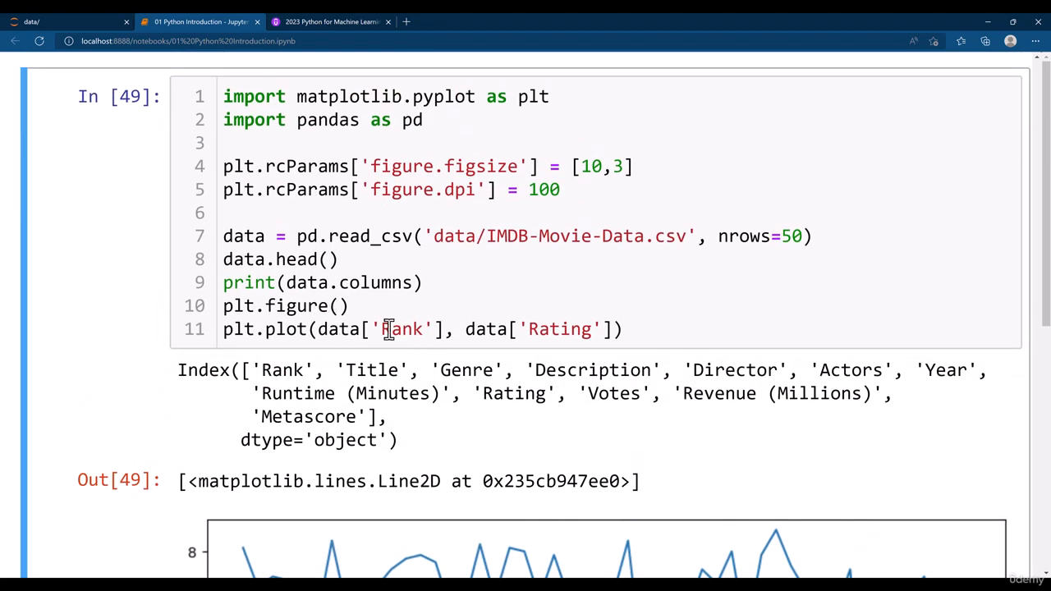
scroll(down, 3)
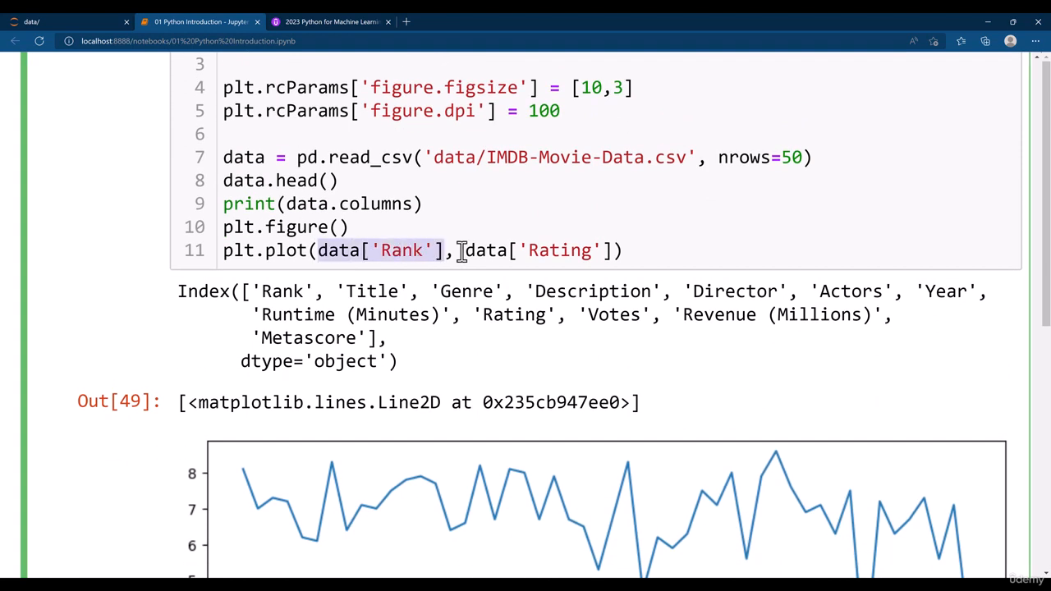
scroll(down, 3)
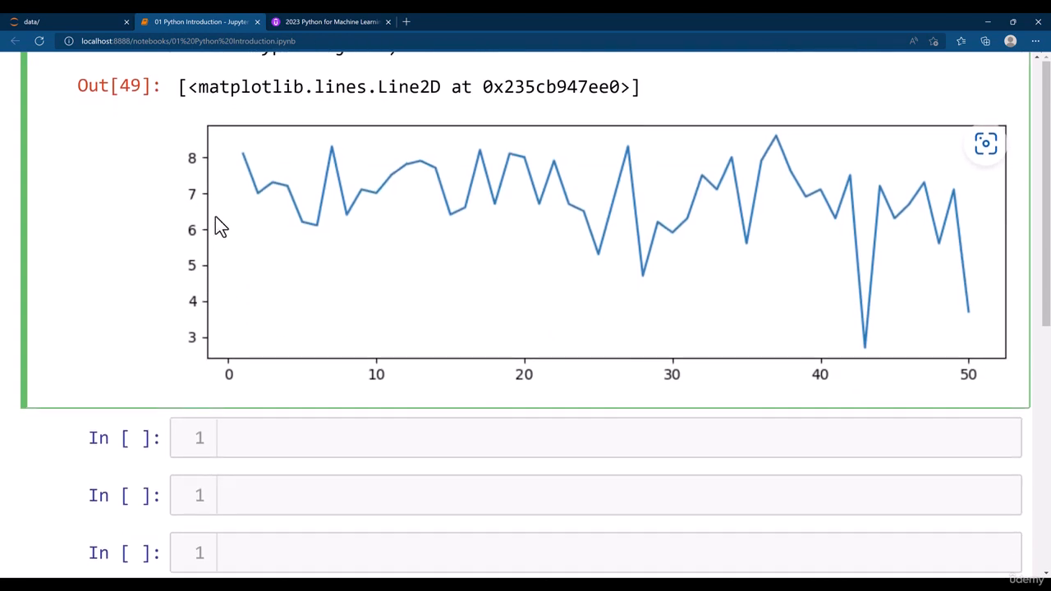
scroll(up, 3)
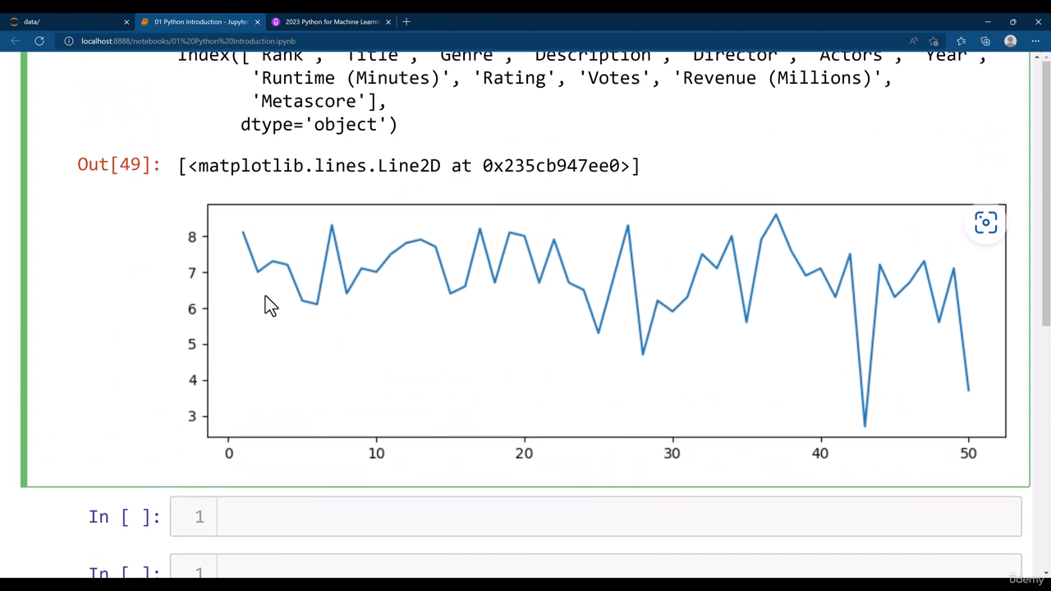
scroll(up, 3)
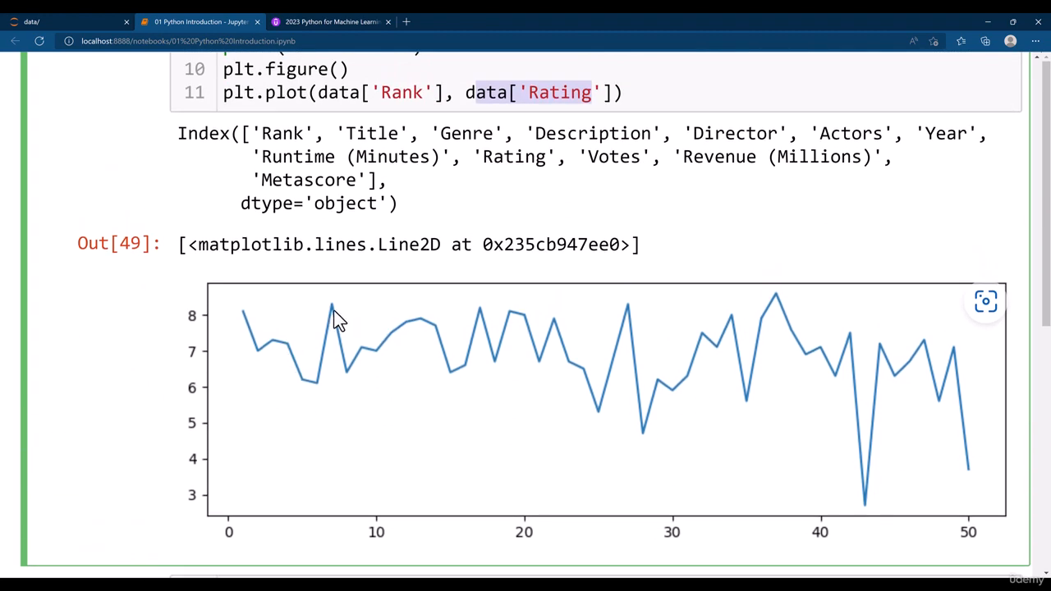
scroll(up, 3)
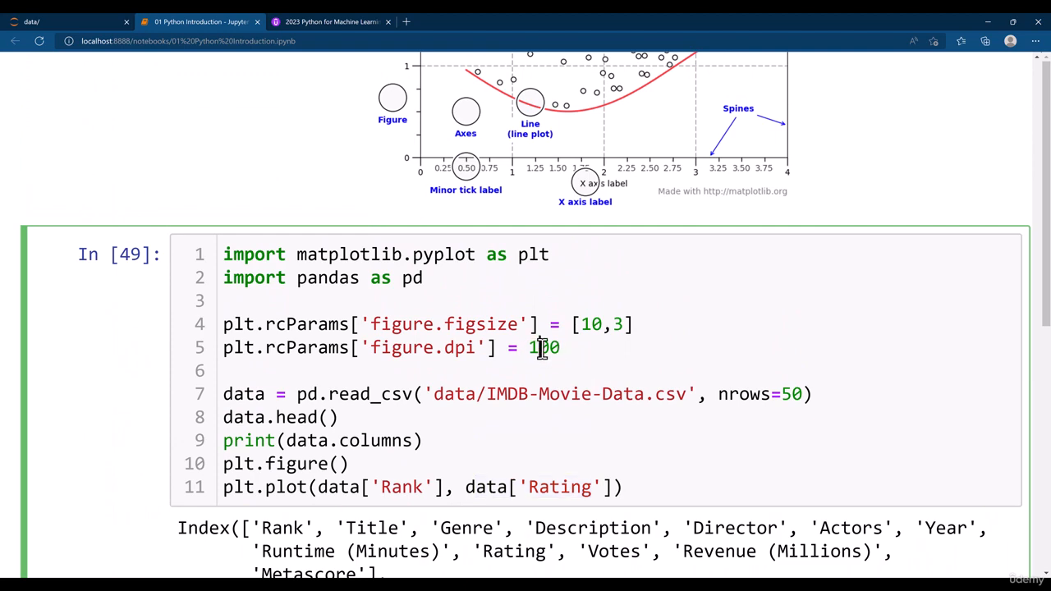
Step: Raise figure dpi from 100 to 200 and rerun to get a larger chart
text(2)
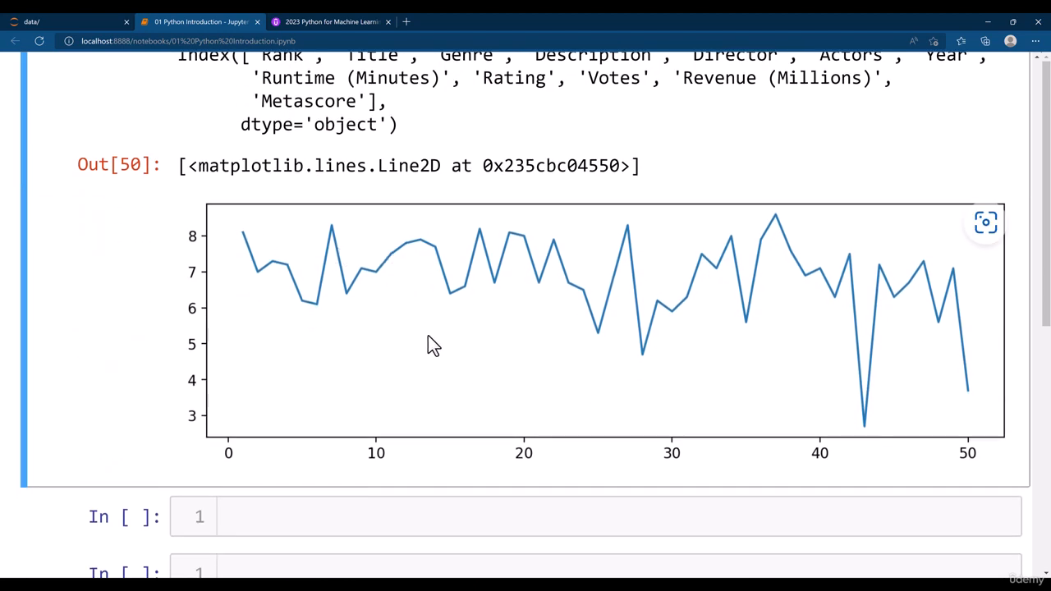
mouse_move(530, 355)
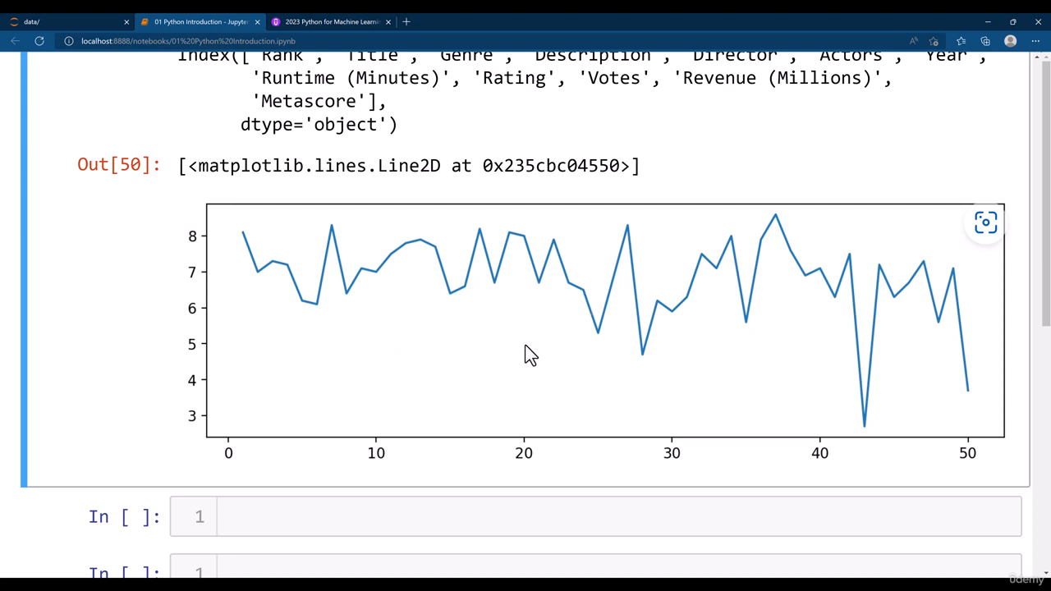
mouse_move(838, 389)
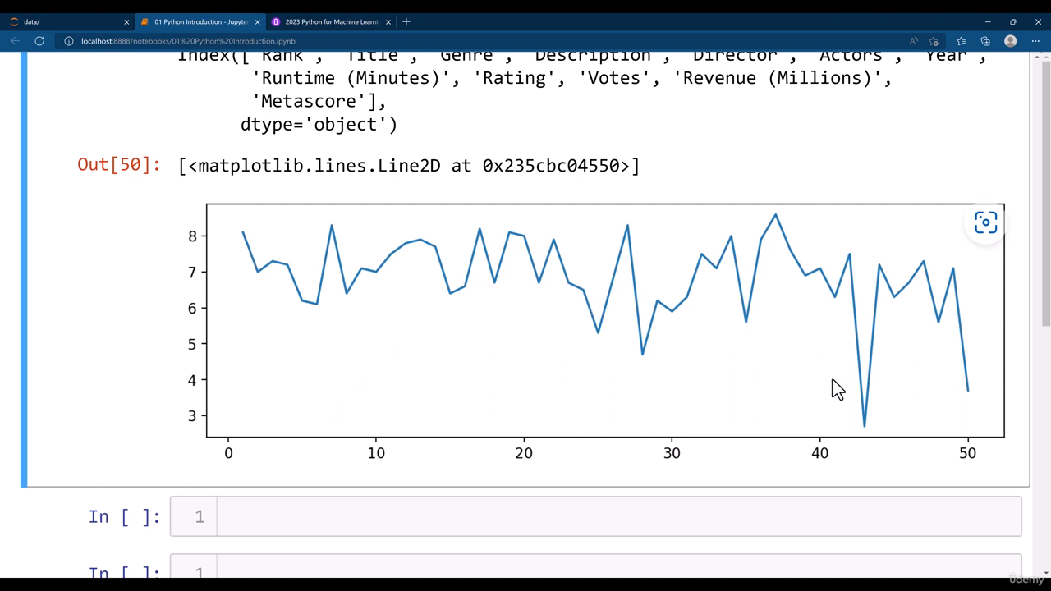
mouse_move(228, 438)
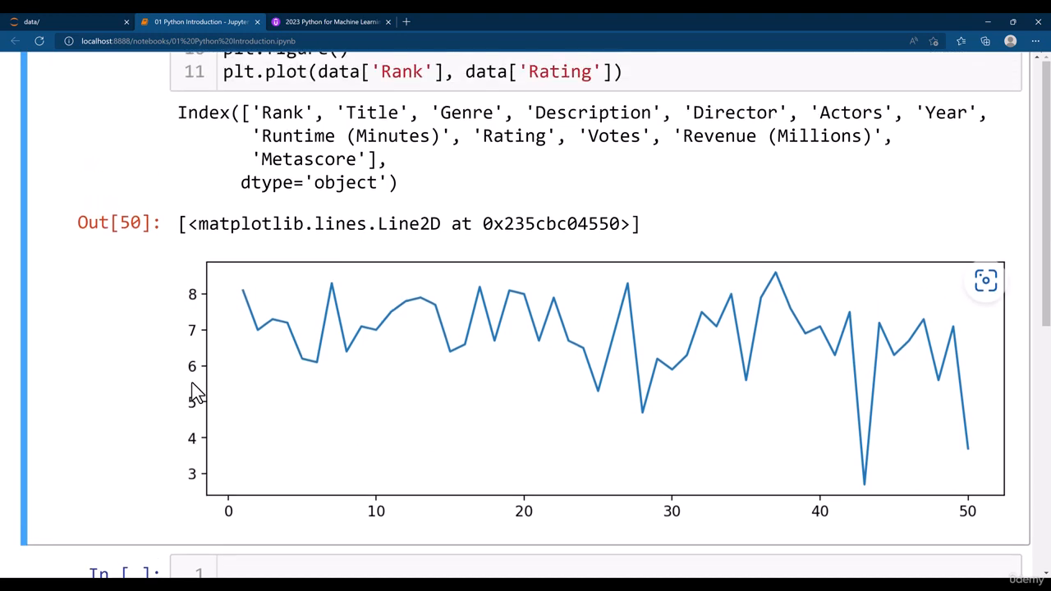
scroll(up, 3)
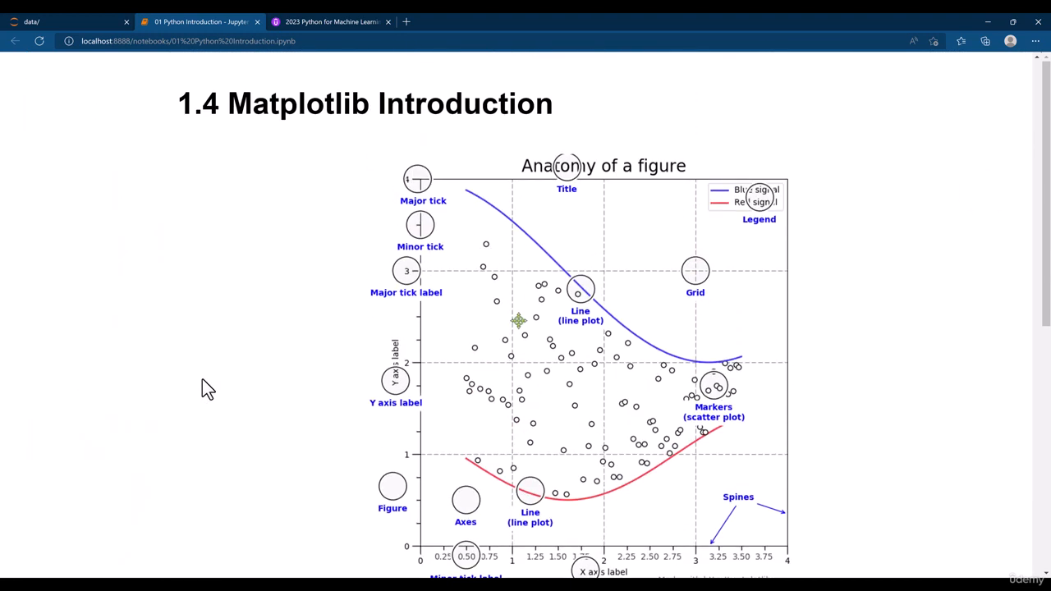
scroll(down, 3)
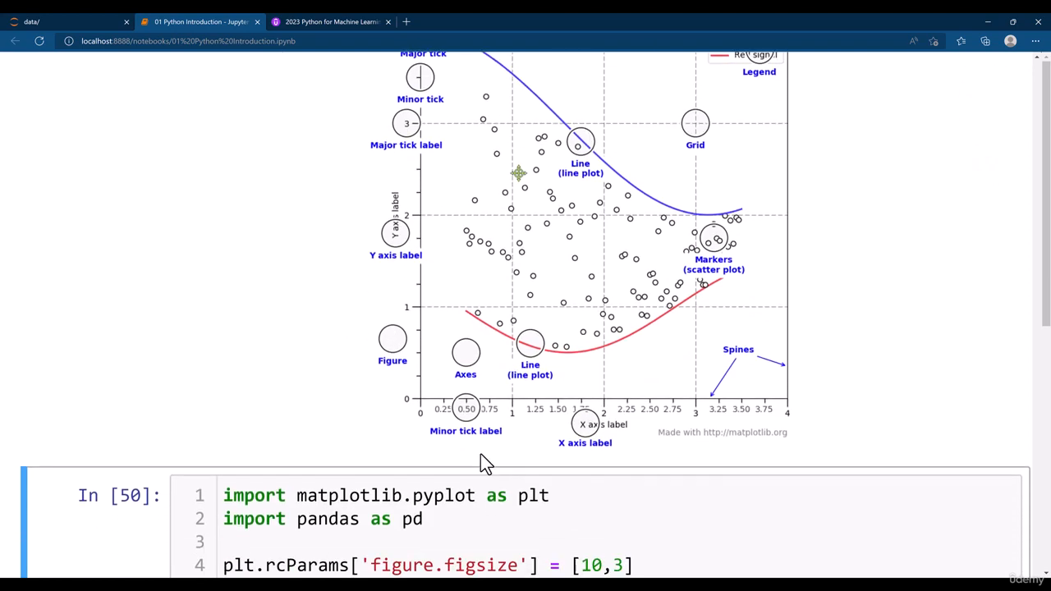
scroll(down, 3)
text(plt.)
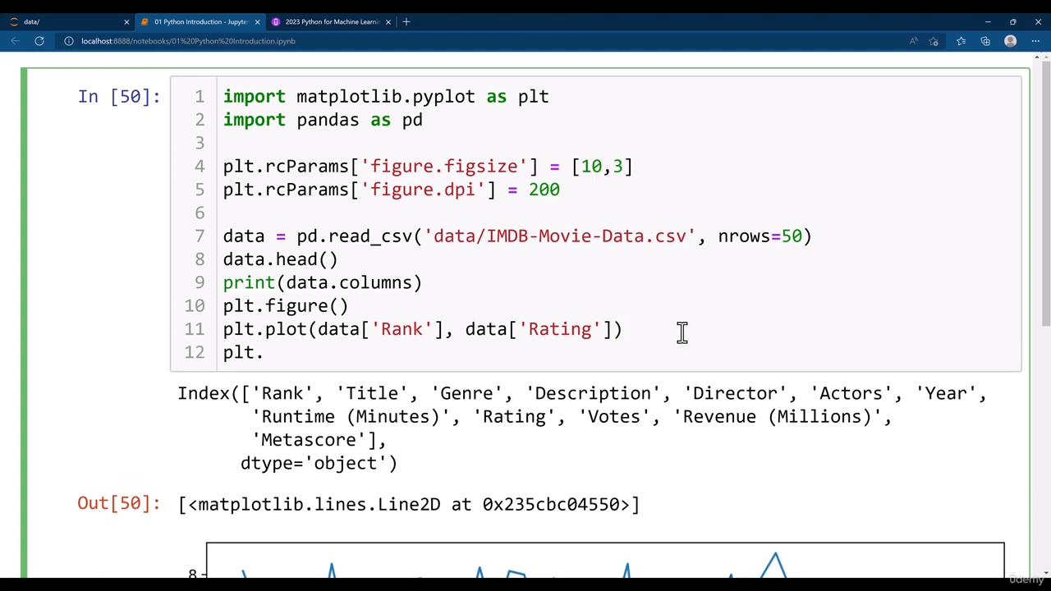
Step: Label the x axis 'Rank' and the y axis 'Rating'
text(xlabel)
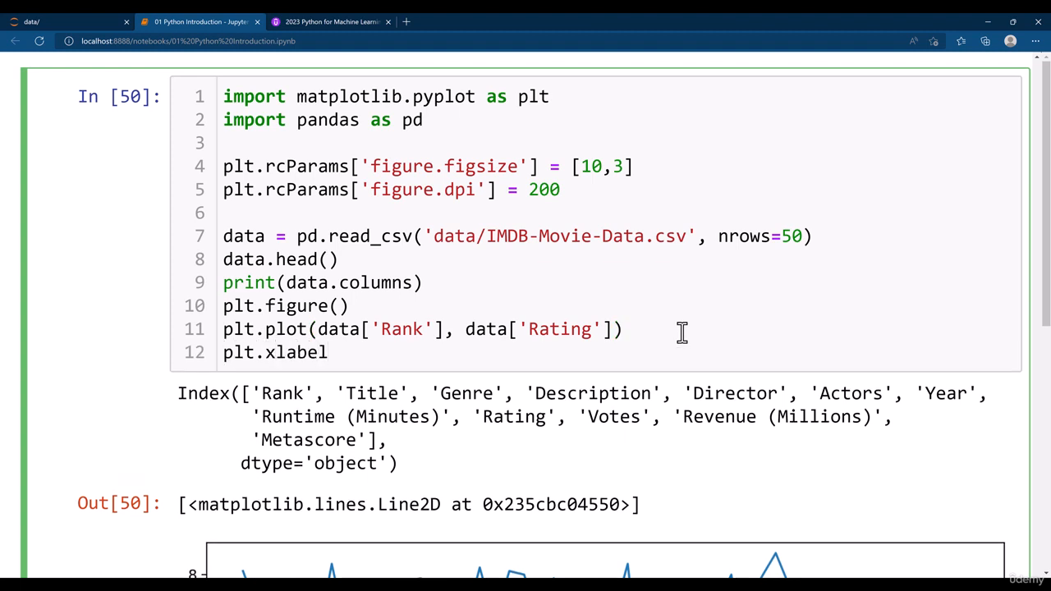
text((;Ran)
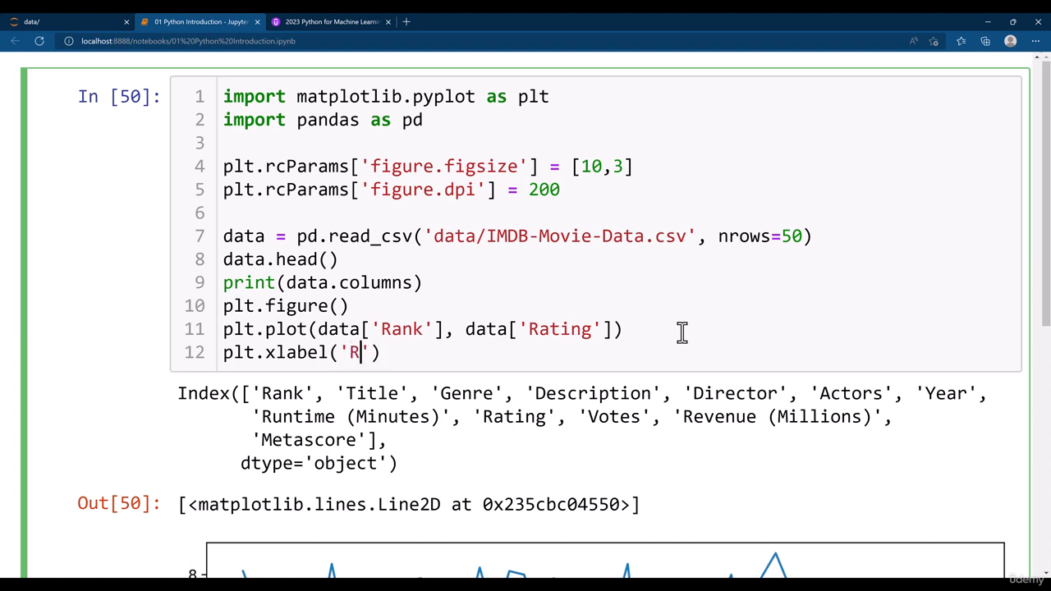
text(ank'))
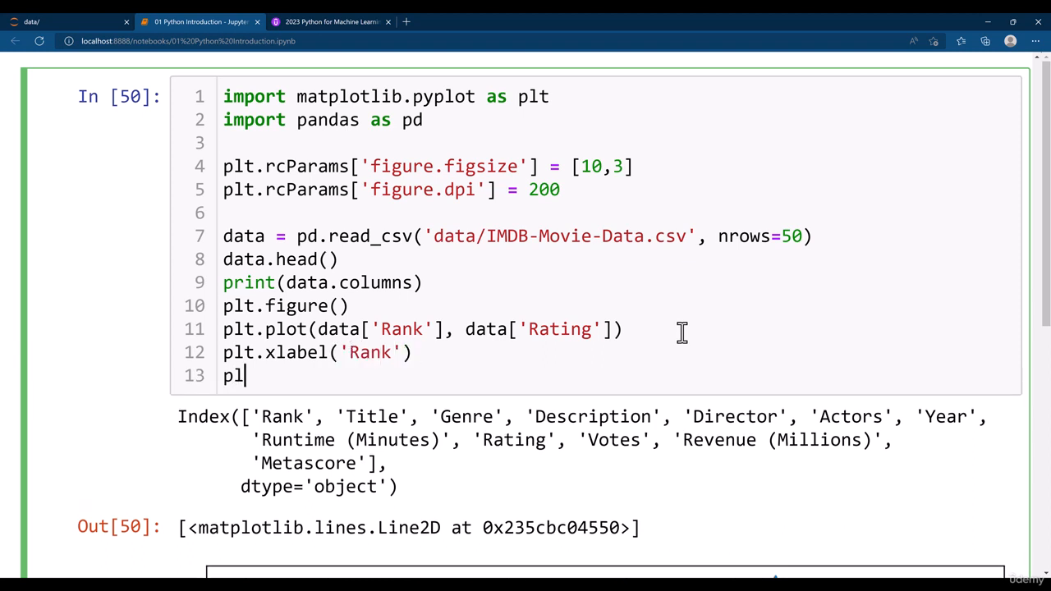
text(t.ylabel)
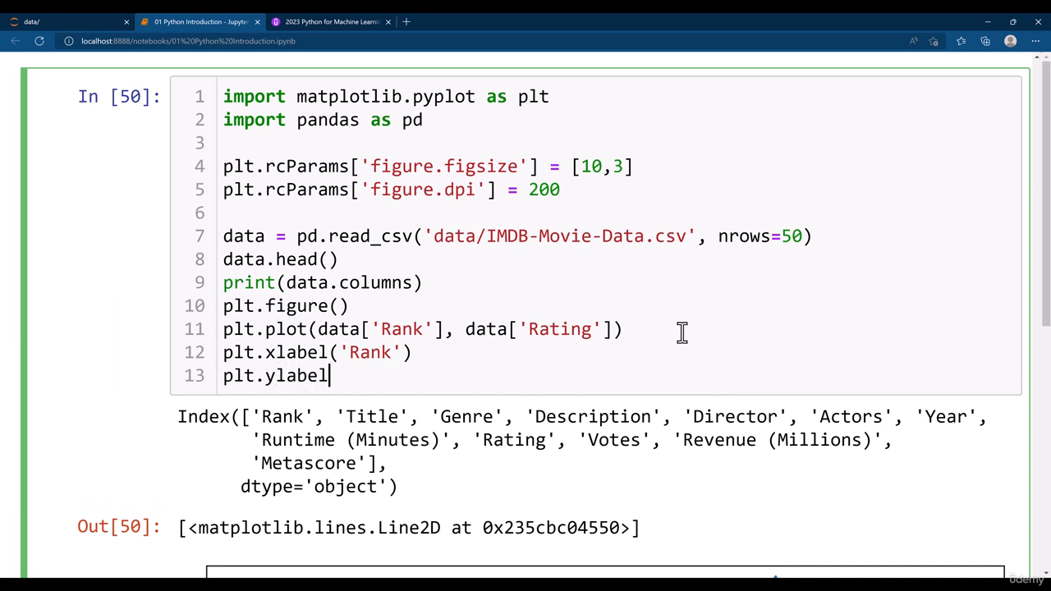
text(('R')
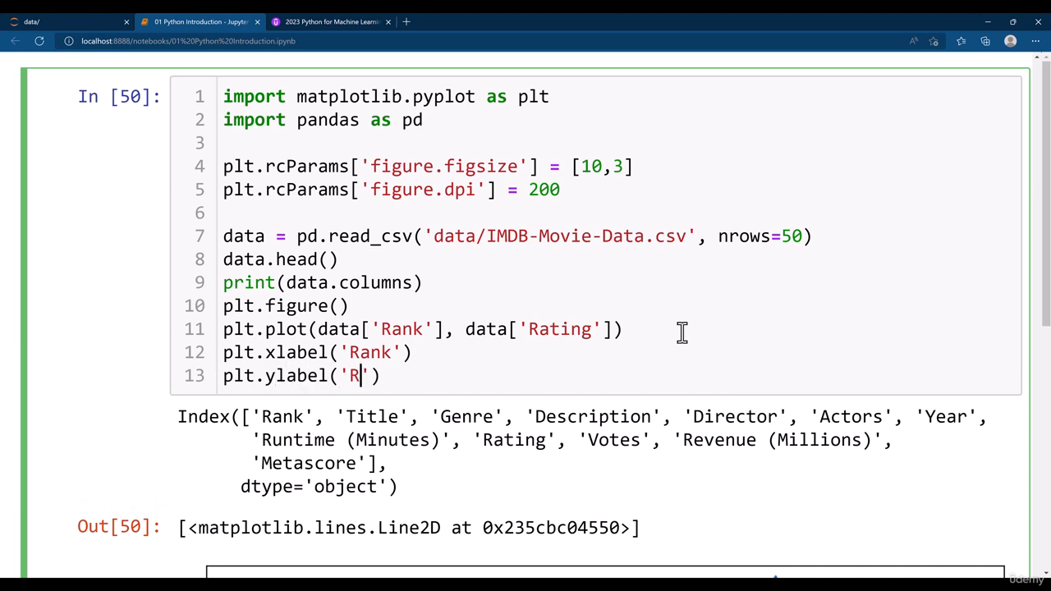
text(ating'))
text(plt.)
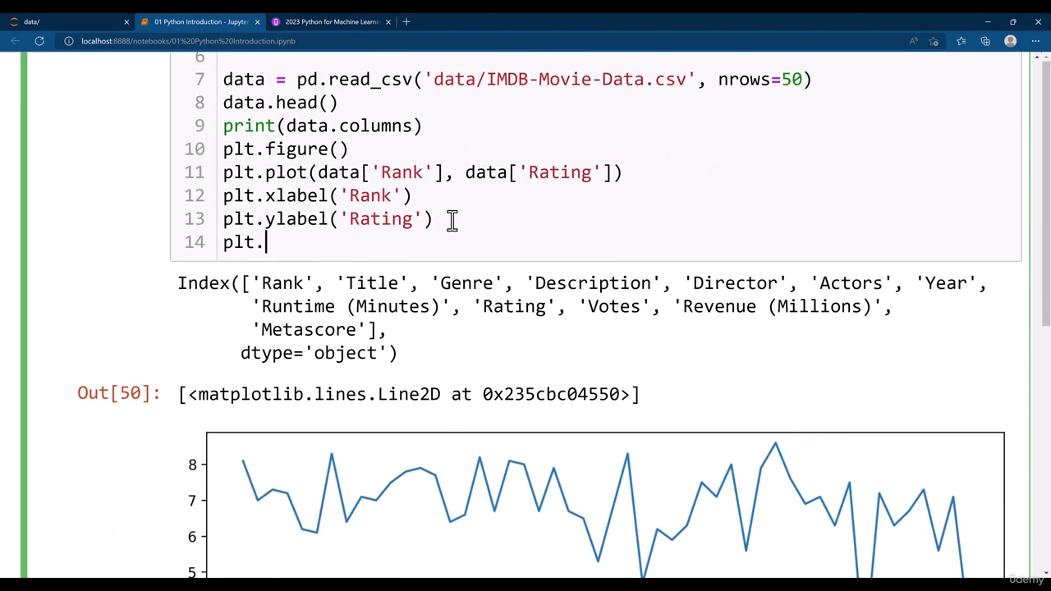
Step: Title the chart 'Rank vs Rating' and end the cell with plt.show()
text(title)
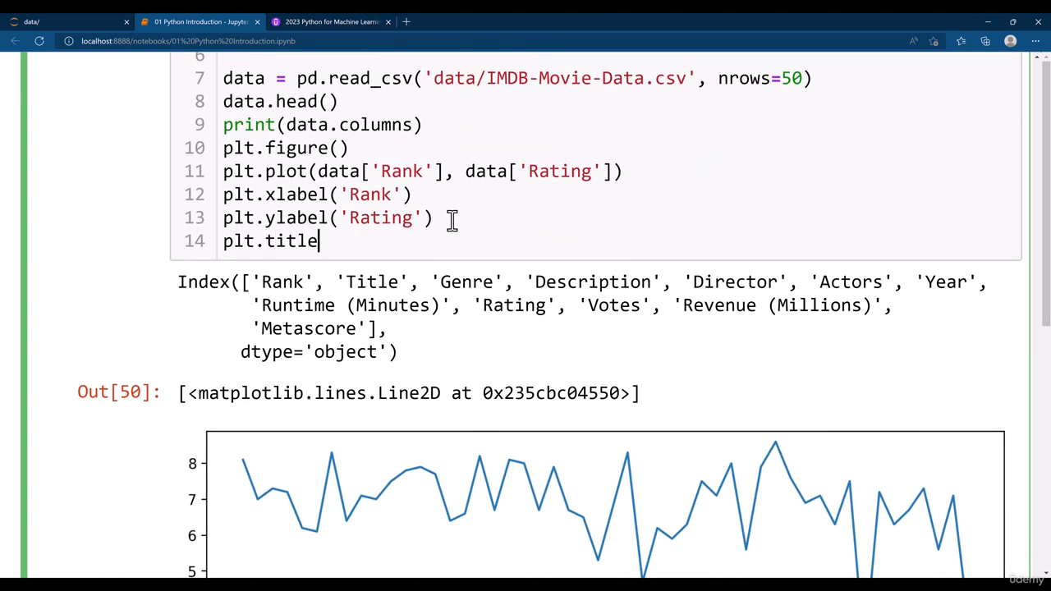
text((''))
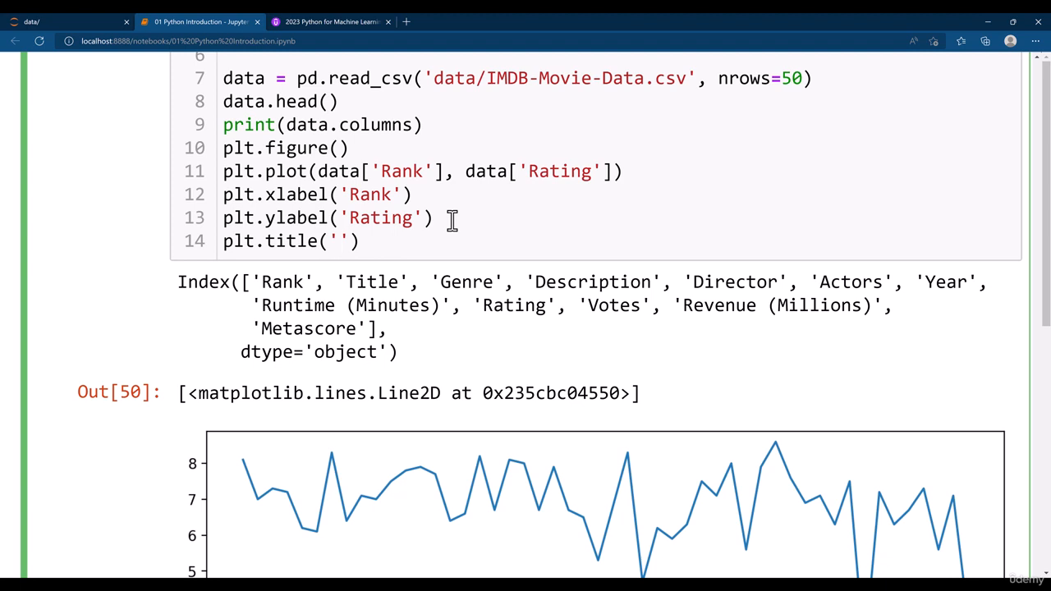
text(Rank vs)
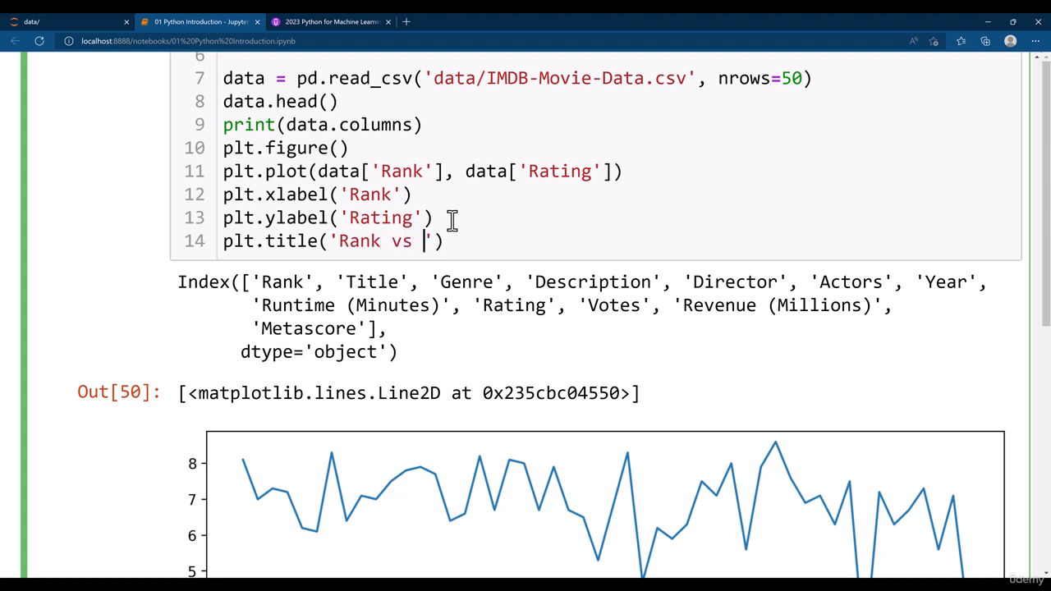
text(Rating)
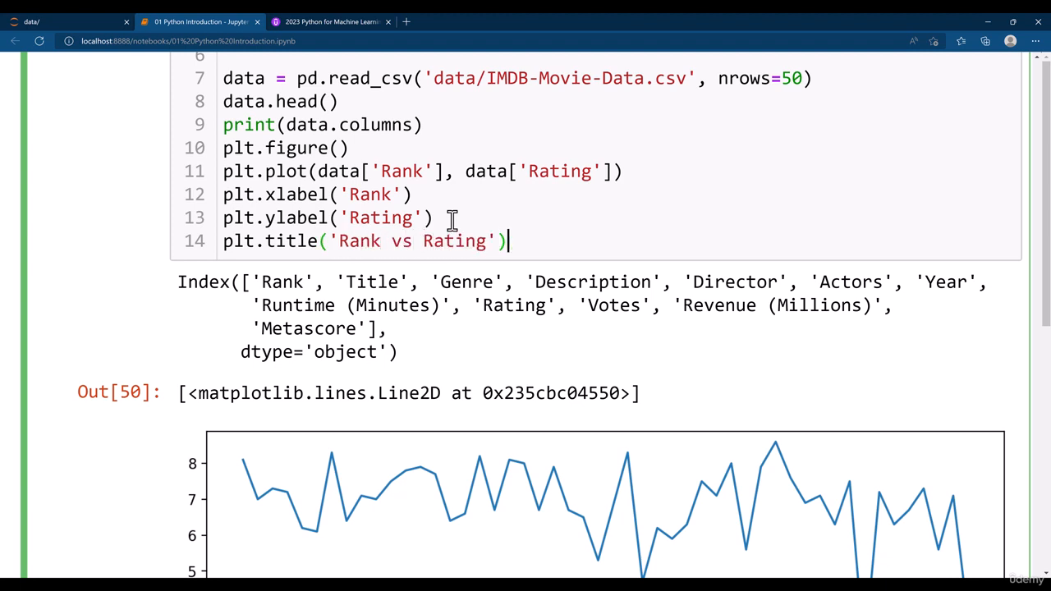
key(Return)
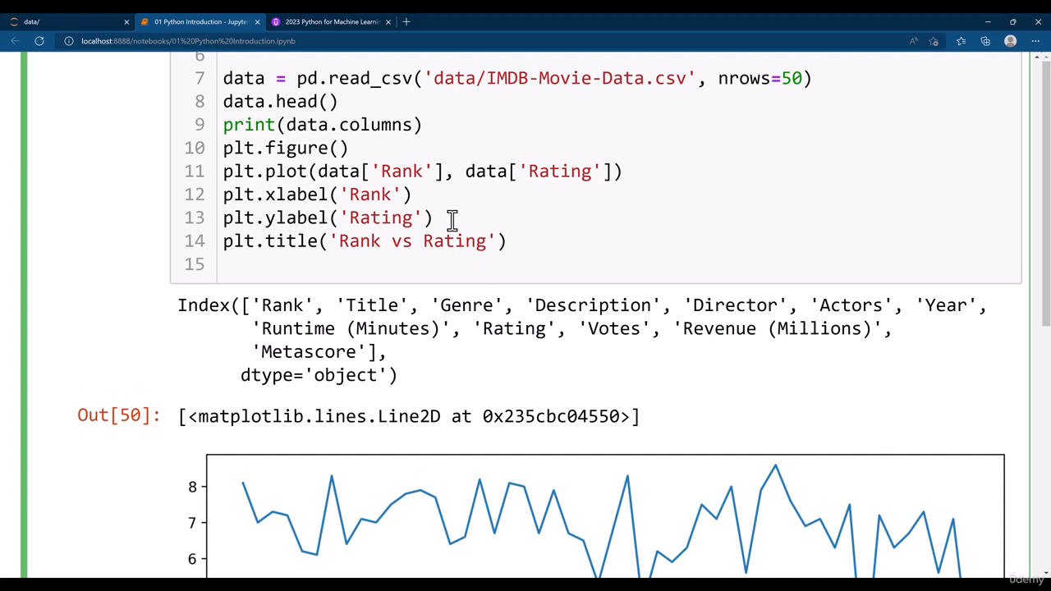
text(plt.show()
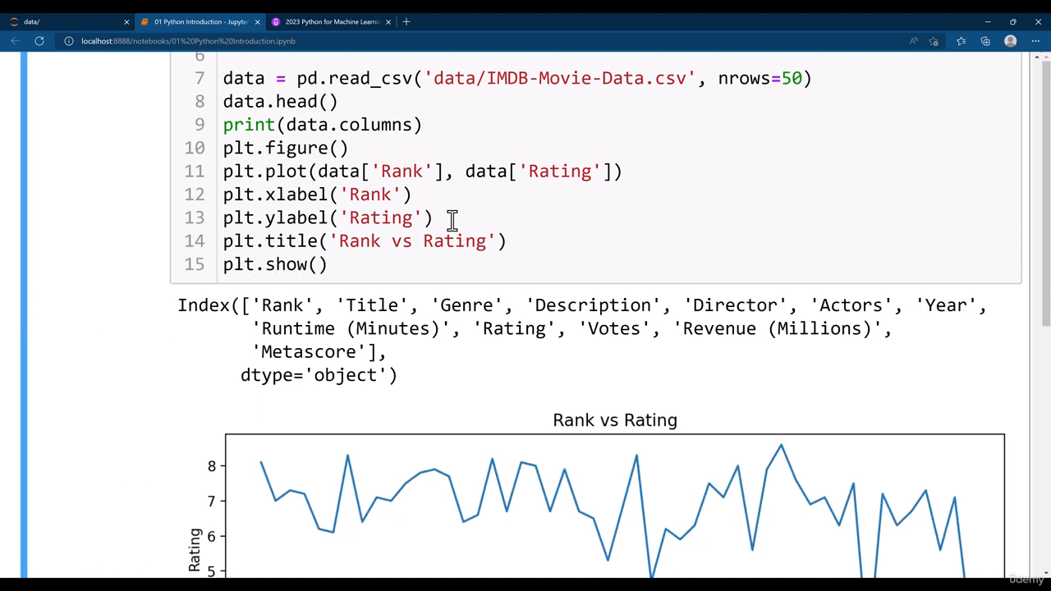
Step: Rerun the cell and view the chart titled 'Rank vs Rating' with axis labels
scroll(down, 3)
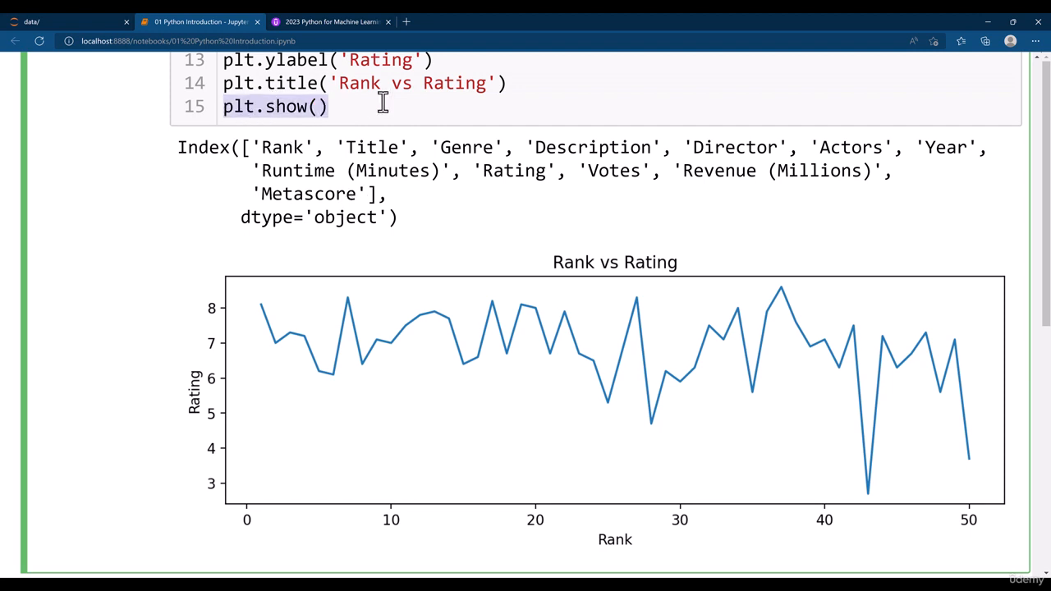
scroll(down, 3)
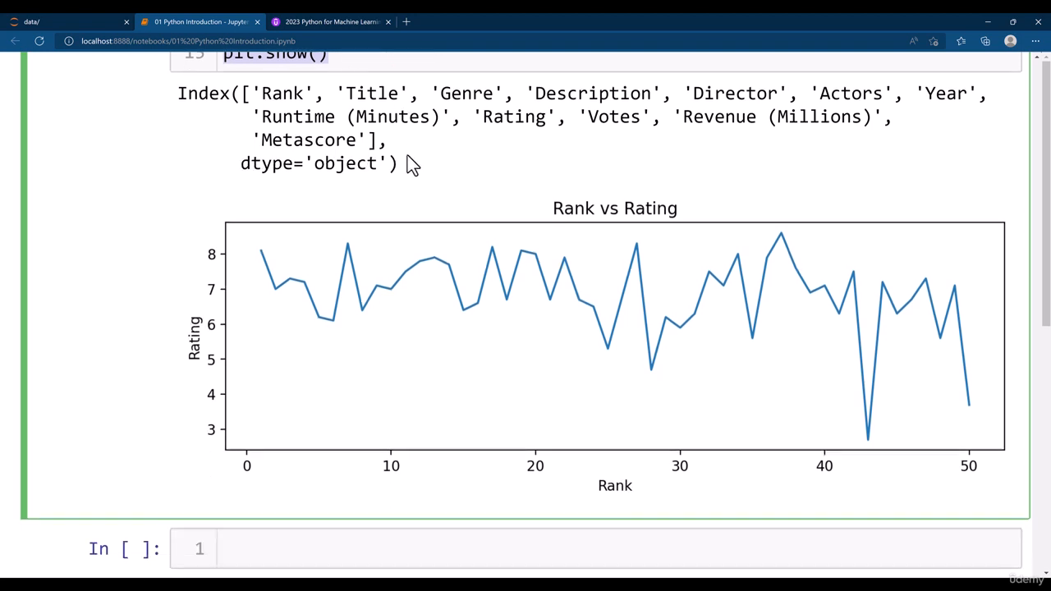
scroll(down, 3)
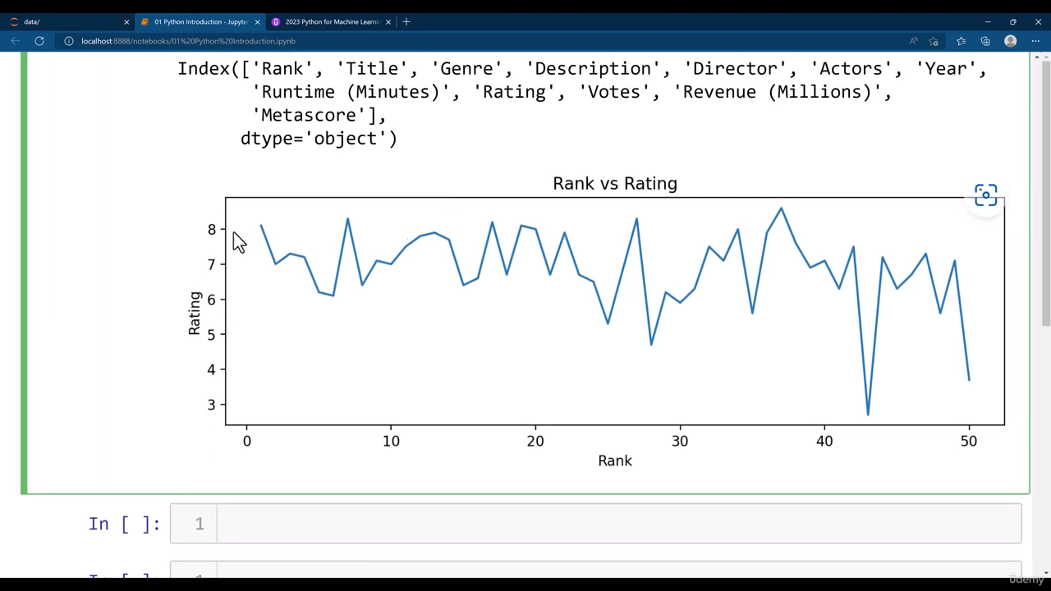
mouse_move(821, 319)
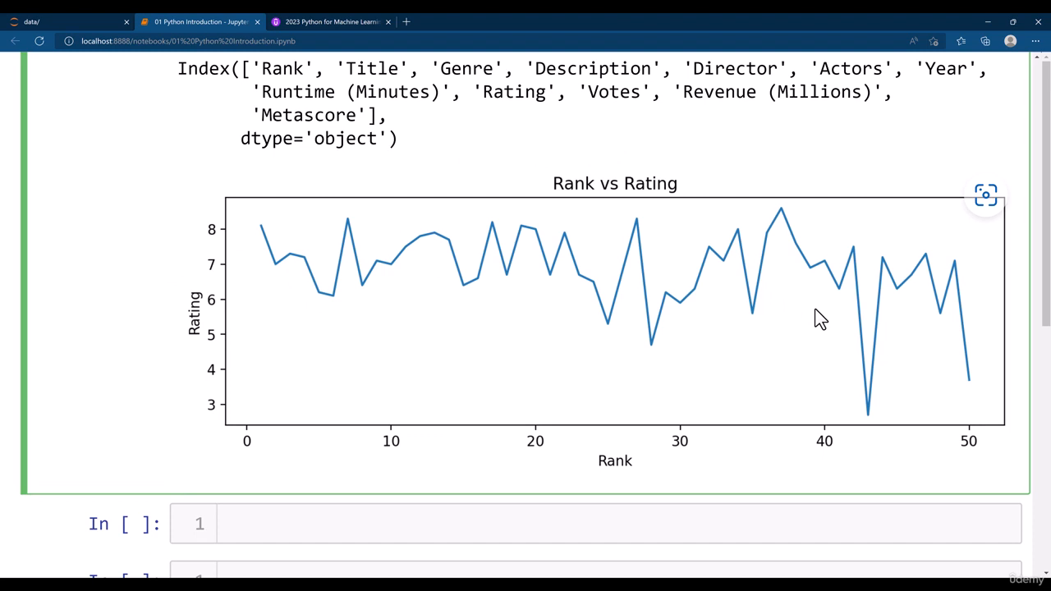
mouse_move(554, 357)
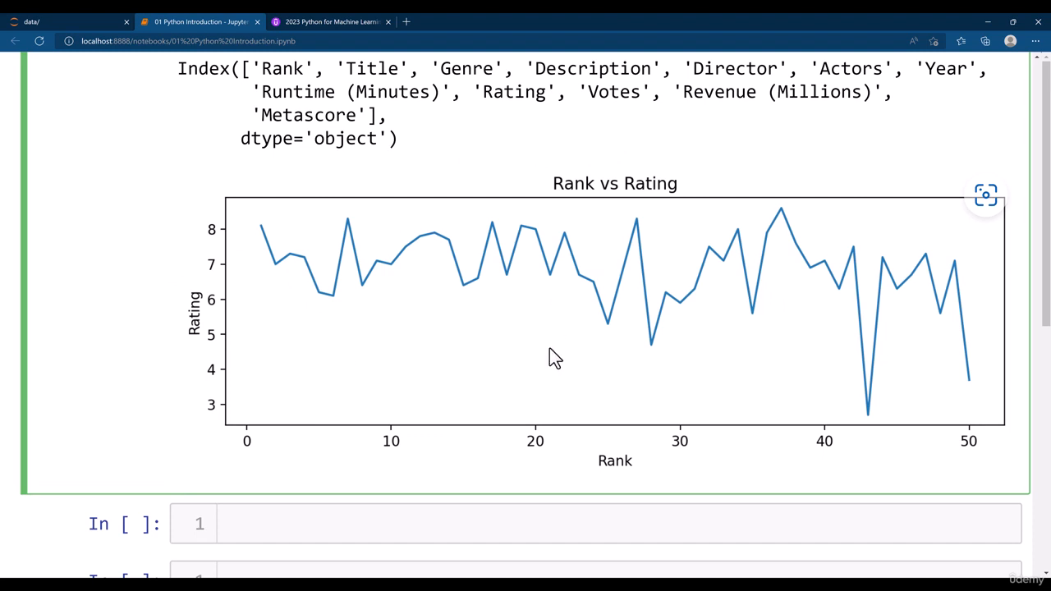